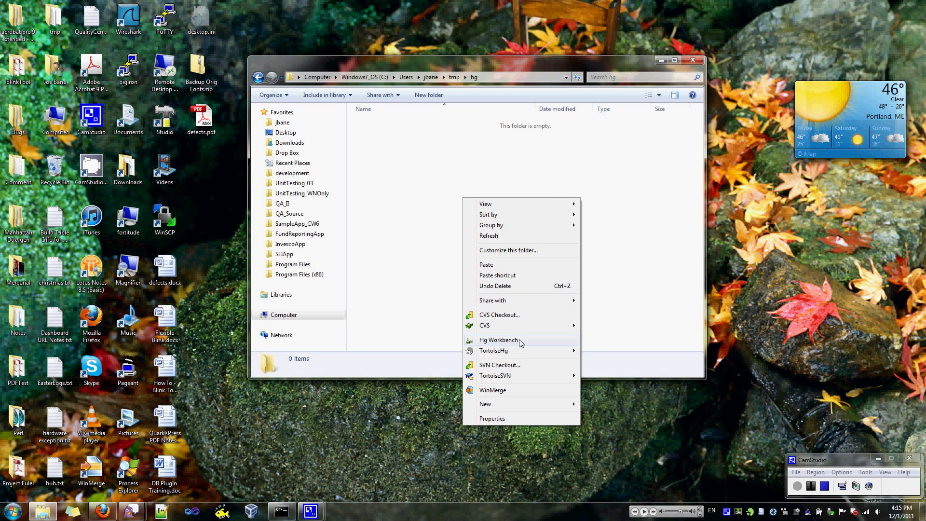
mouse_move(520, 348)
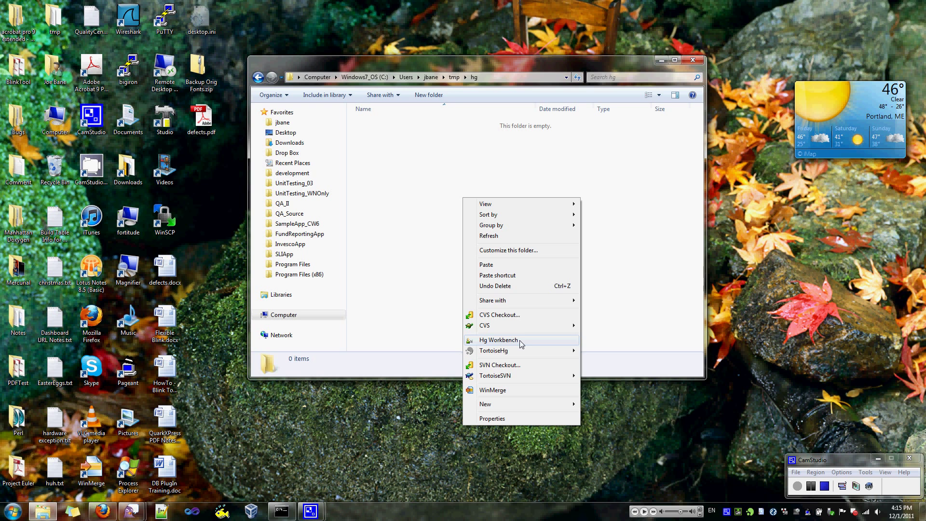
- Launch Hg Workbench from the empty hg folder's right-click menu in Explorer
click(498, 340)
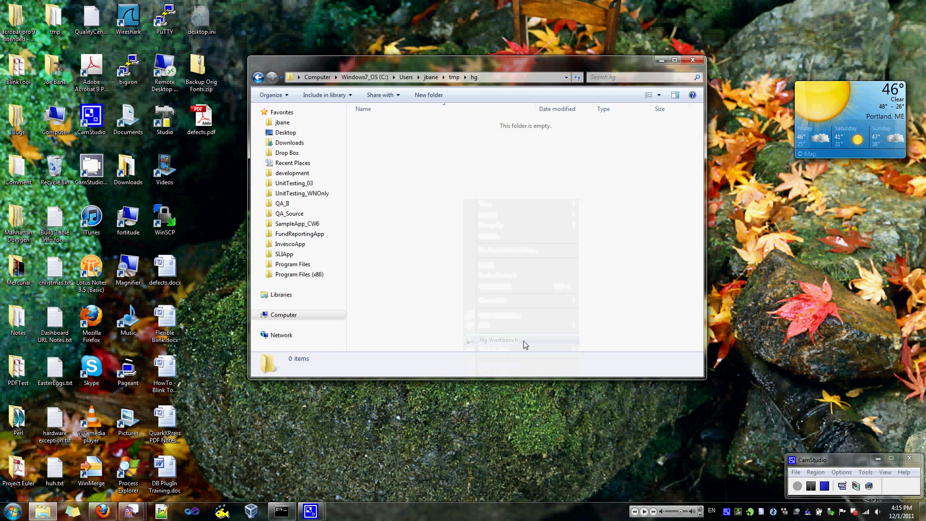
click(498, 340)
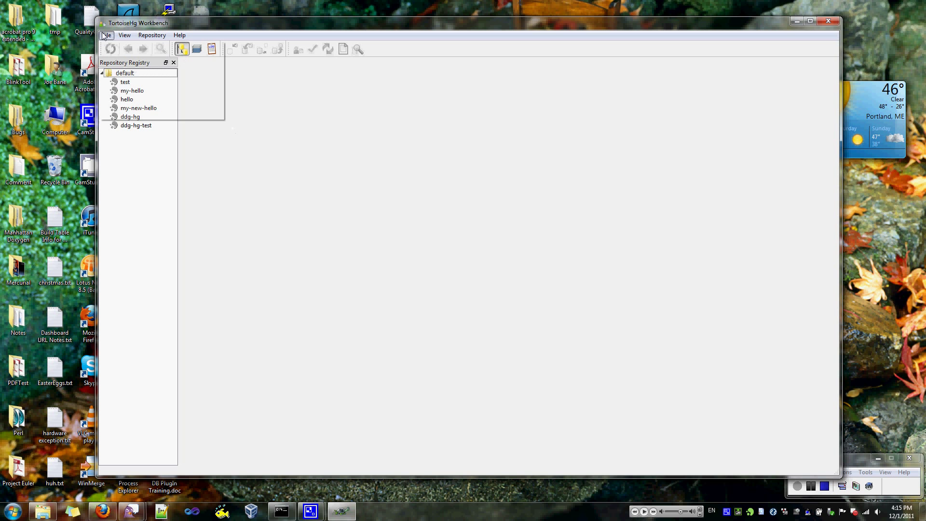
- Create a new repository at the hg folder path with \mytest appended
click(108, 35)
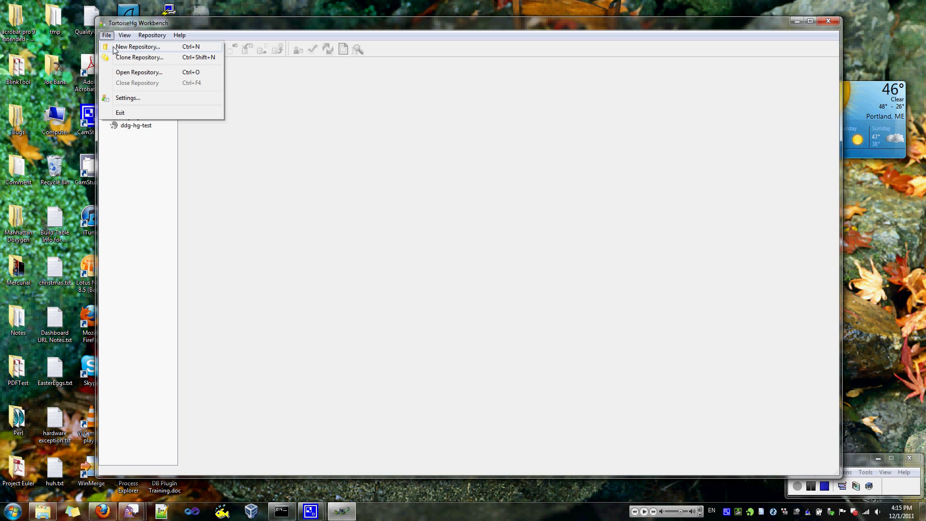
click(139, 47)
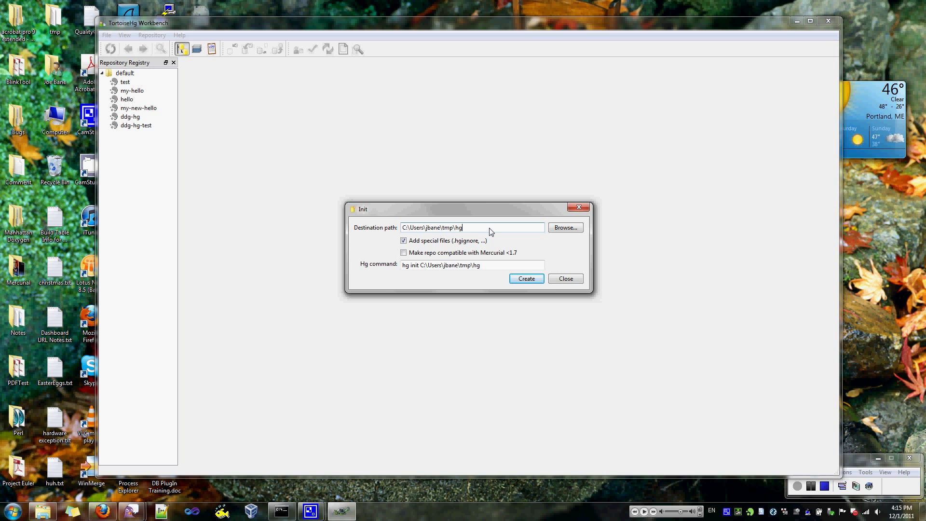
text(\)
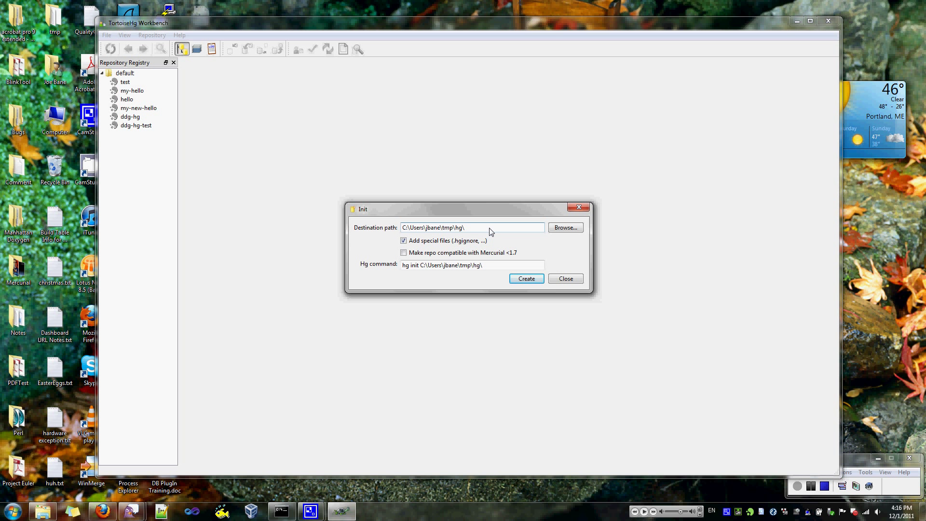
text(mytest)
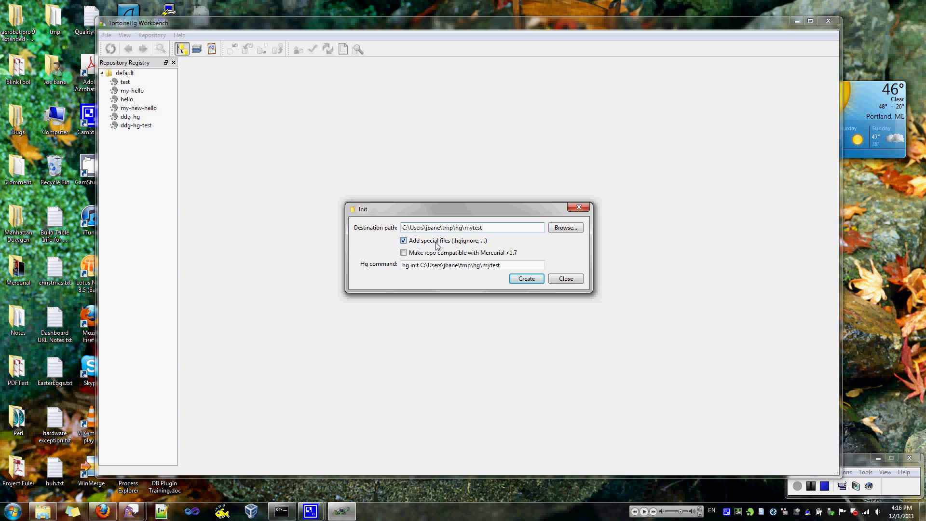
click(525, 278)
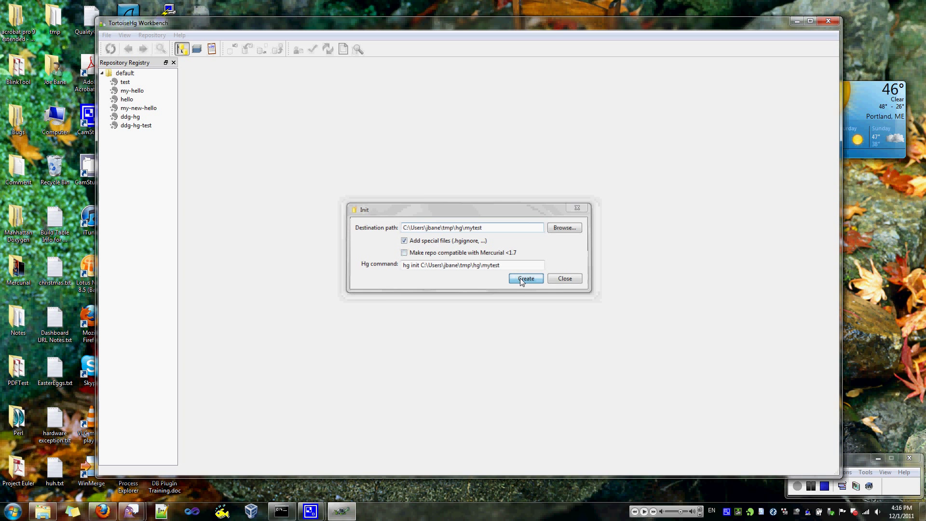
click(526, 278)
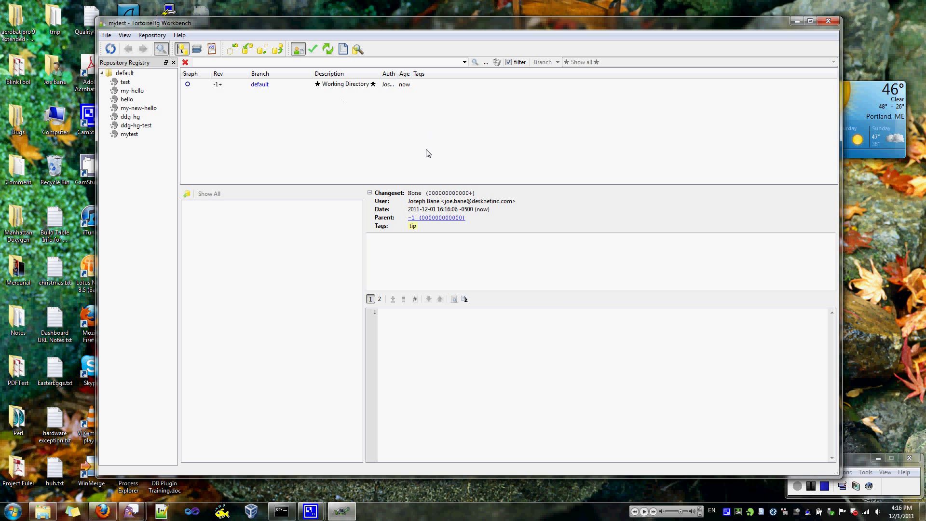
mouse_move(318, 132)
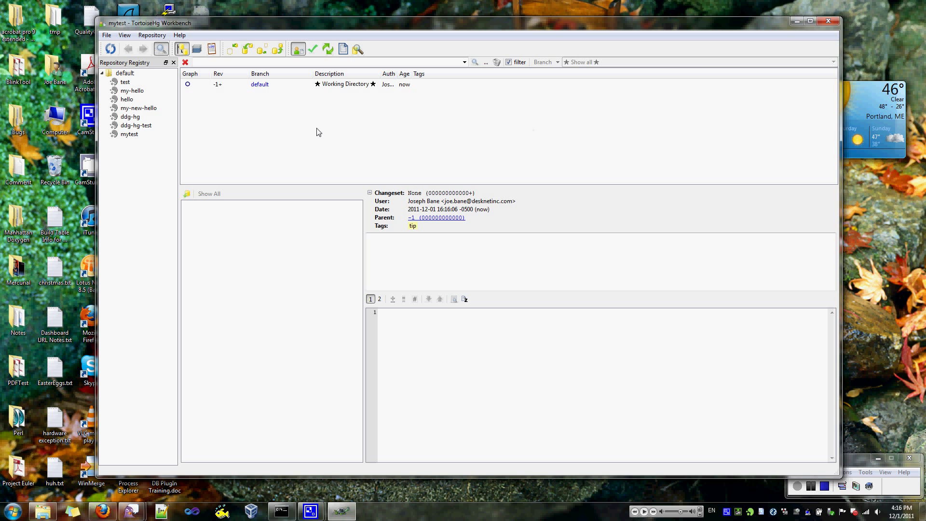
mouse_move(789, 34)
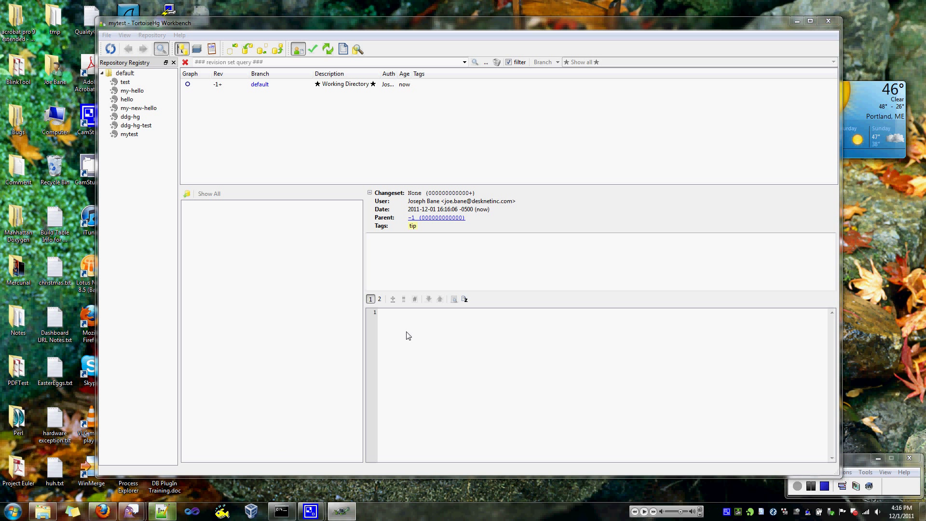
mouse_move(556, 140)
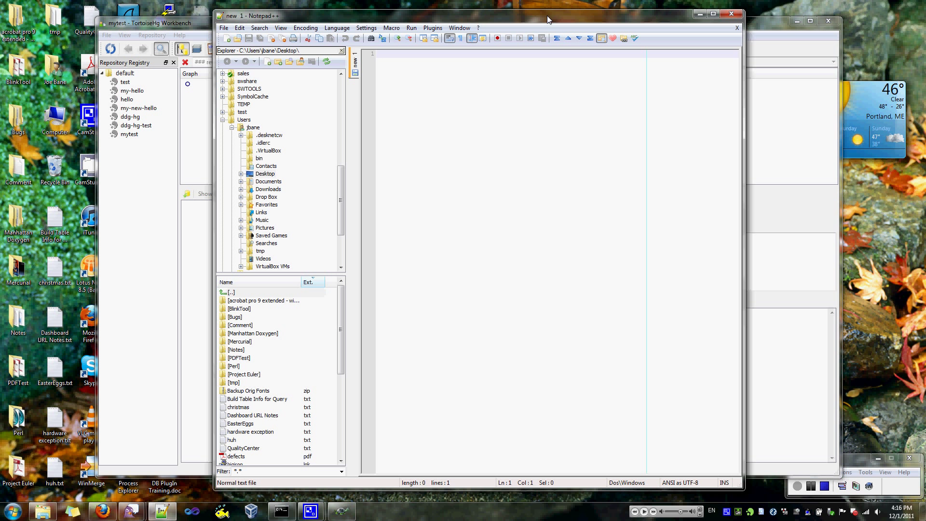
- Type a C++ main() that prints "Hello, DeskNet!" and returns 0
text(#include <iostream>)
text(using namespace std;)
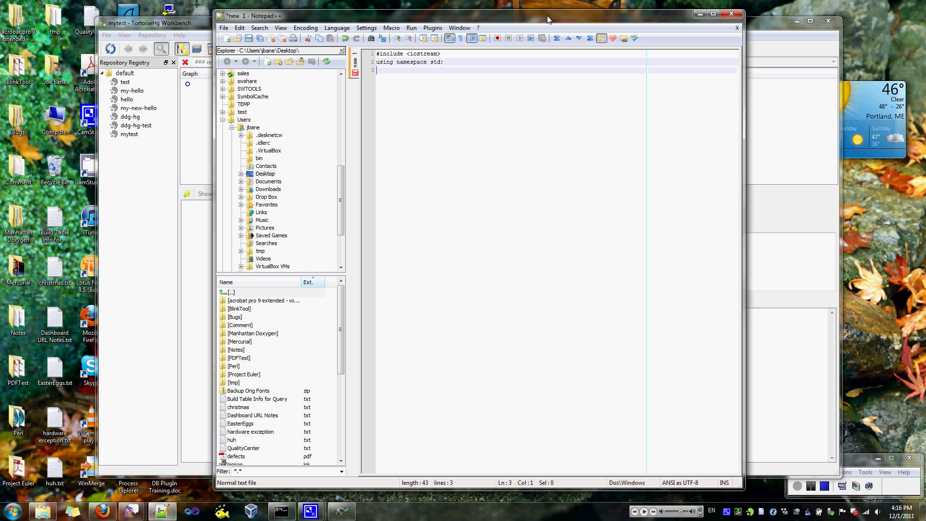
text(int mia)
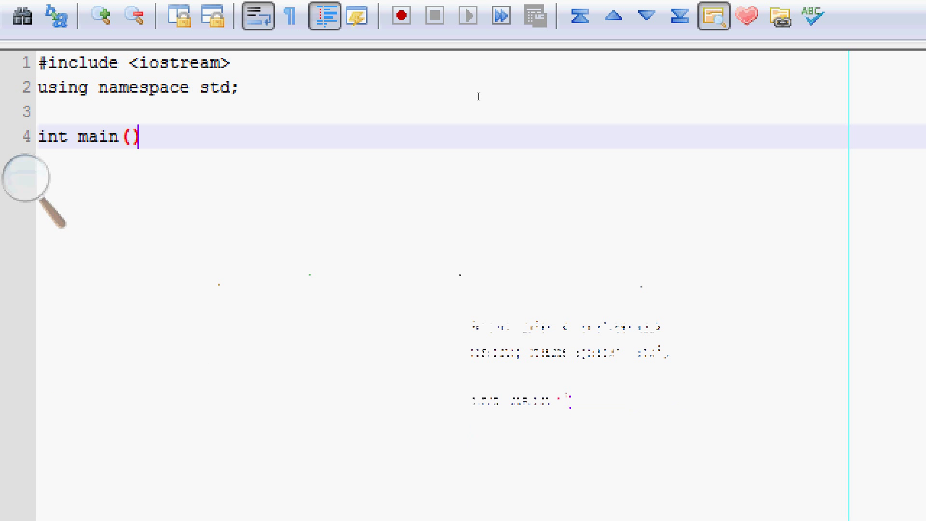
text({)
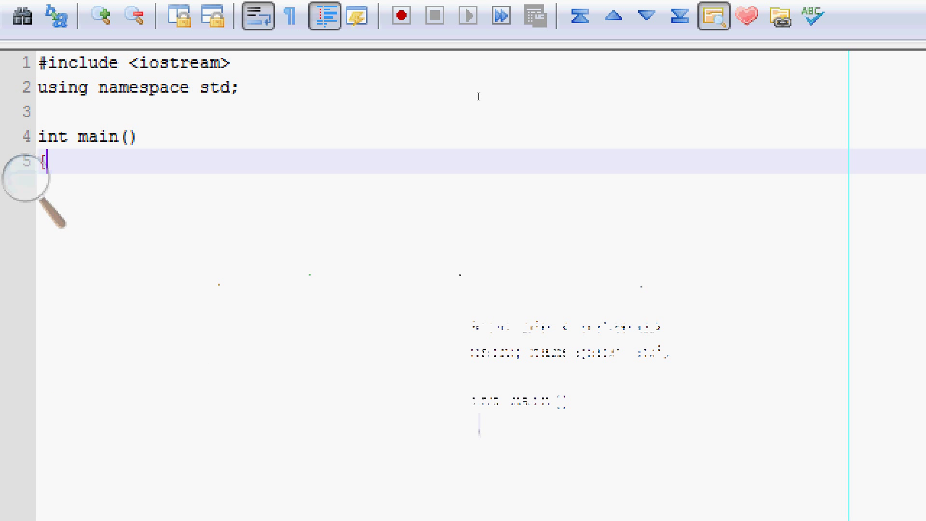
text(cout)
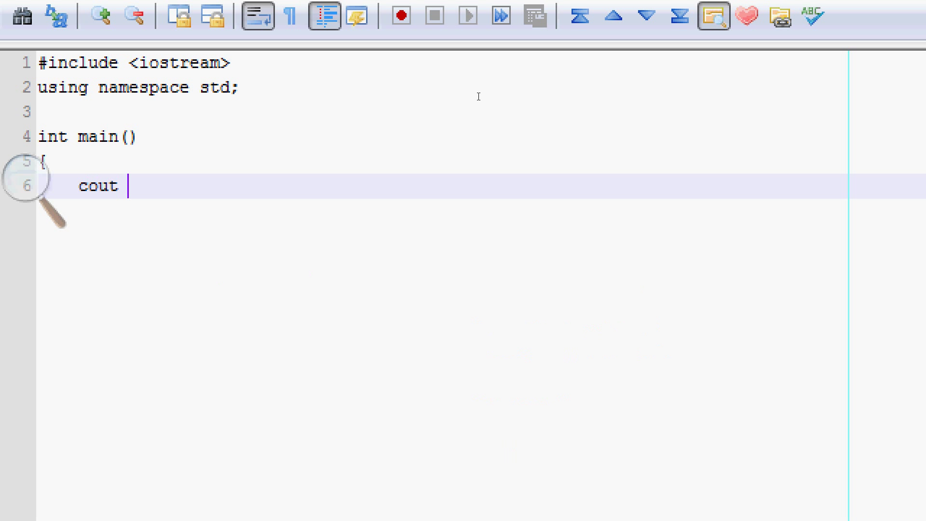
text(<< "Hello,)
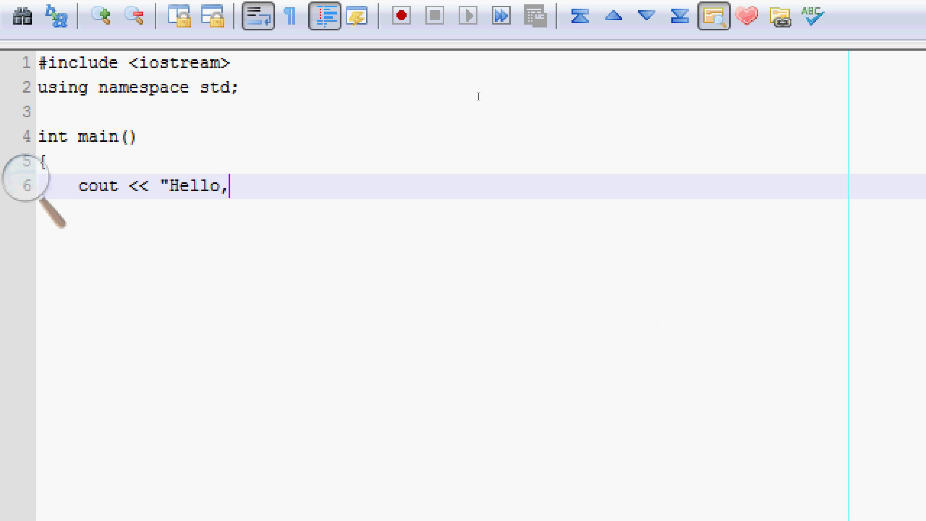
text(DeskNet)
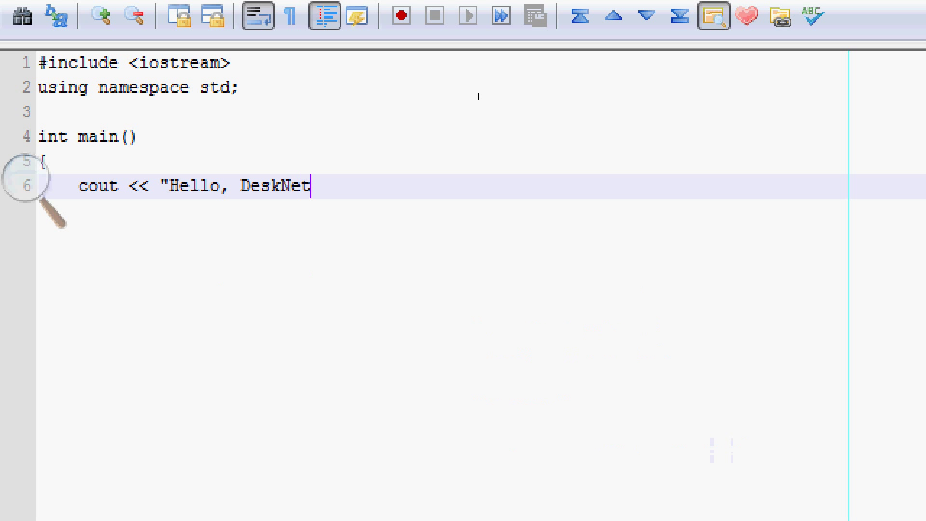
text(!\n" << endl;)
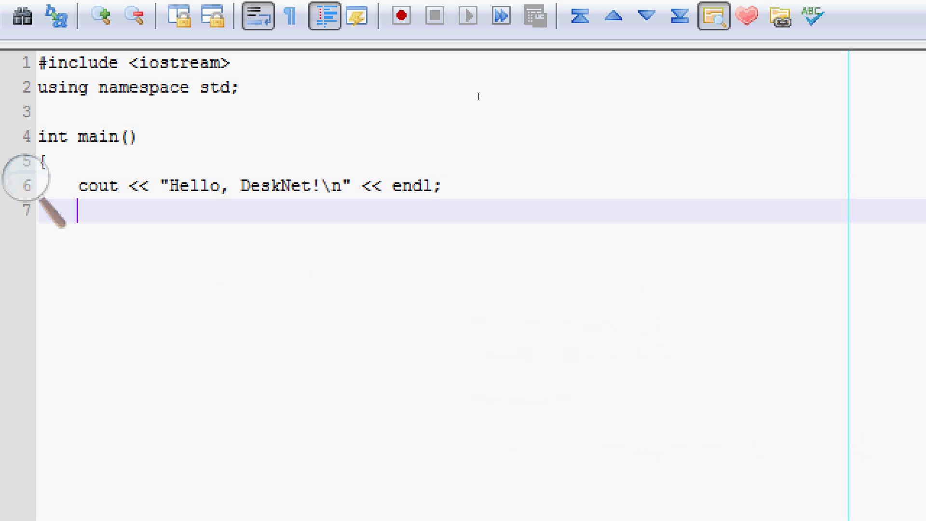
text(return 0;)
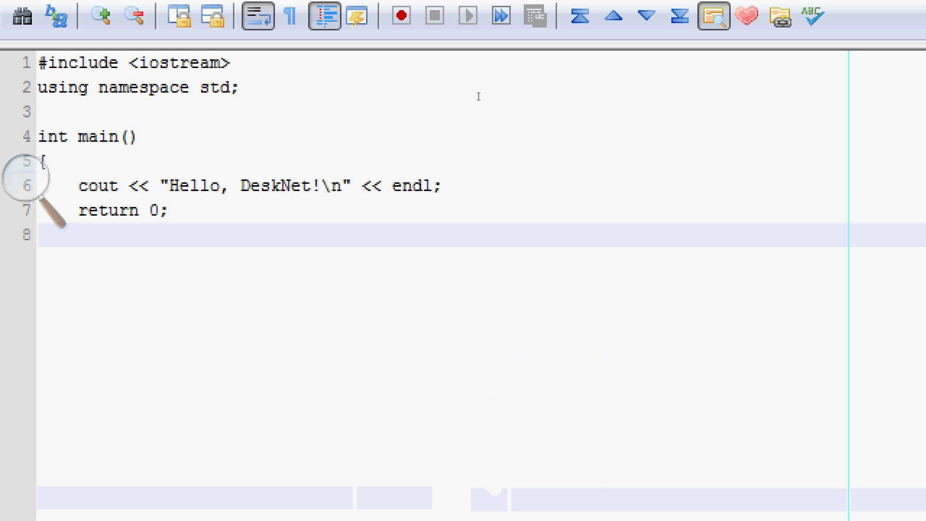
text(})
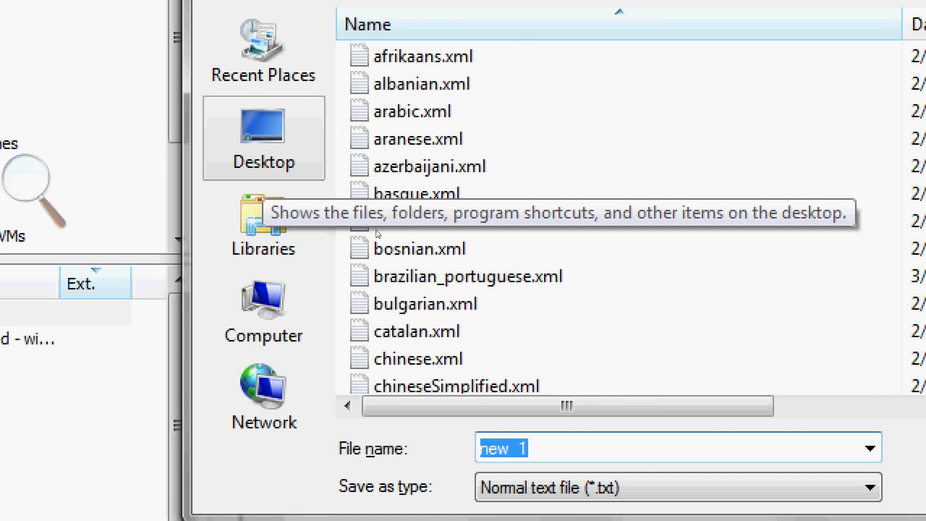
- Browse through Users to the hg folder and save the file as helloDN.cpp
click(263, 226)
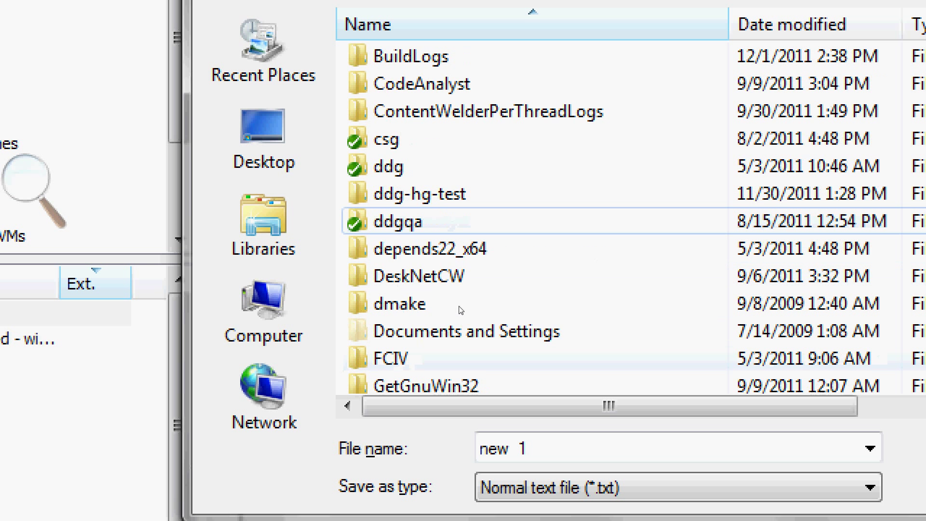
scroll(down, 3)
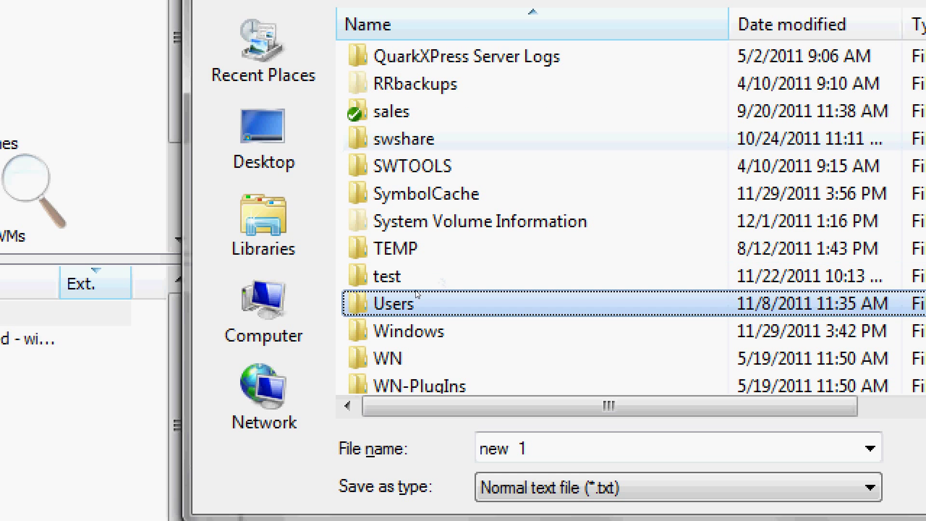
double_click(392, 303)
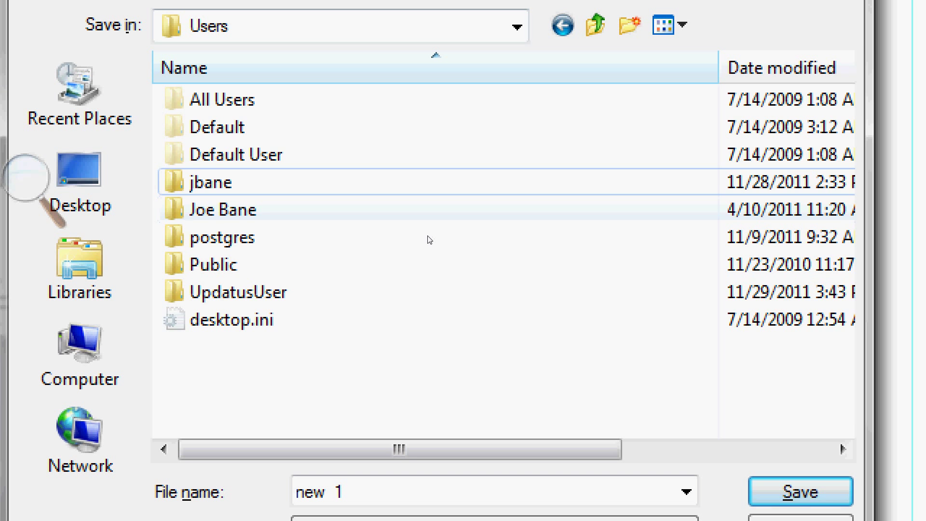
double_click(207, 182)
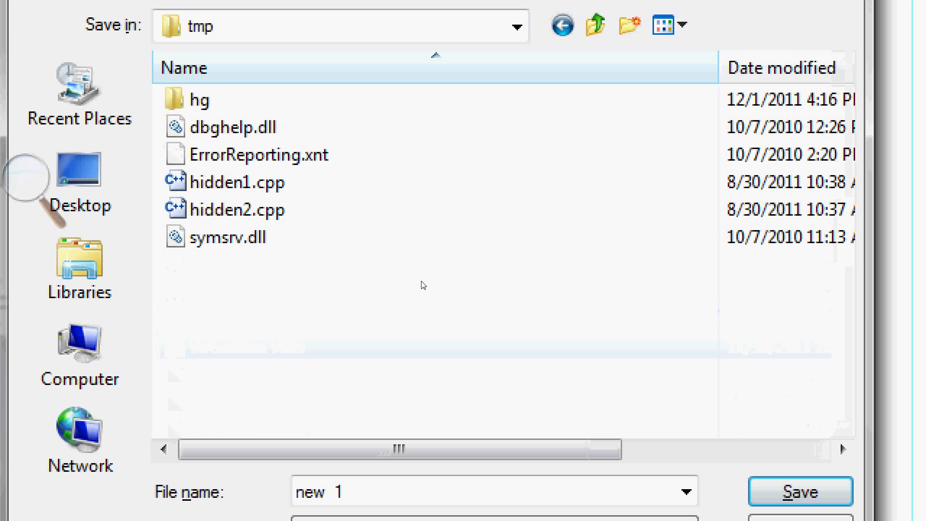
double_click(193, 100)
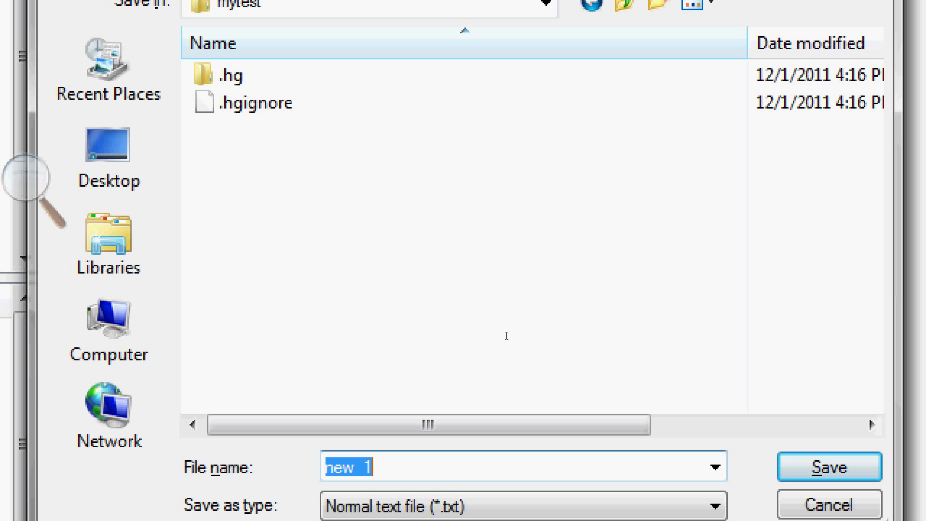
text(hello)
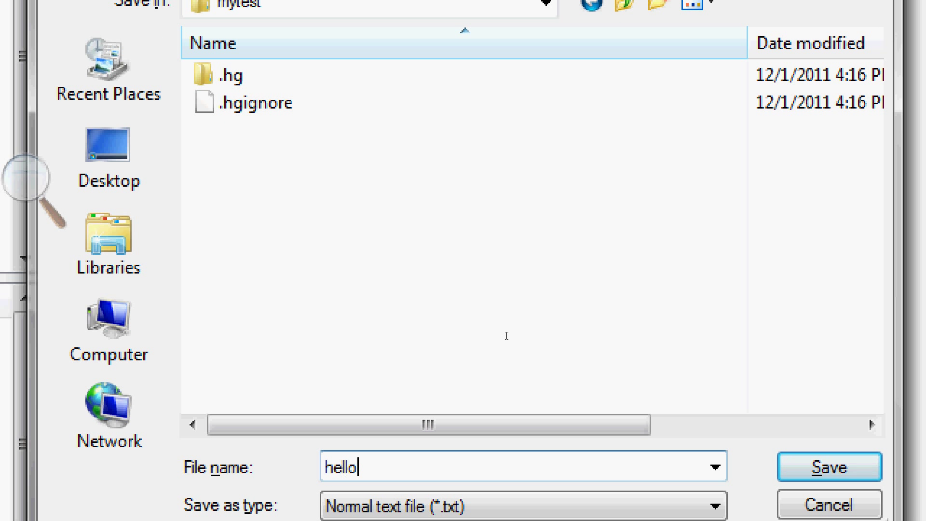
text(DN)
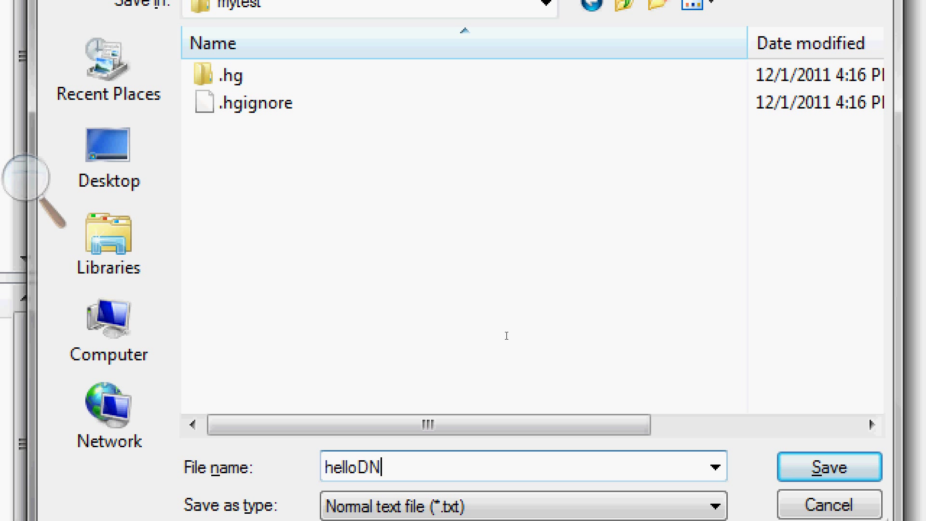
text(.cpp)
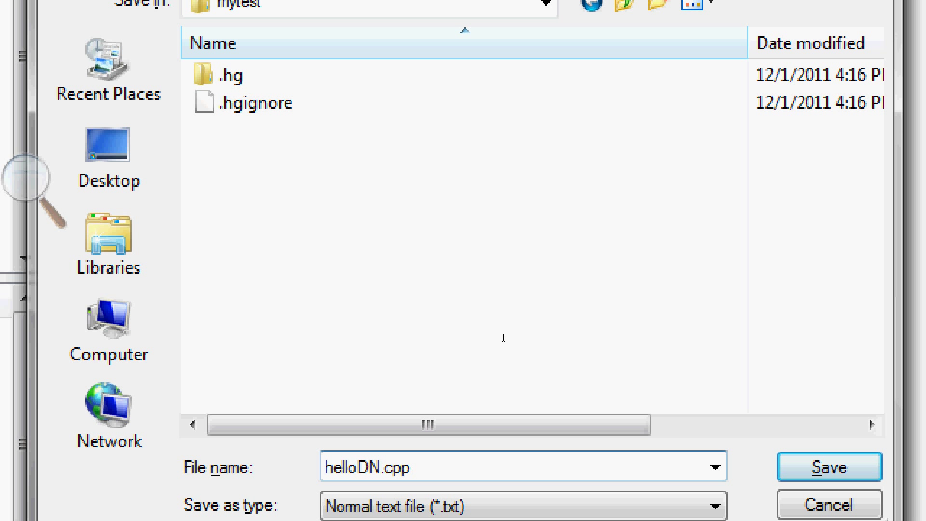
click(831, 467)
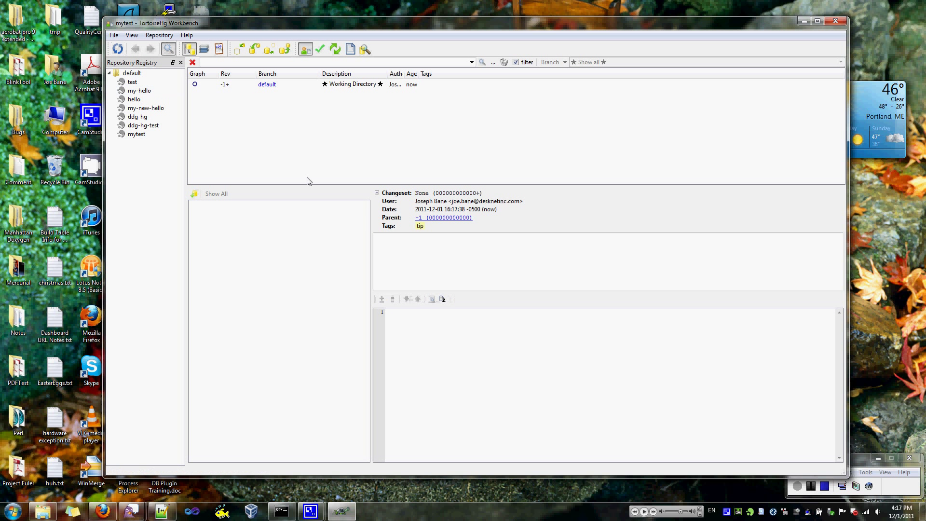
- Show mytest's working directory changes, preview helloDN.cpp, and tick it for commit
click(274, 84)
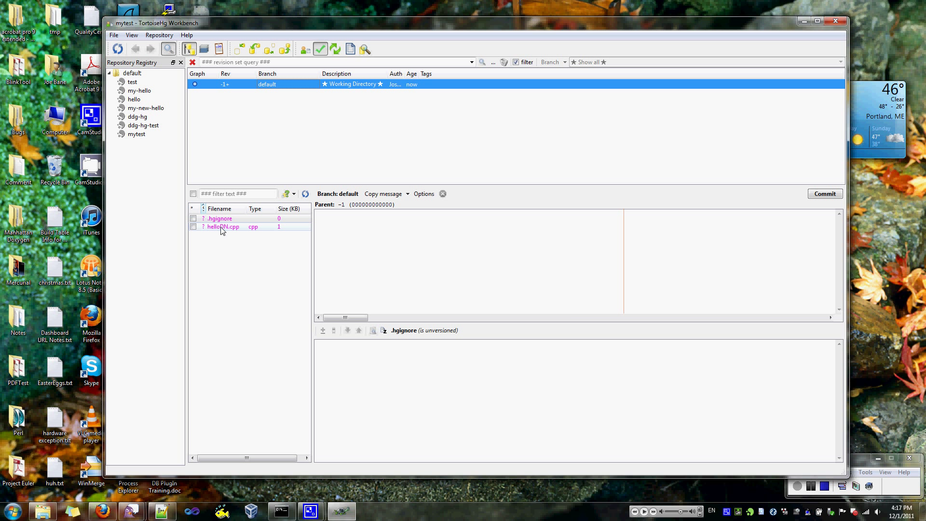
mouse_move(204, 233)
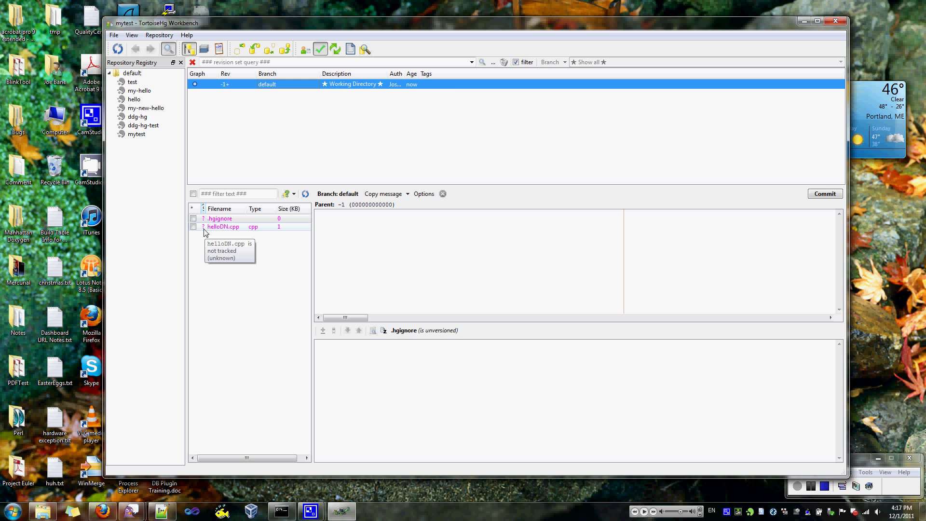
click(223, 226)
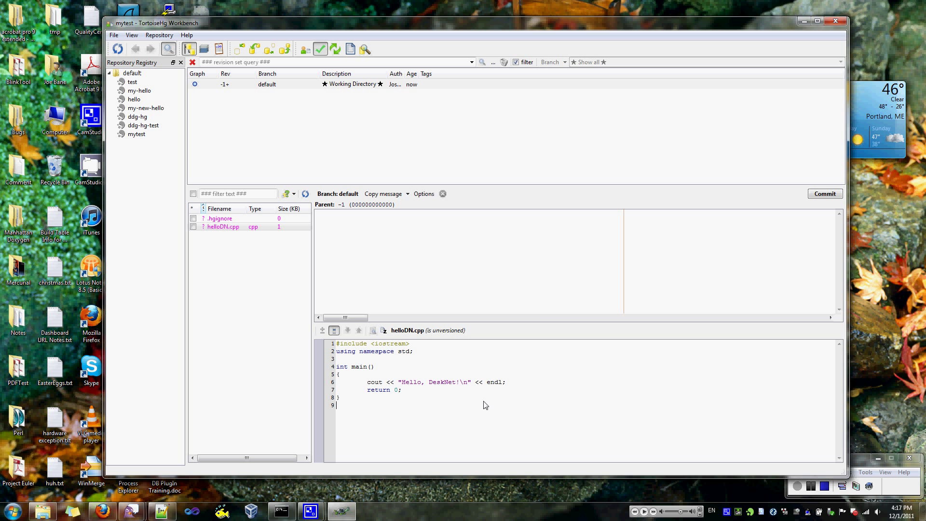
click(222, 227)
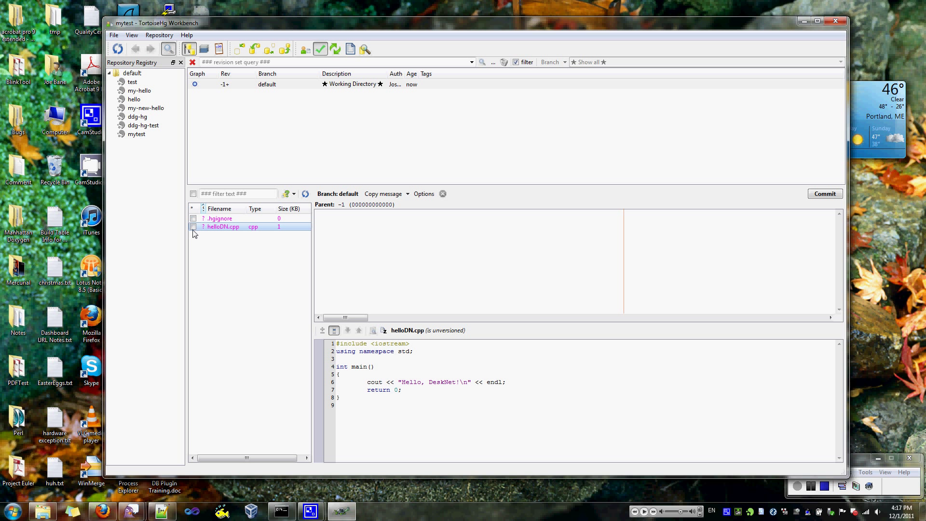
click(193, 227)
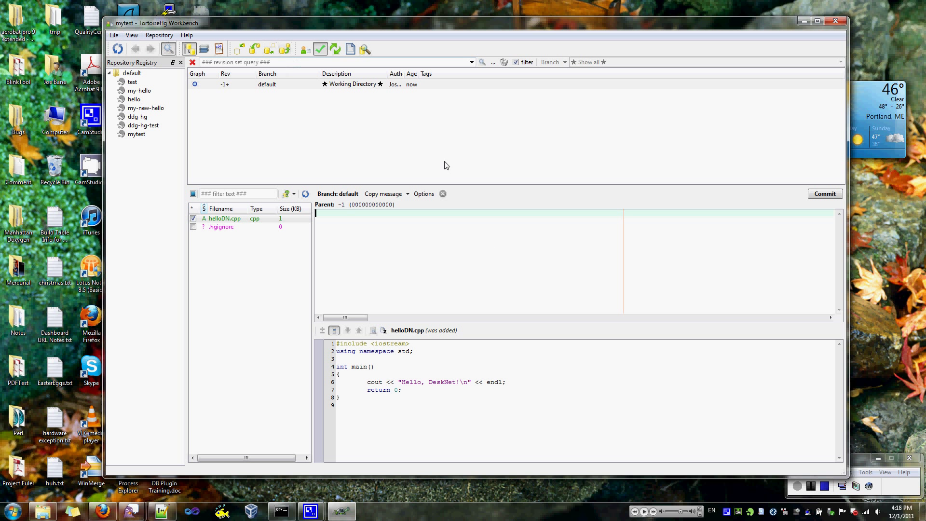
mouse_move(501, 261)
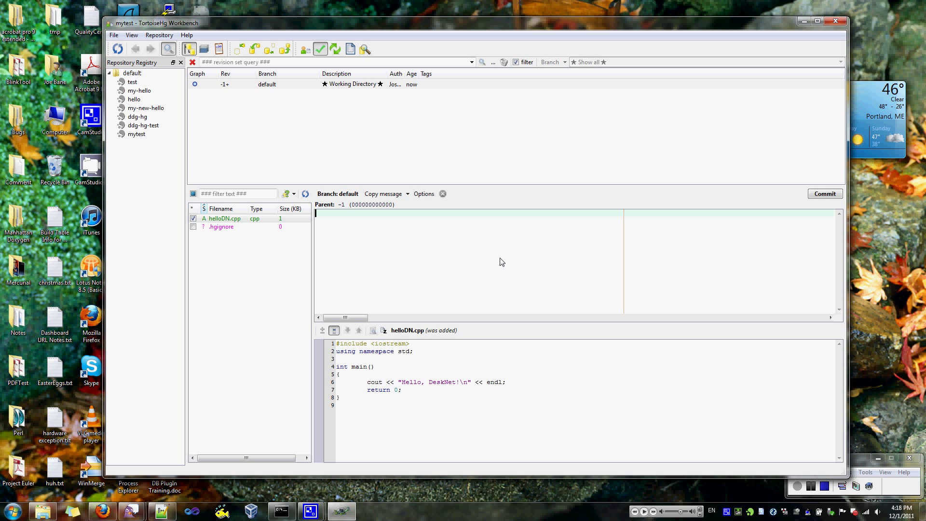
- Commit helloDN.cpp with message 'Added initial copy of hello DeskNet file.'
text(Added)
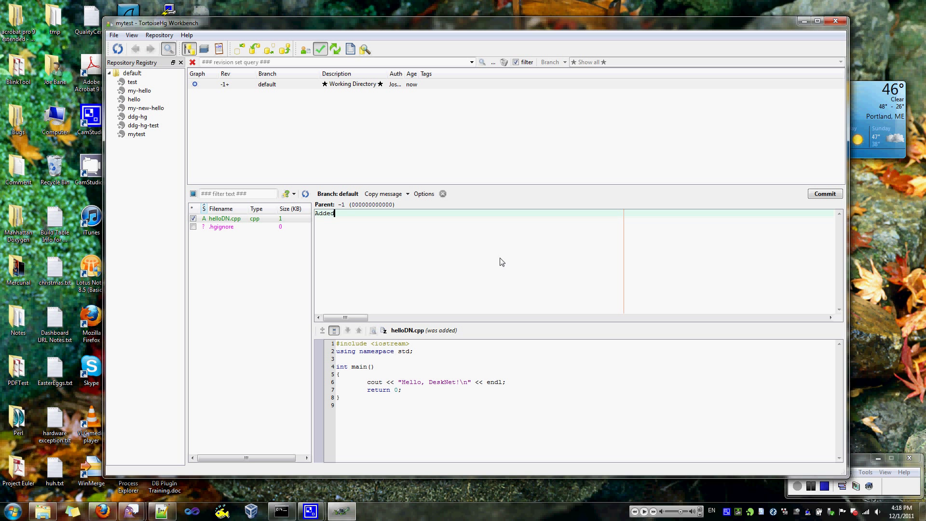
text(initial)
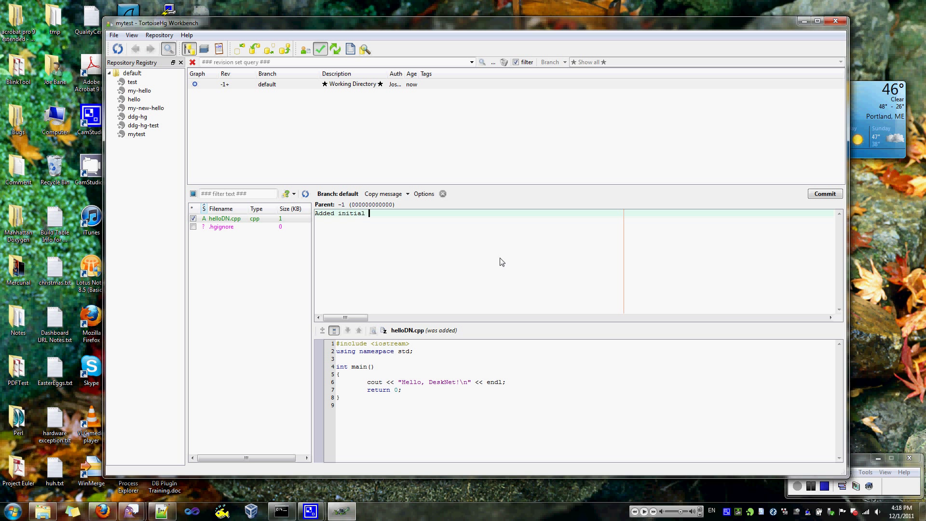
text(copy of hello DeskNet file.)
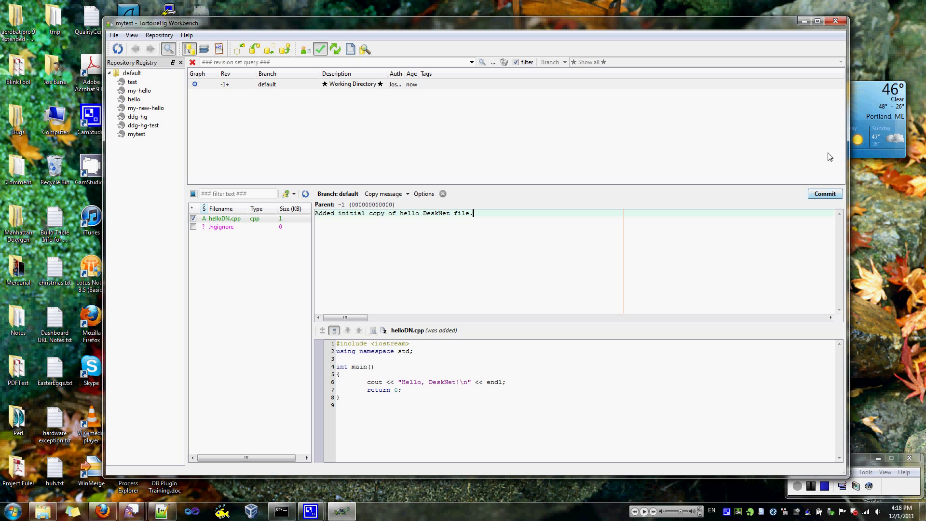
click(825, 193)
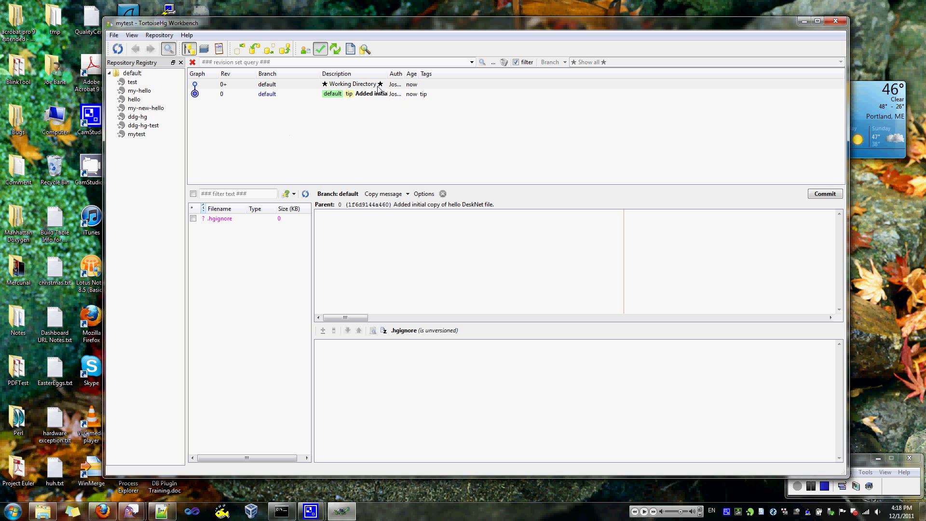
mouse_move(365, 97)
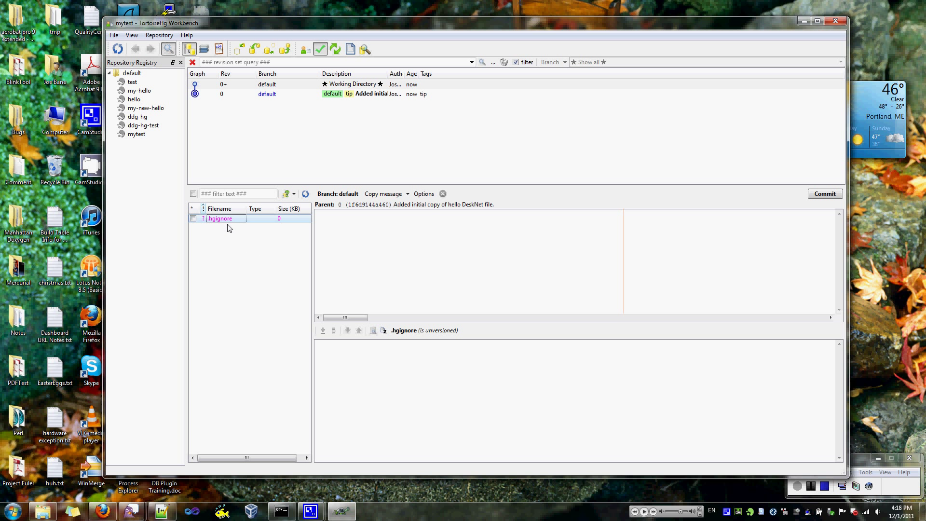
mouse_move(252, 244)
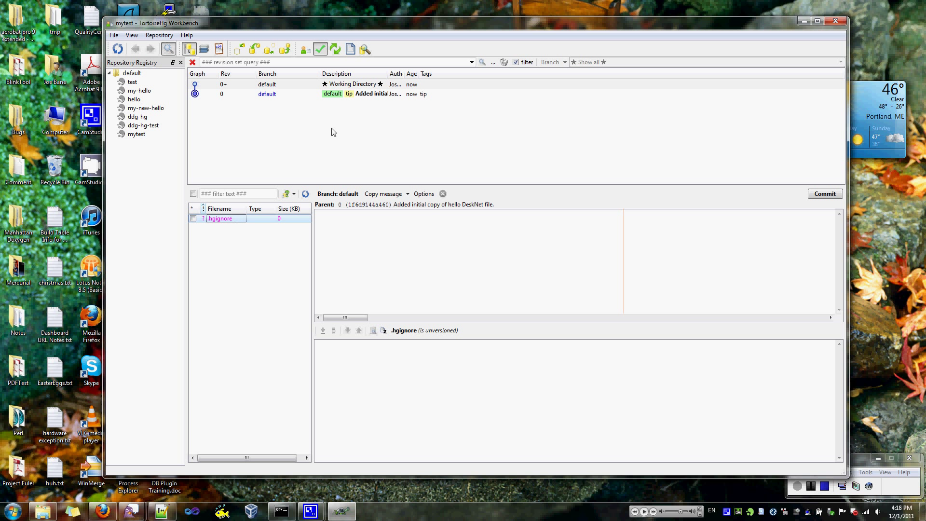
mouse_move(357, 136)
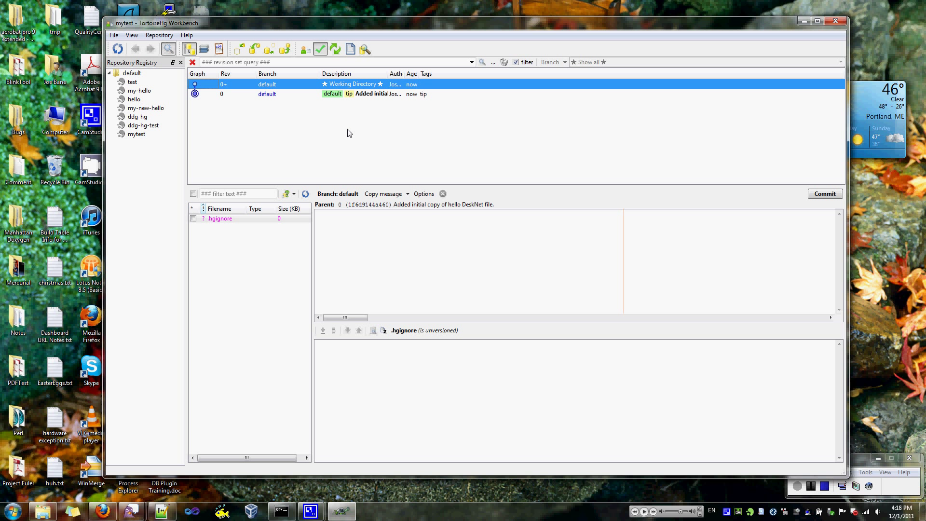
mouse_move(230, 104)
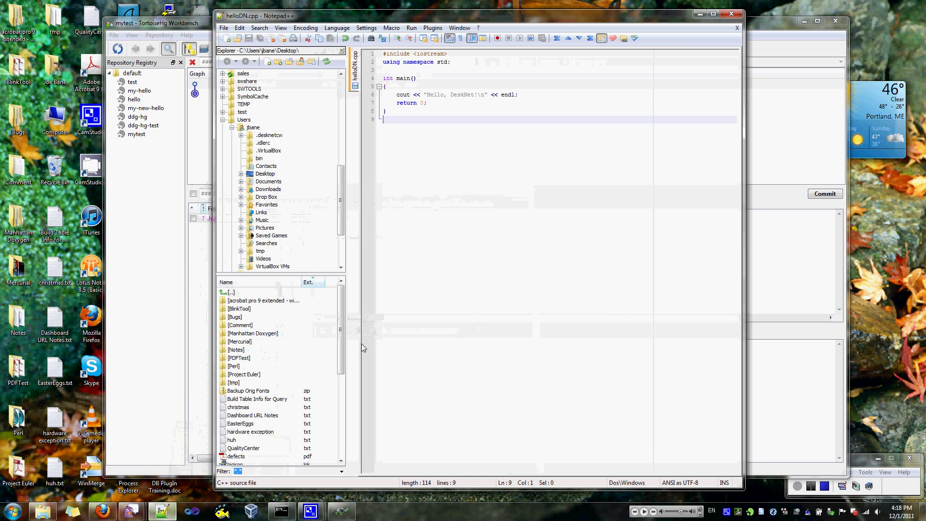
- Start a new document with a CC line pointing to the MinGW g++ compiler
click(231, 38)
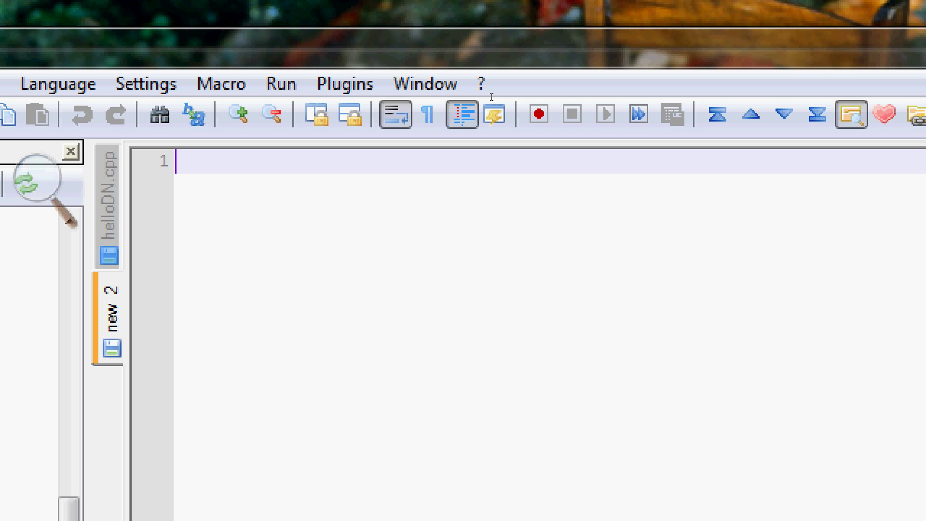
text(CC :)
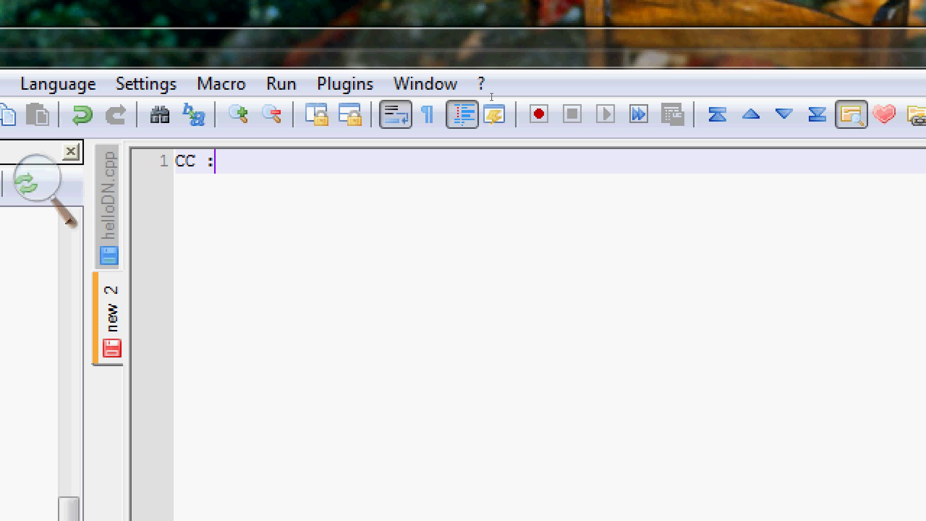
text(=)
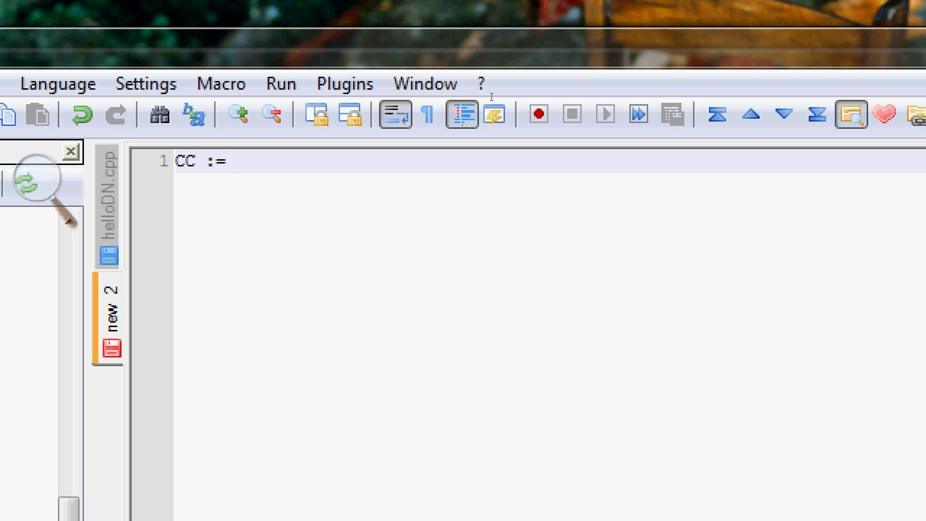
text(C:\)
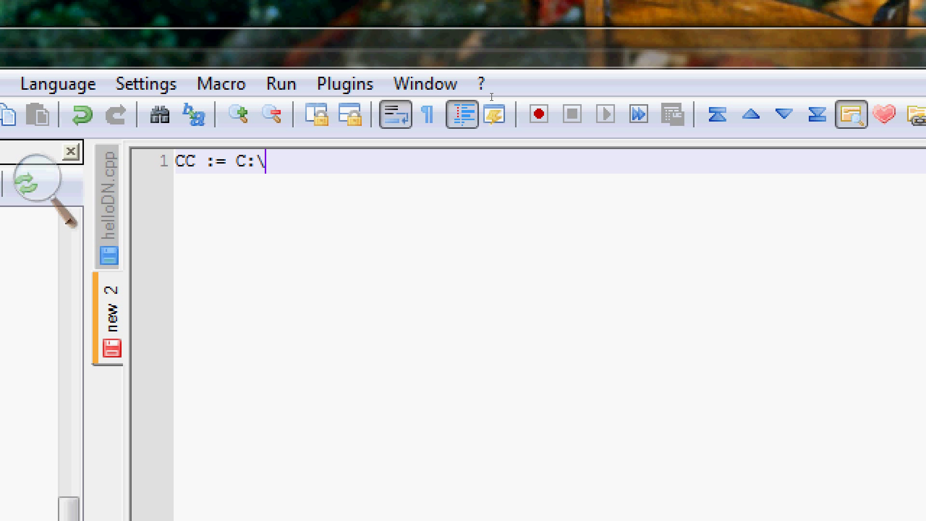
text(Min)
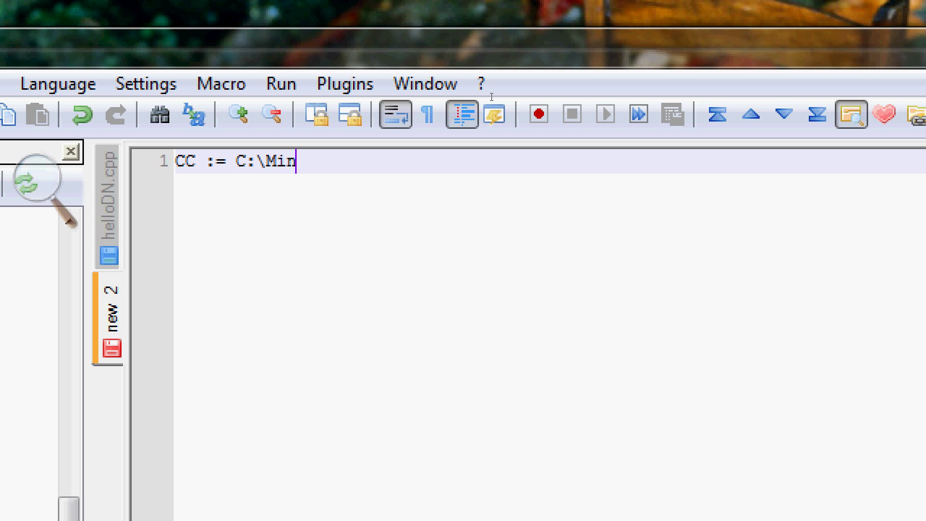
text(GW\bin)
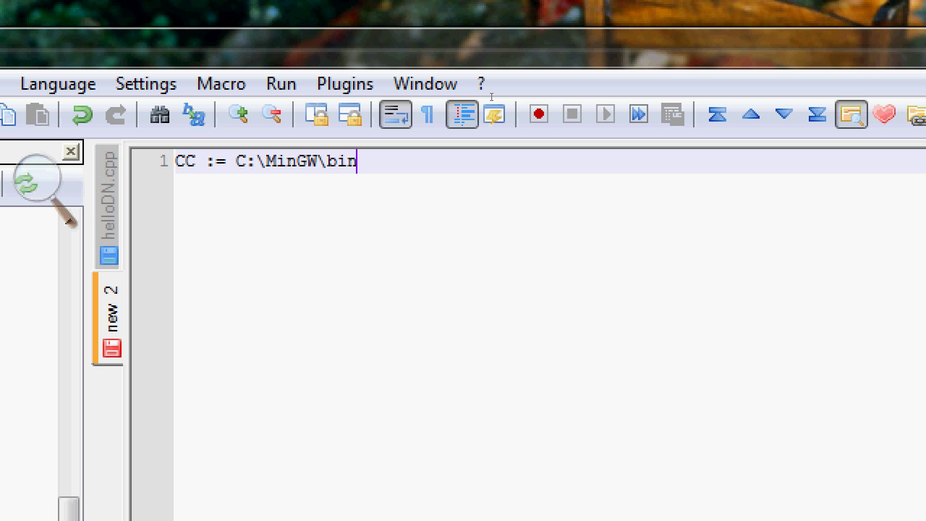
text(\gcc)
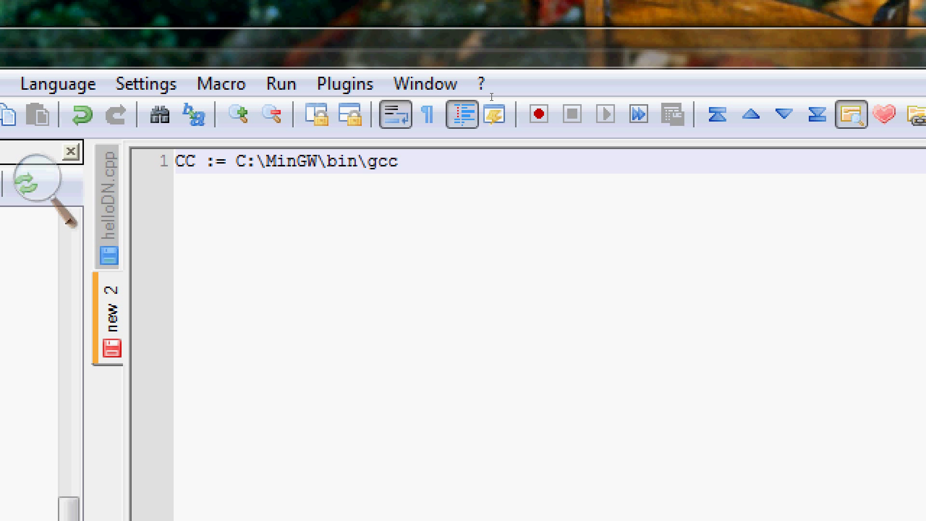
text(++)
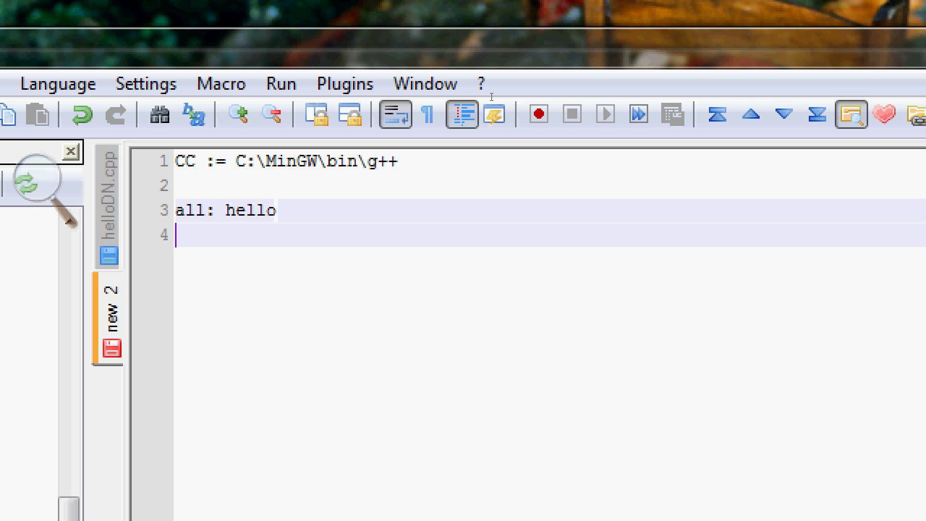
- Add the hello and helloDN target rules to the makefile
text(hell)
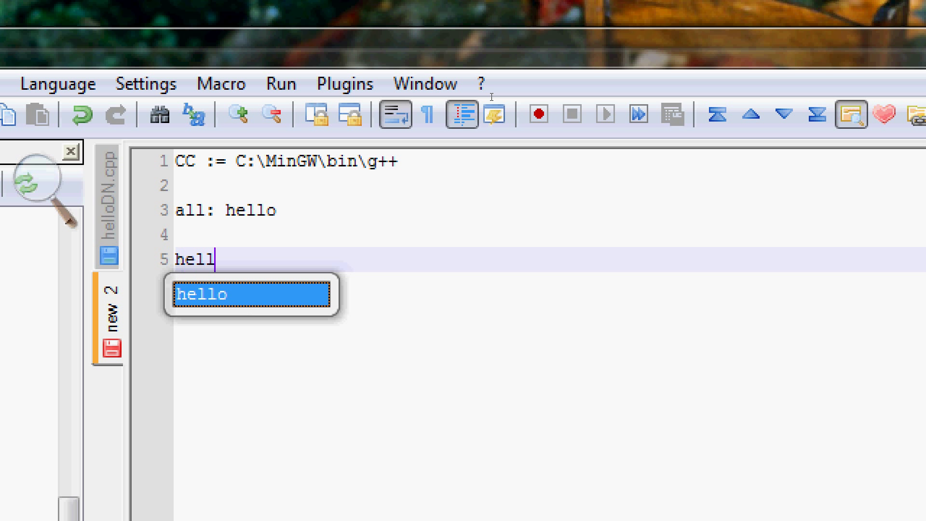
text(o: hello.o)
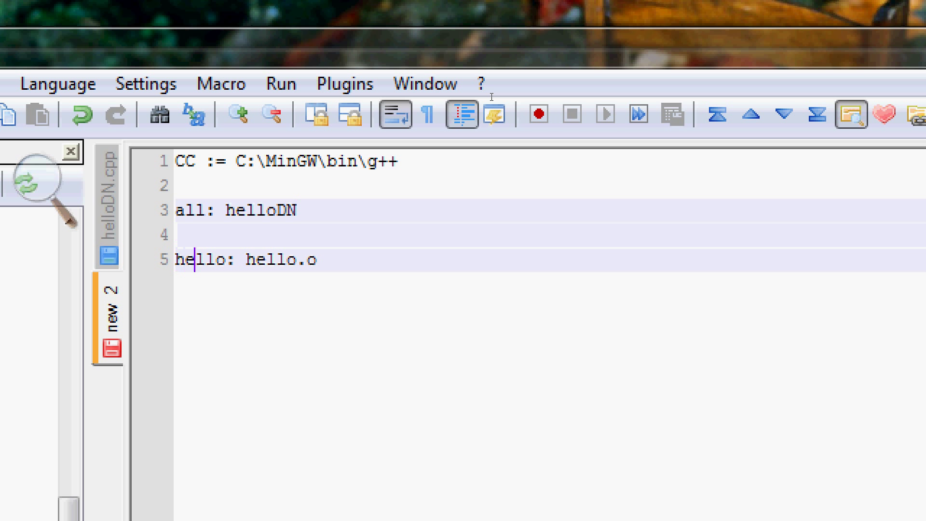
text(DN)
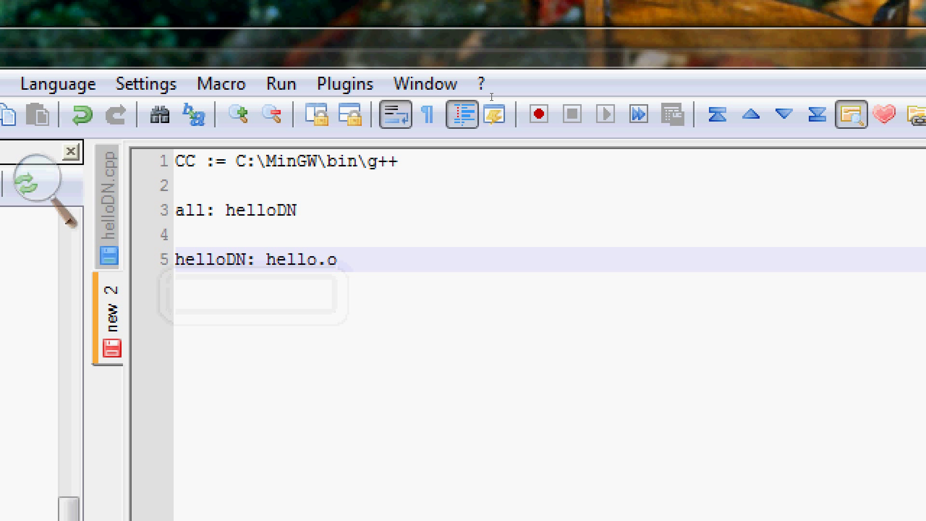
text(DN)
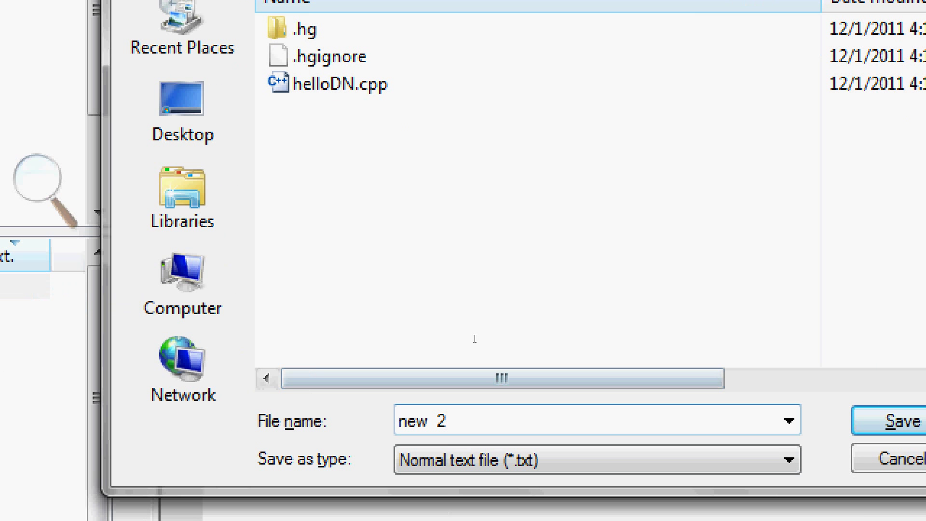
- Save the document under the name Makefile and close the Magnifier
text(Makefile)
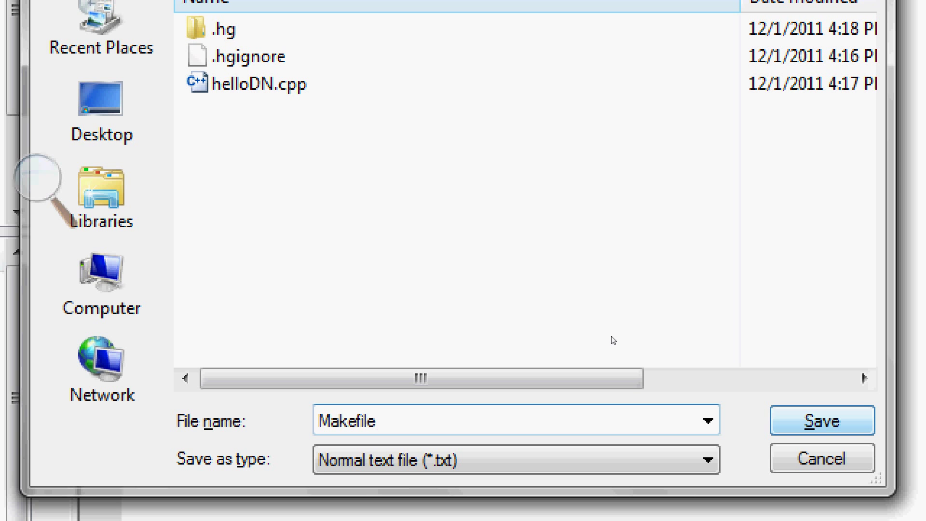
click(821, 420)
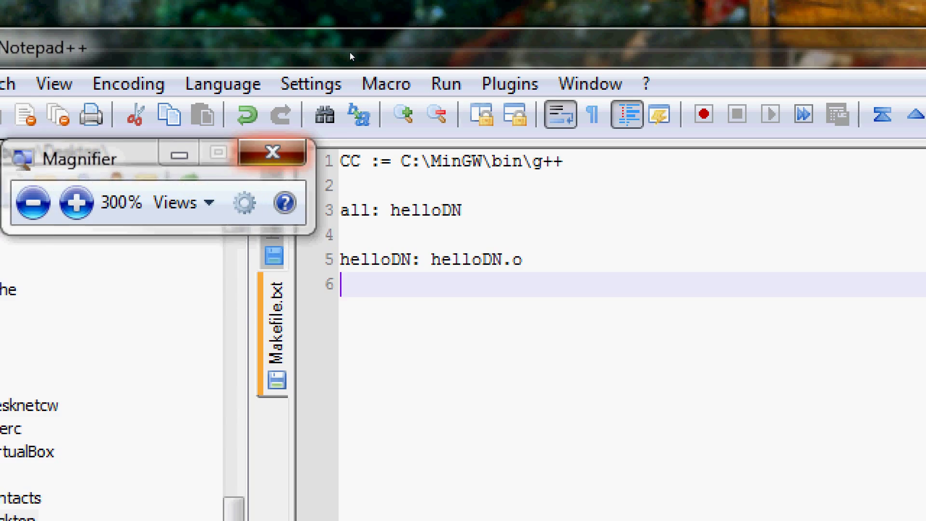
click(271, 152)
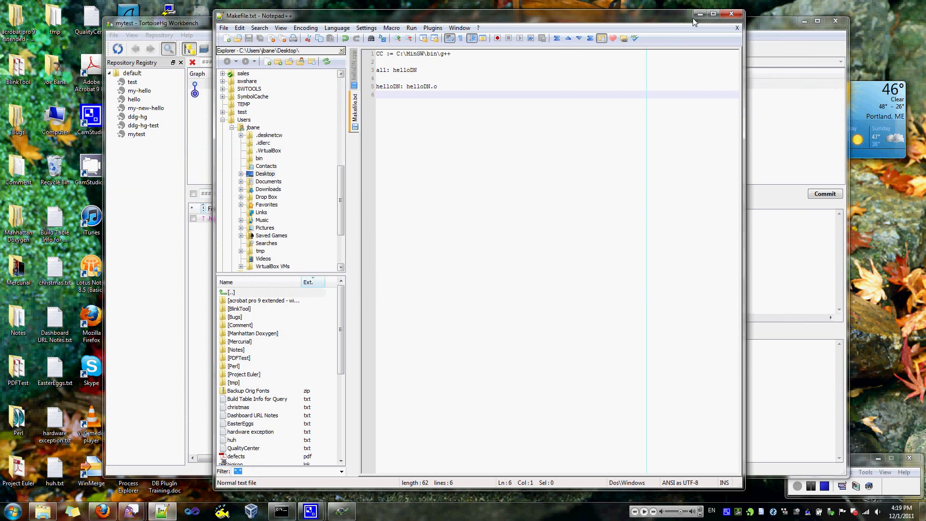
- Minimize Notepad++ and switch to the Command Prompt window
click(732, 15)
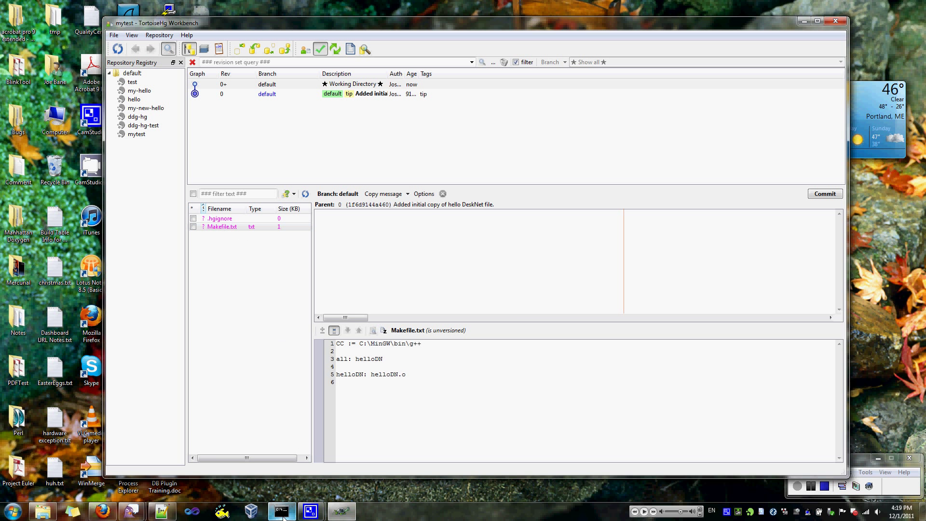
click(281, 511)
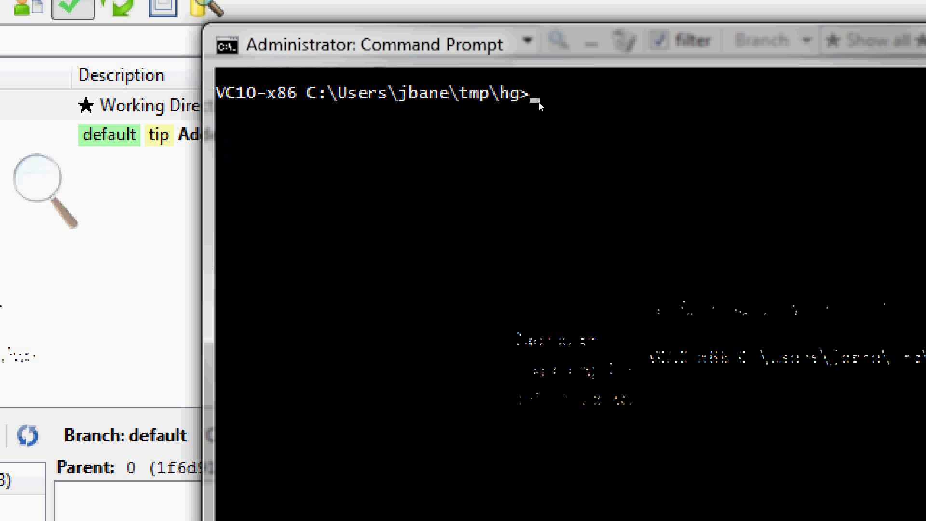
- Run hg status and dir, then change into the mytest directory
text(hg status)
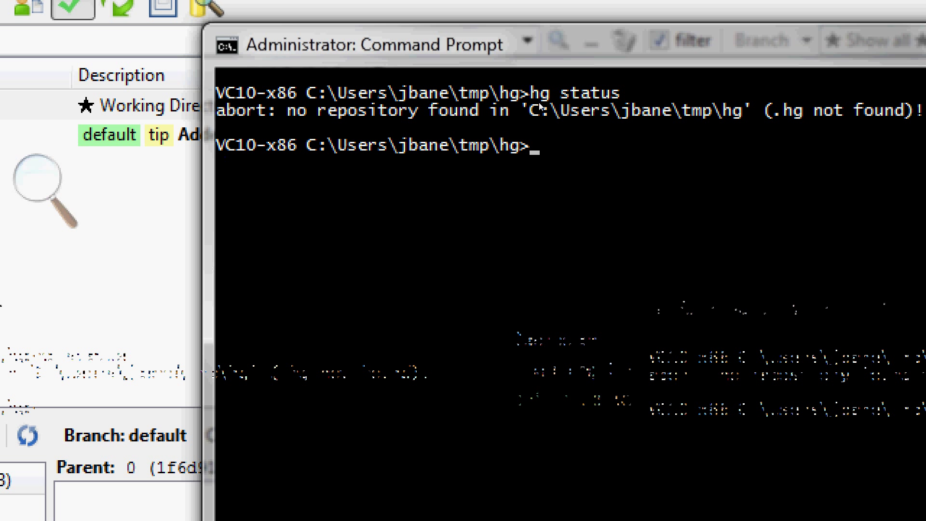
text(dir)
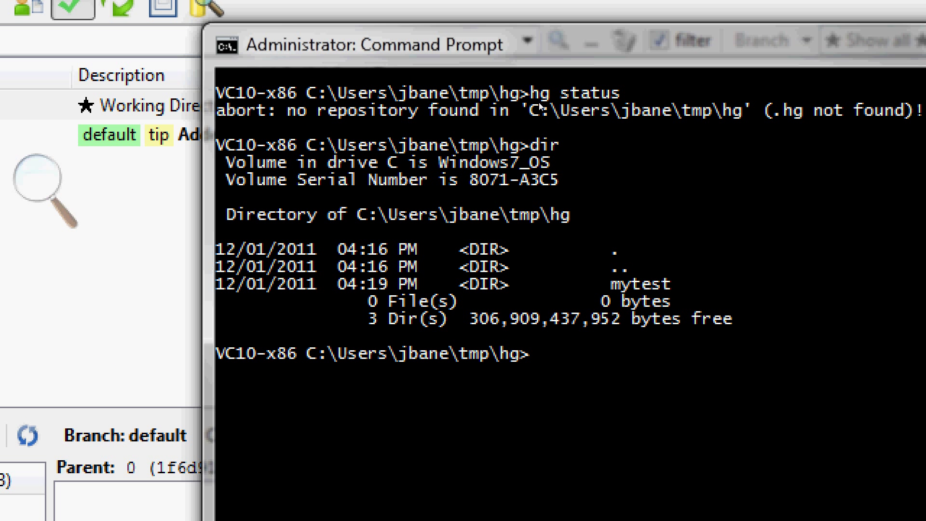
text(cd my)
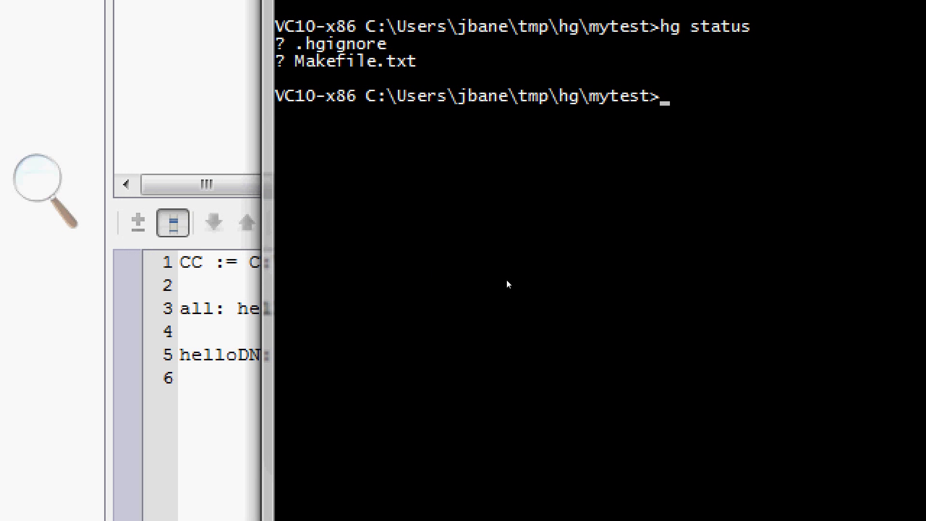
mouse_move(536, 288)
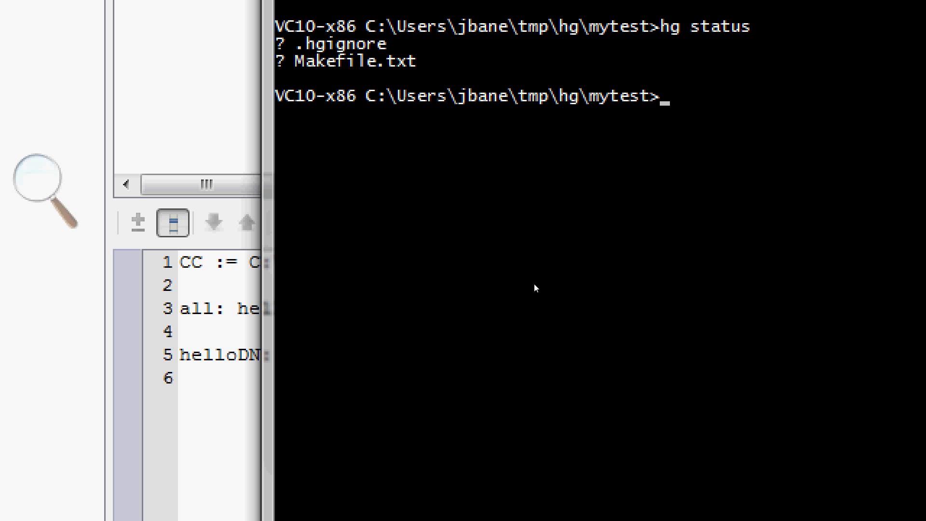
- Select Makefile.txt in the mytest folder to rename it to plain Makefile
text(hg)
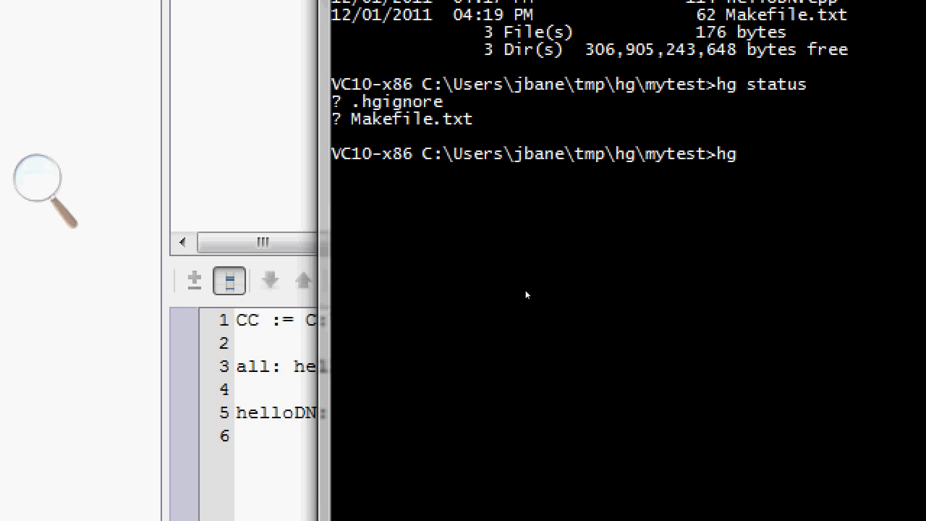
text(add)
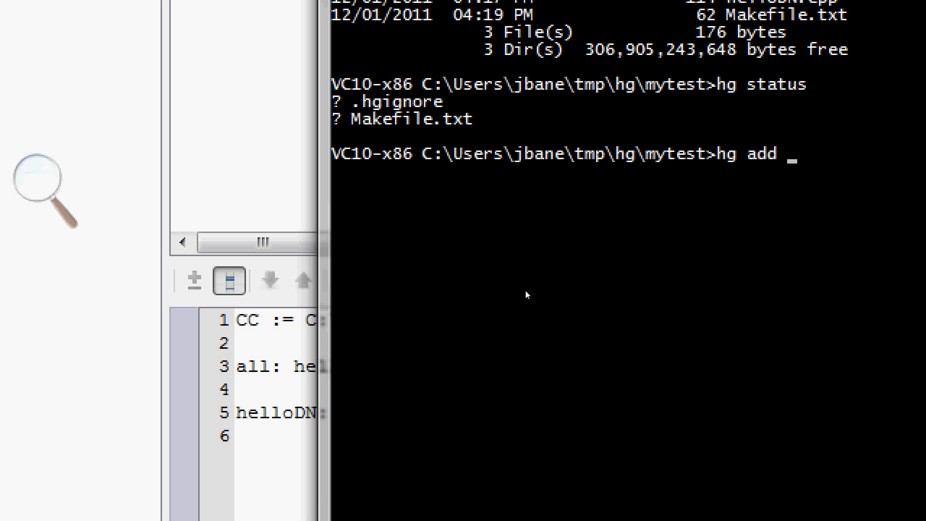
text(Make)
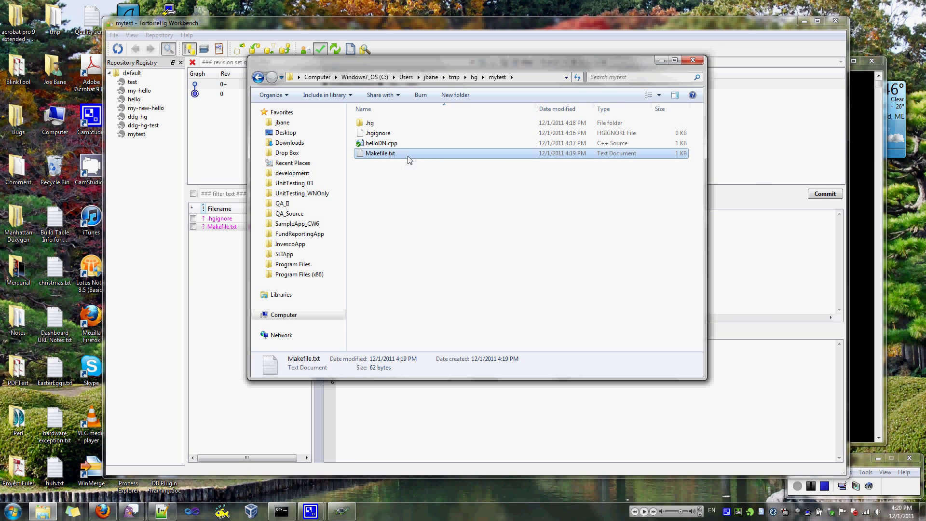
click(378, 153)
text(dir)
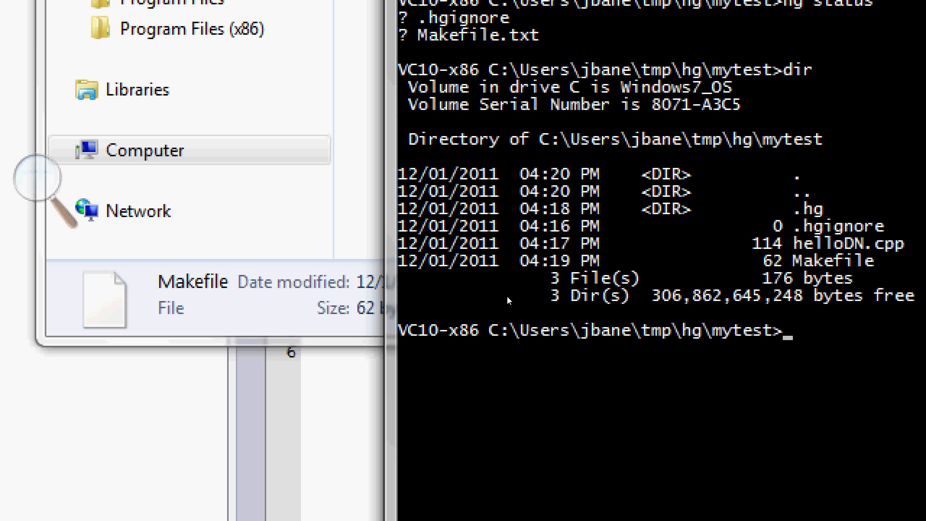
- Run hg add Makefile, then hg st to show it as added
text(hg status)
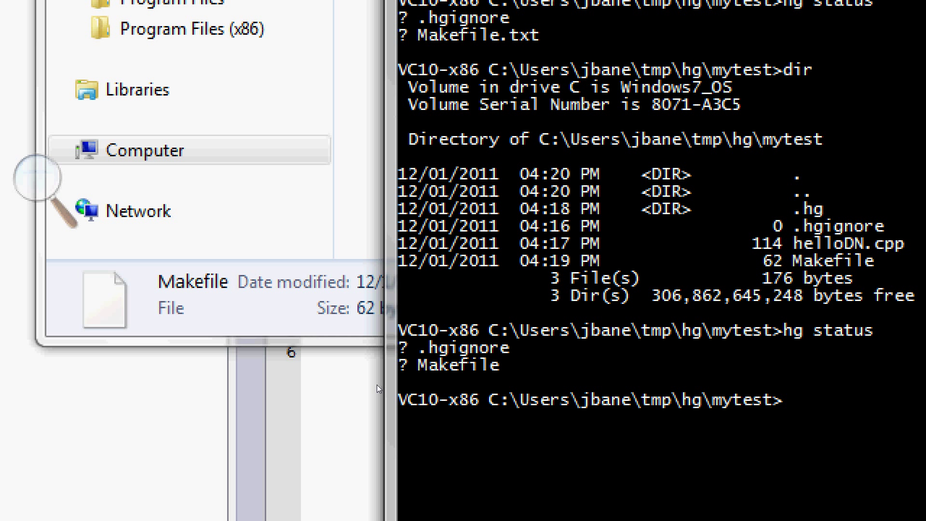
mouse_move(440, 358)
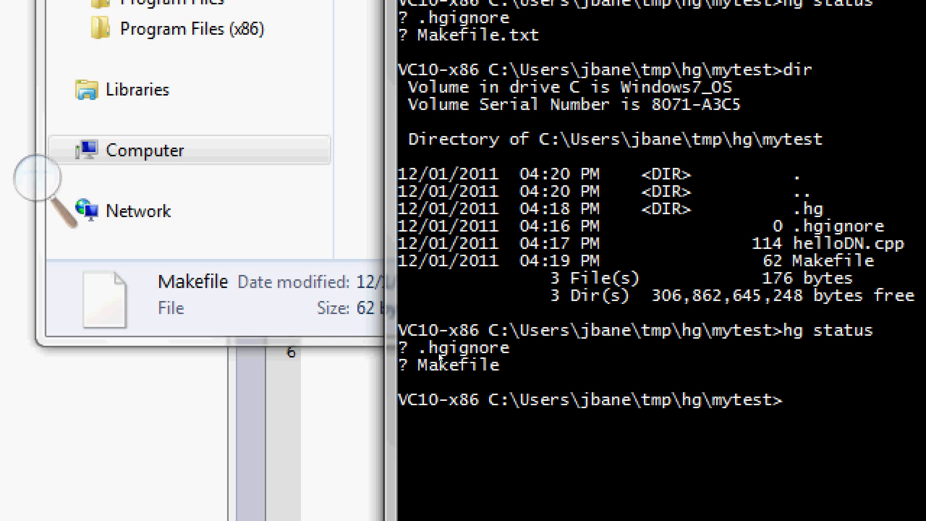
text(hg add)
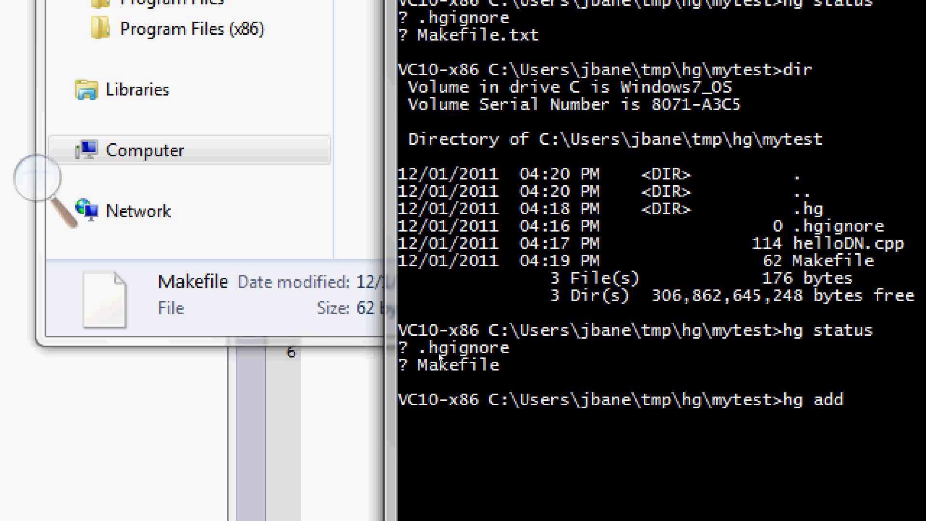
text(Makefile)
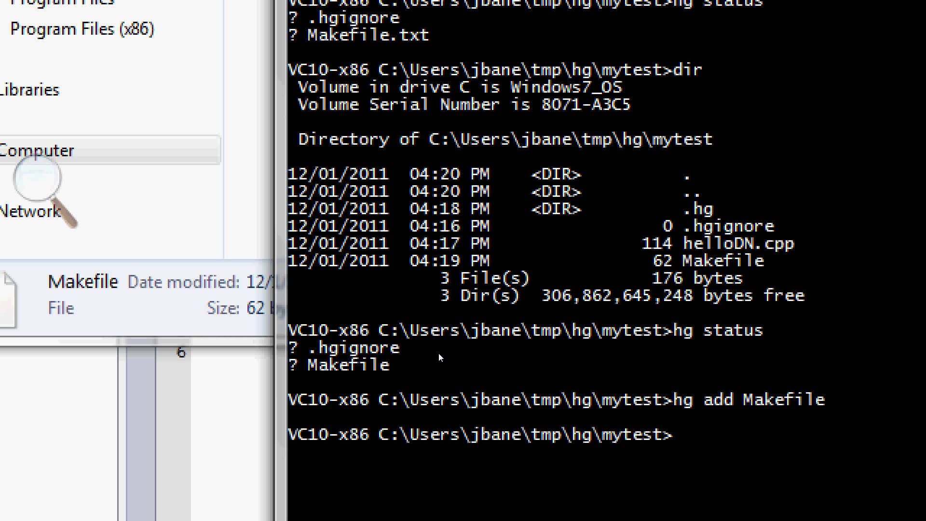
text(hg status)
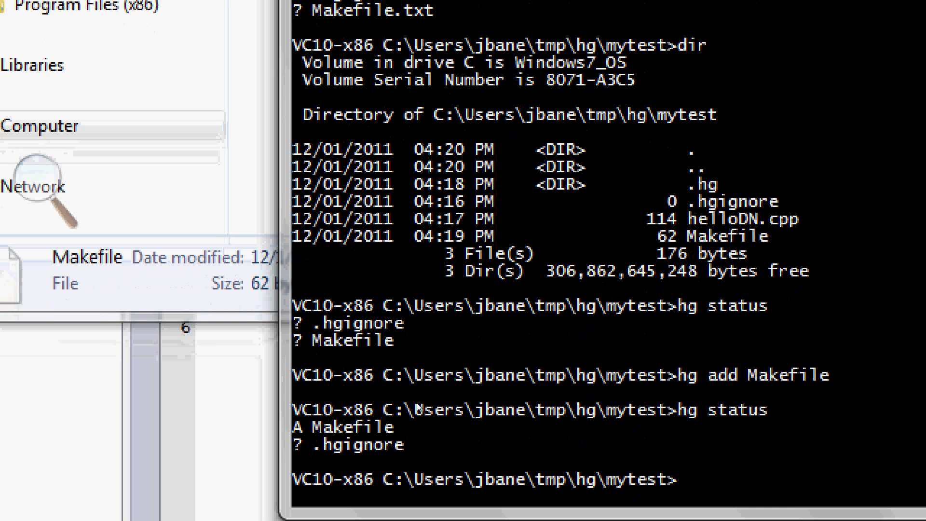
mouse_move(399, 426)
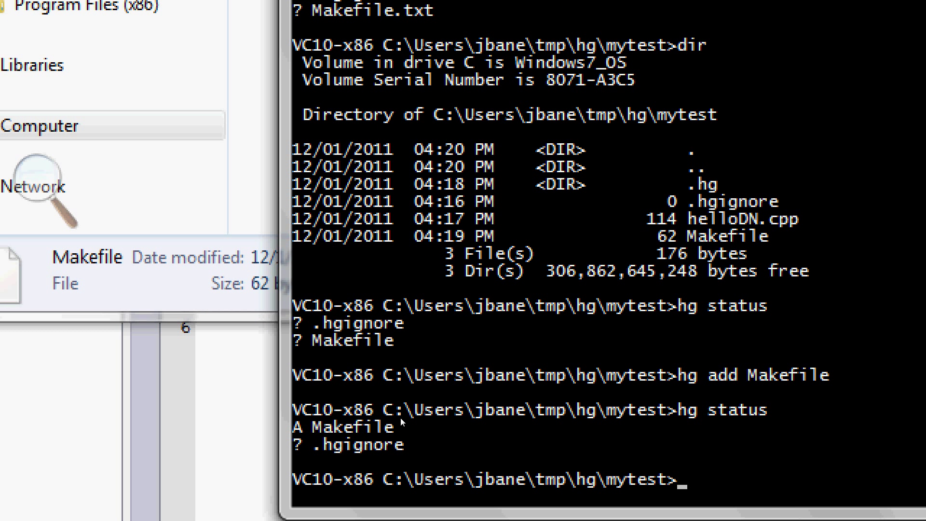
mouse_move(400, 417)
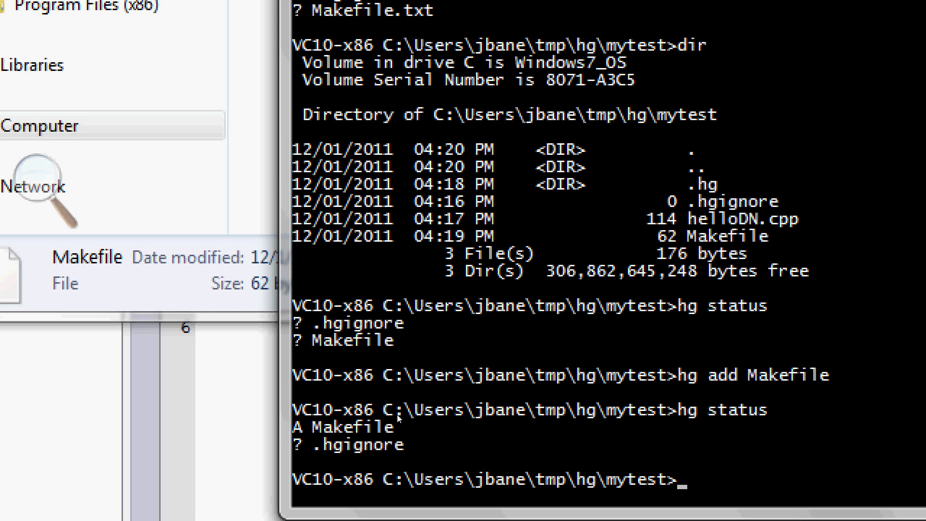
mouse_move(421, 431)
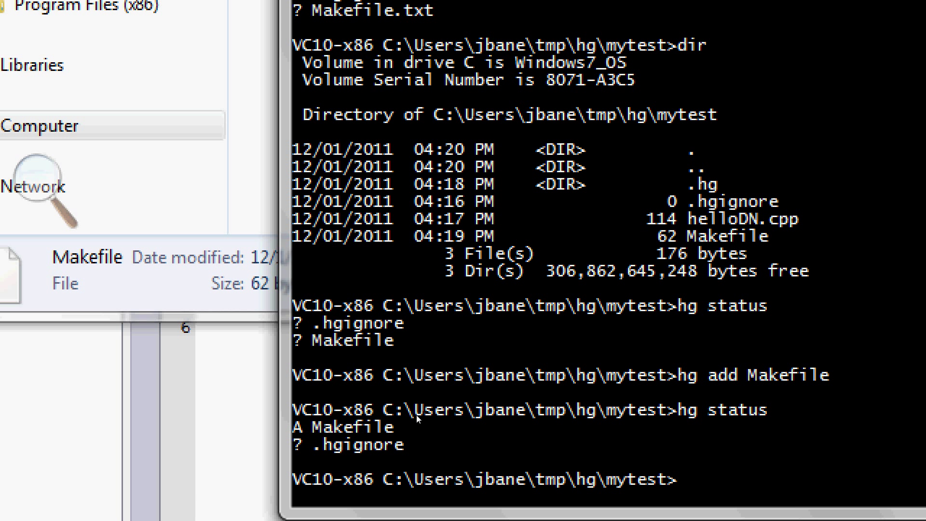
- Commit with message "Added a makefile." and recheck status with hg st
text(hg commit -)
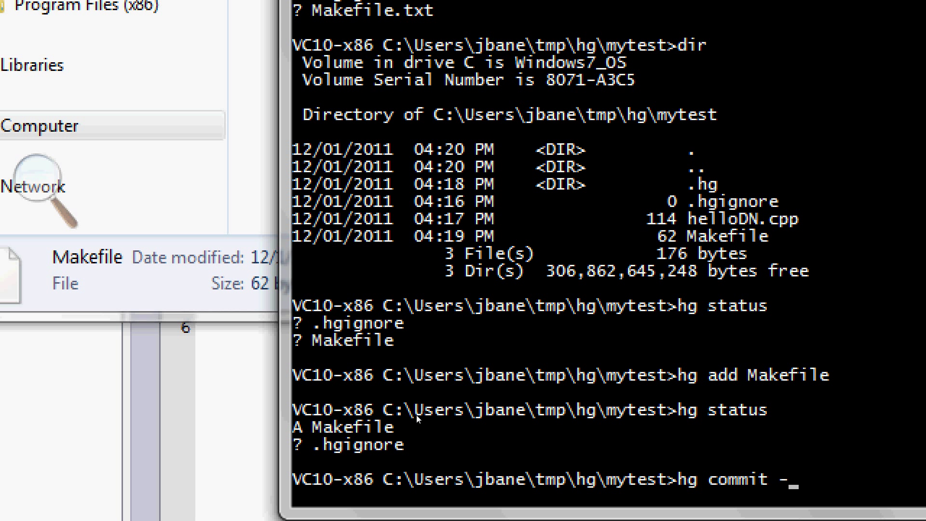
text(m ")
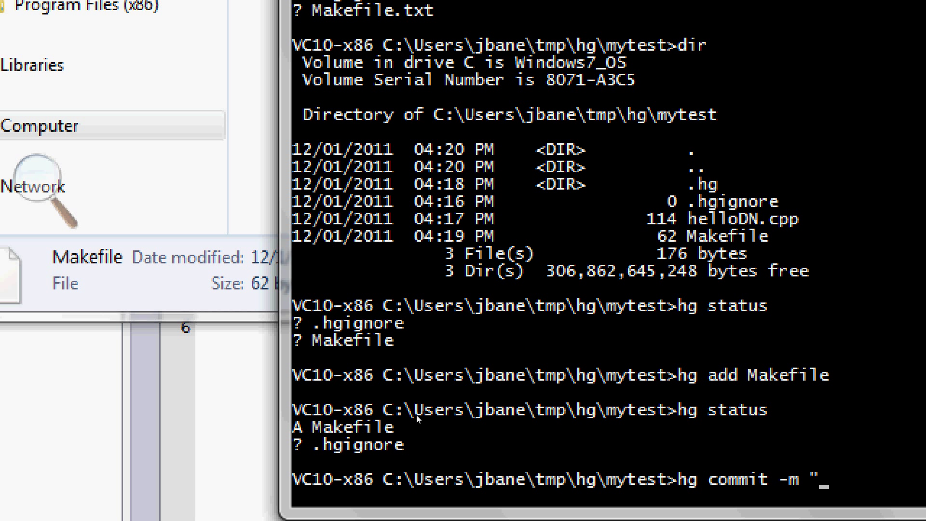
text(Adde)
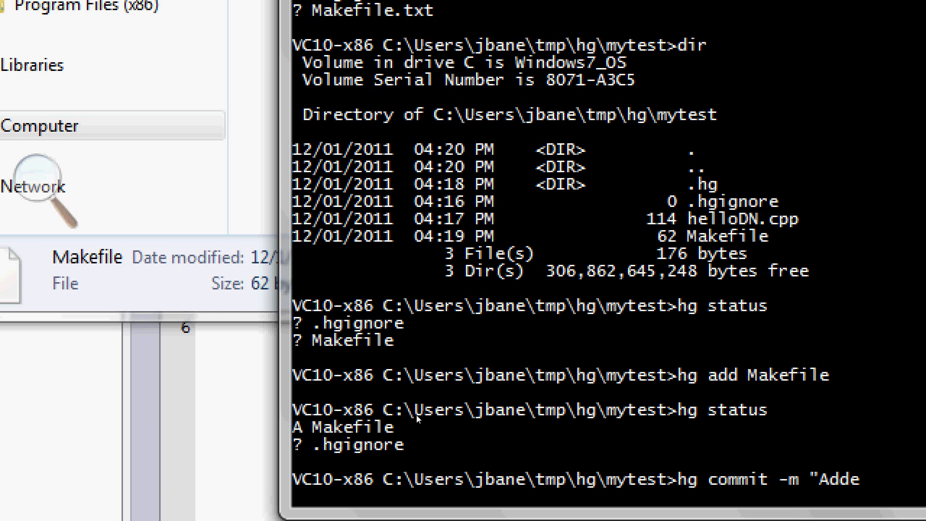
text(Added a makefi)
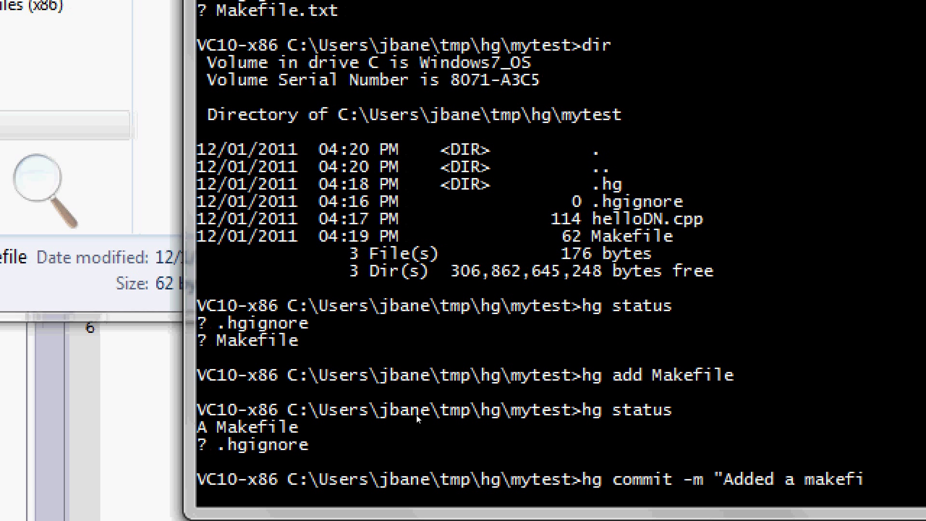
text(le.")
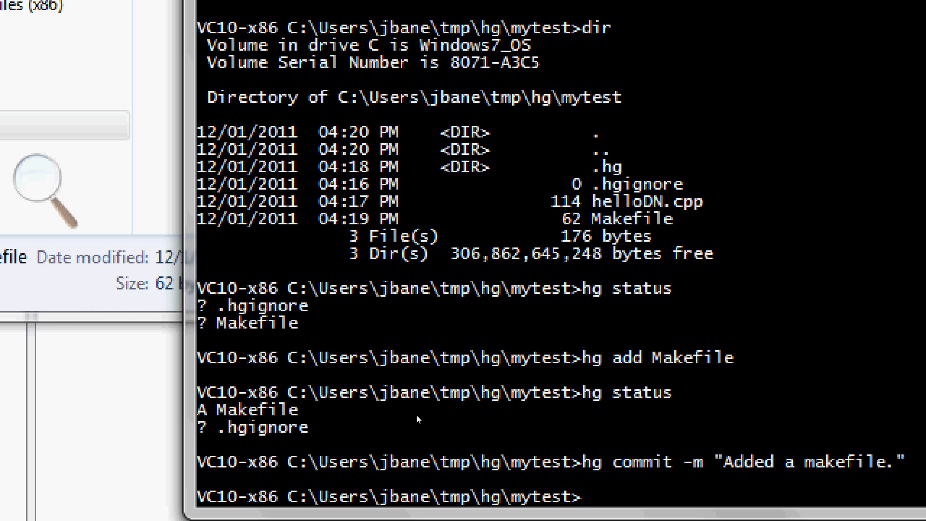
text(hs)
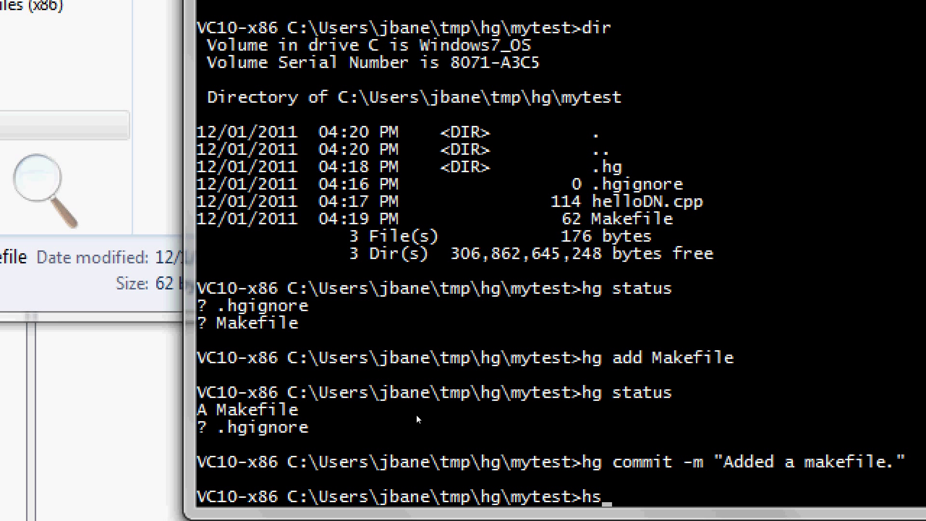
text(hg st)
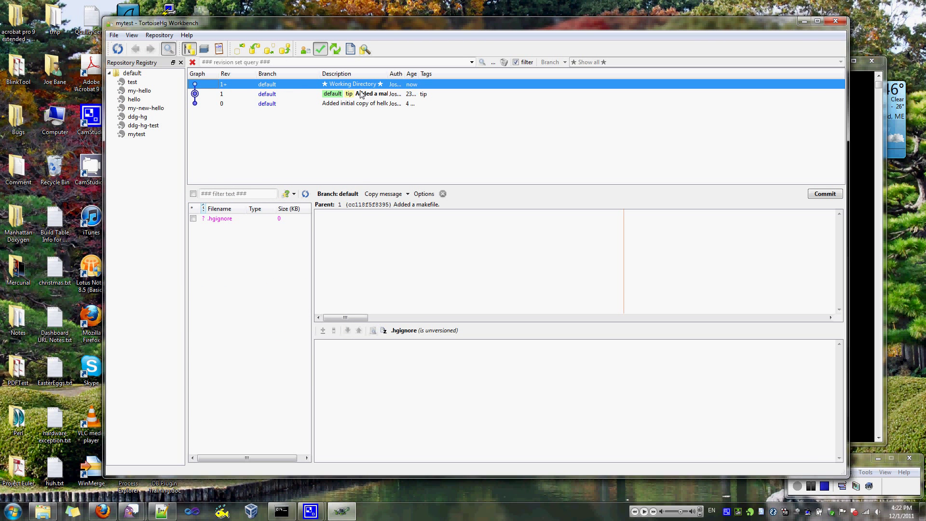
- Inspect revision 1's Makefile diff and revision 0's helloDN.cpp in the graph
click(377, 94)
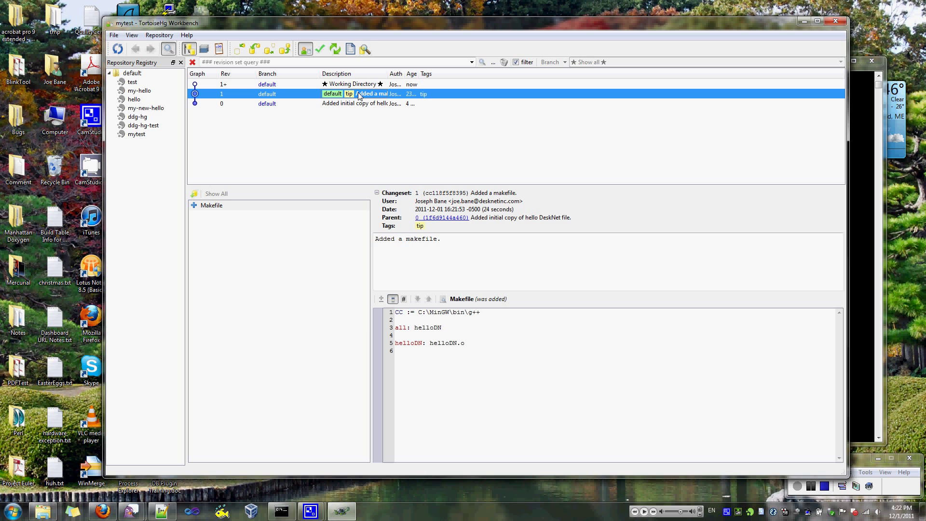
mouse_move(425, 246)
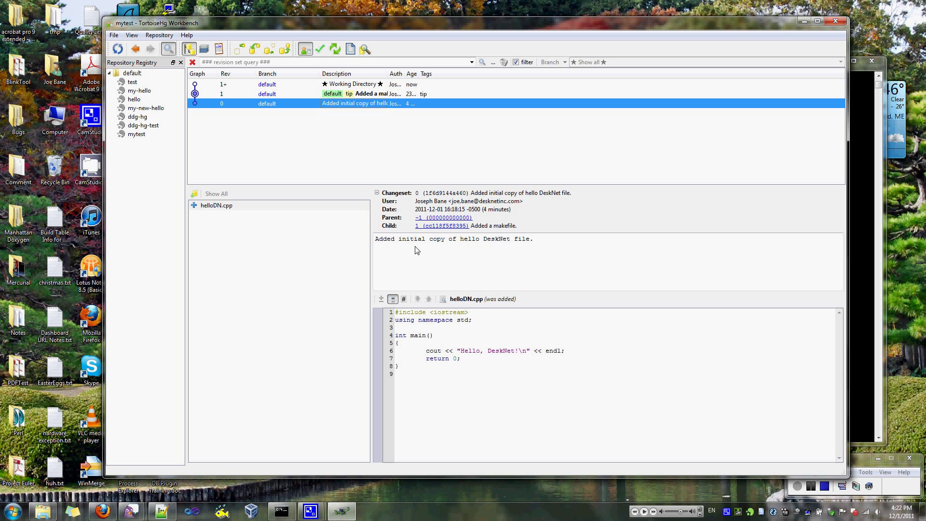
click(351, 84)
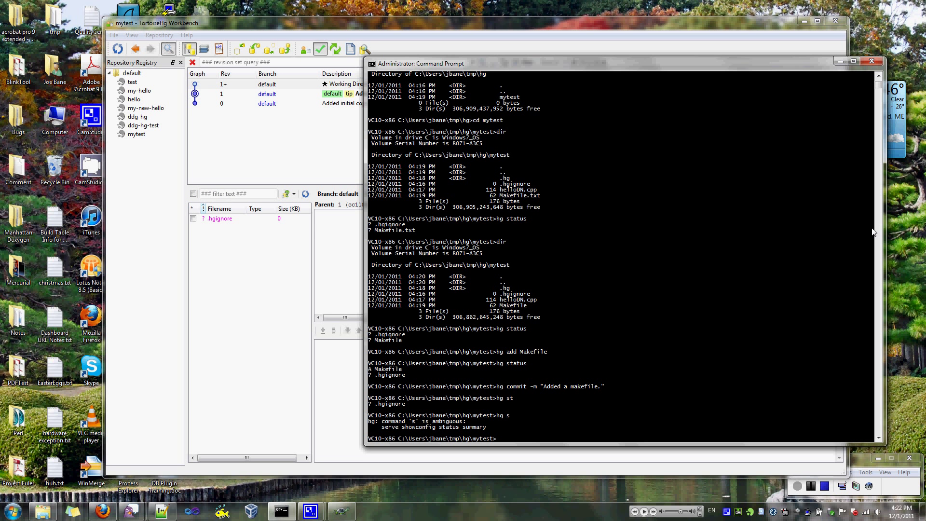
- Run make to compile helloDN.cpp, then run the resulting program
text(make)
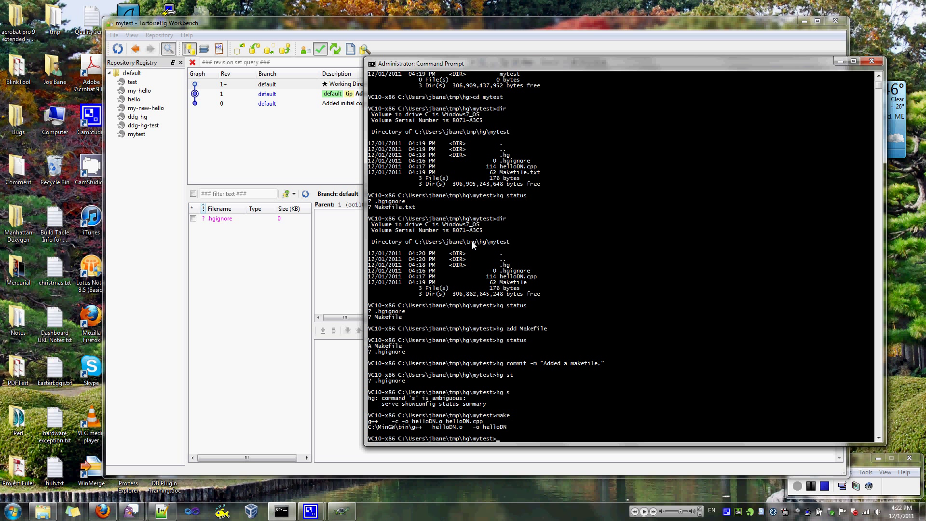
text(helloDN.cpp)
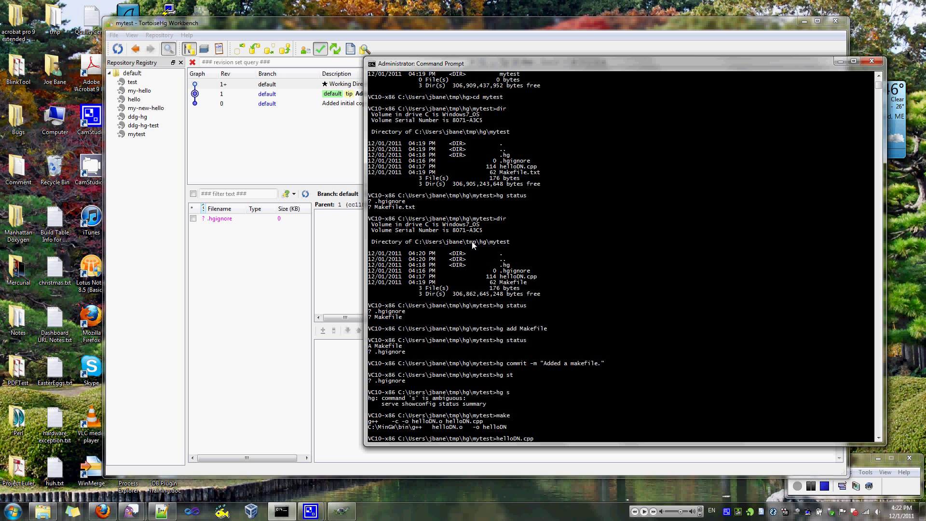
key(Return)
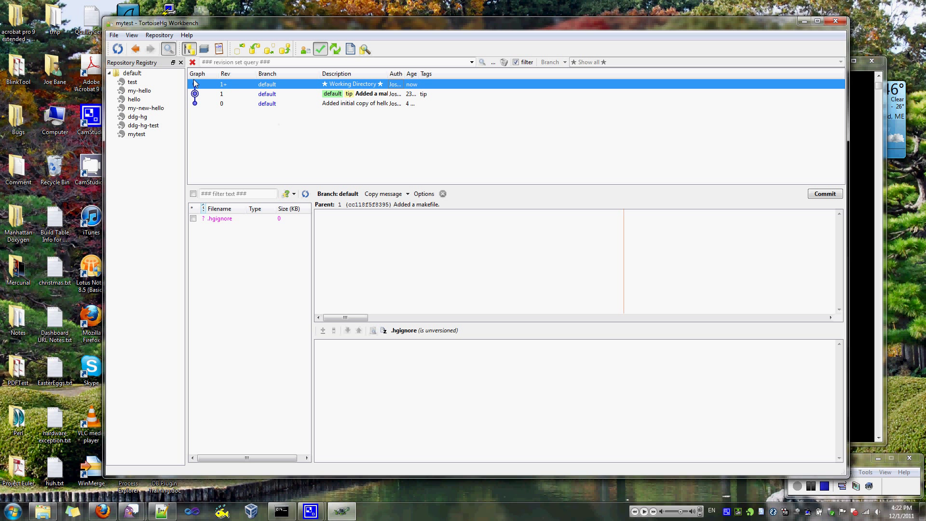
mouse_move(390, 77)
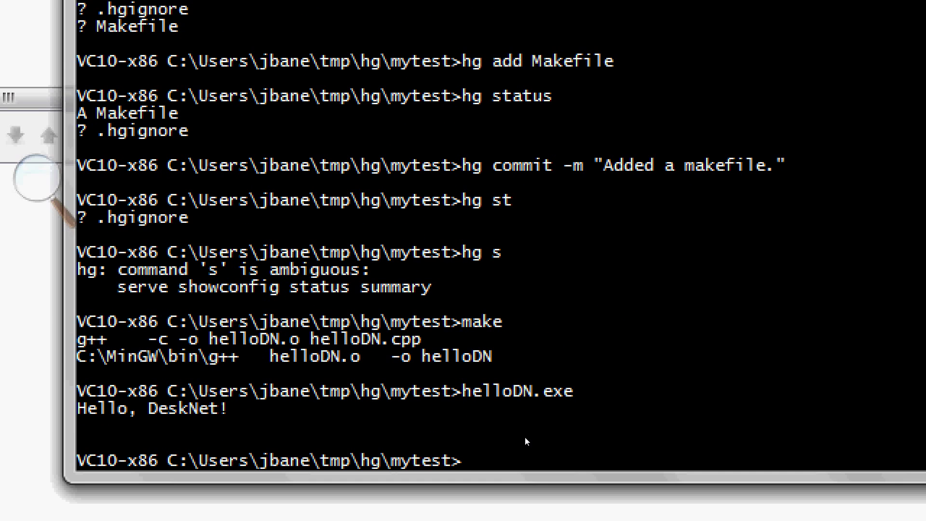
- Run hg log to print changesets 1 and 0
text(hg log)
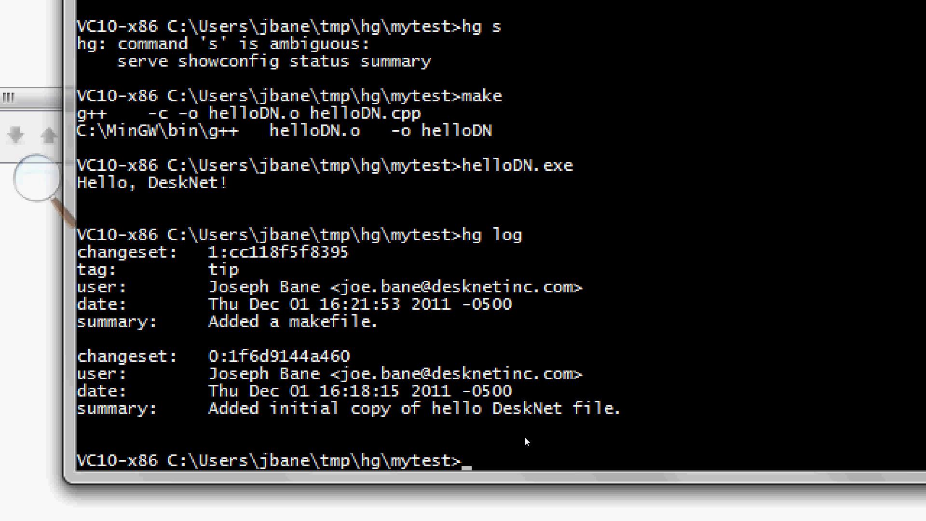
mouse_move(466, 407)
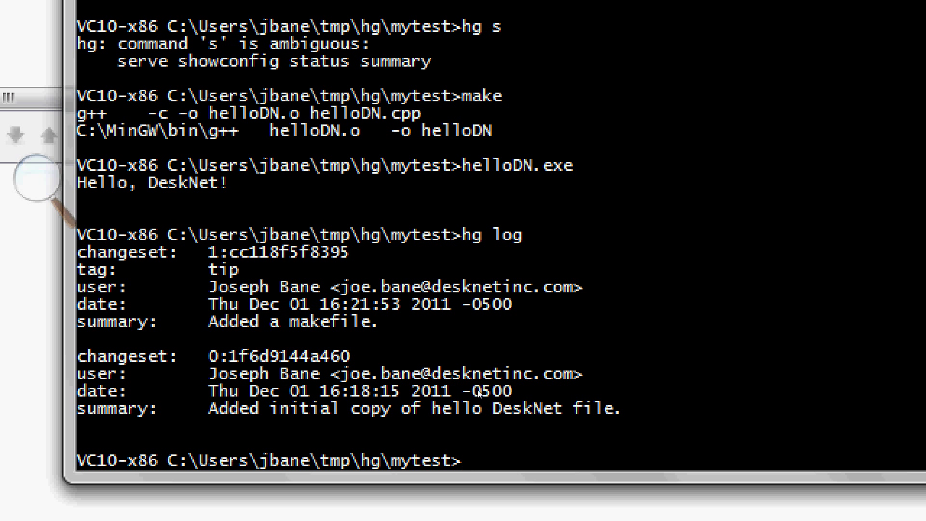
mouse_move(446, 410)
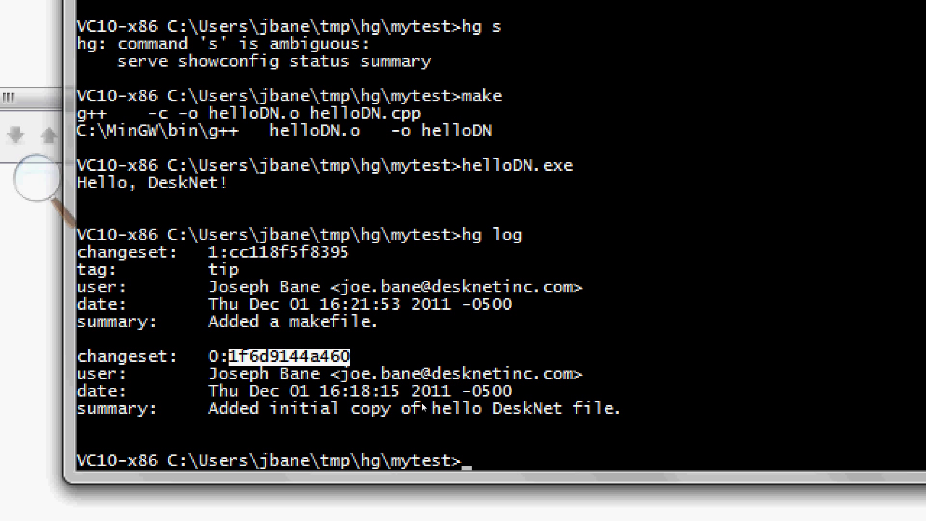
mouse_move(469, 408)
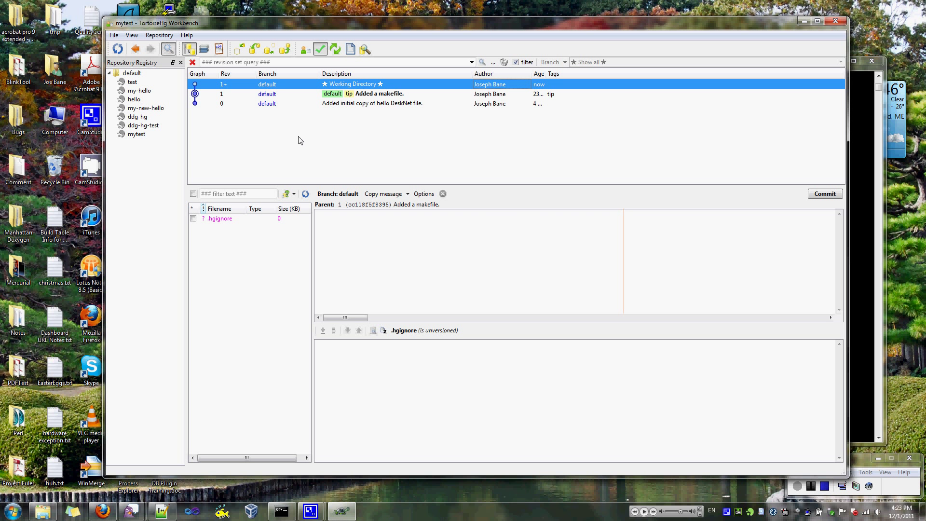
mouse_move(379, 101)
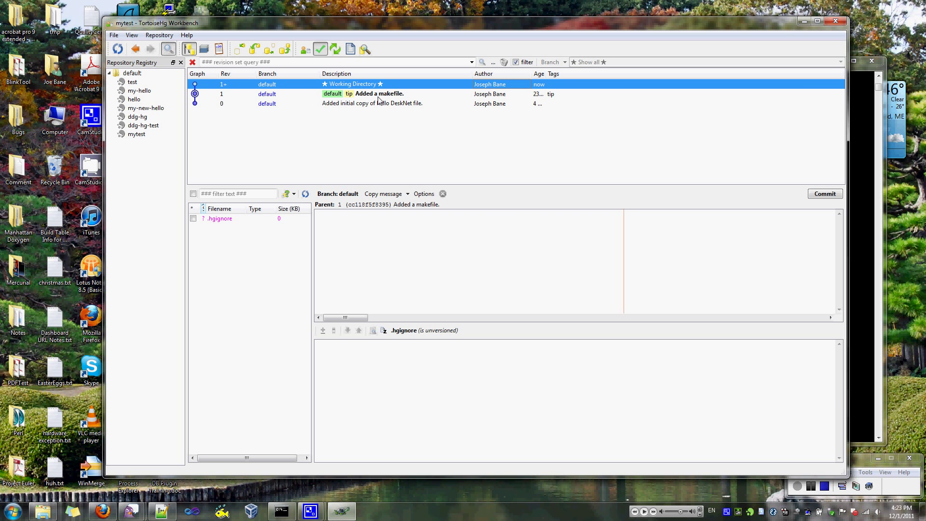
mouse_move(394, 128)
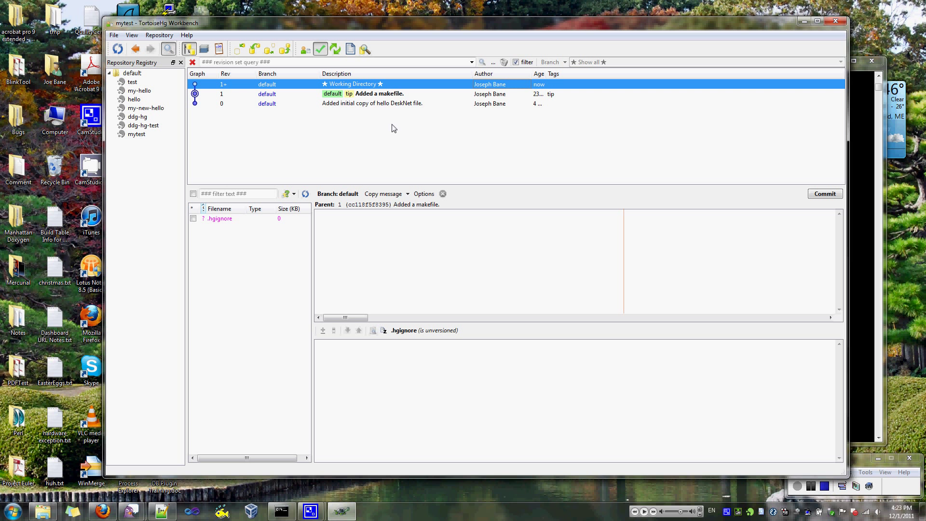
mouse_move(316, 133)
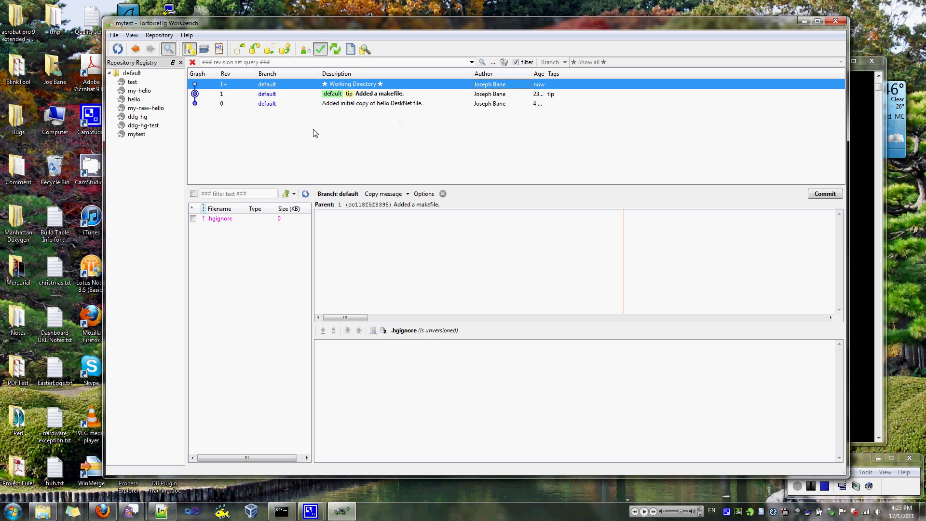
mouse_move(222, 133)
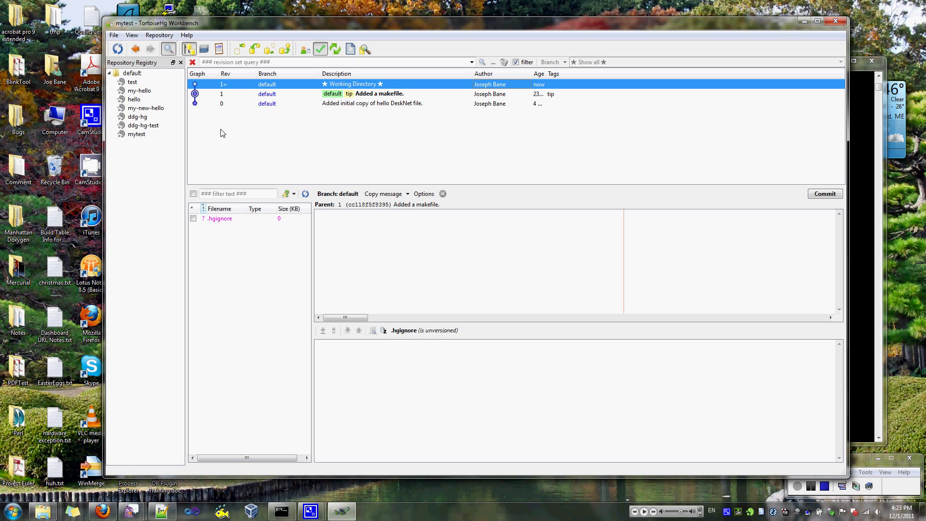
- Choose Clone... for mytest in the Repository Registry, keeping destination mytest-clone
click(137, 134)
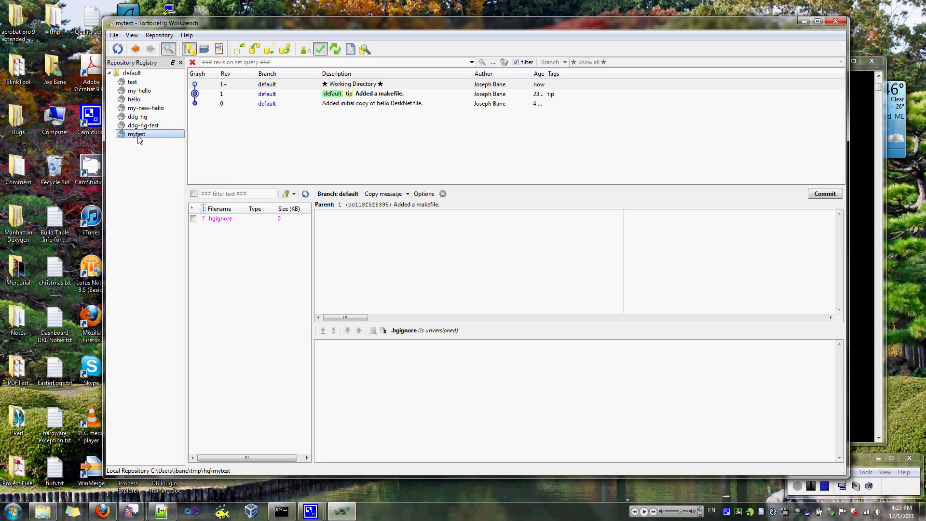
right_click(139, 133)
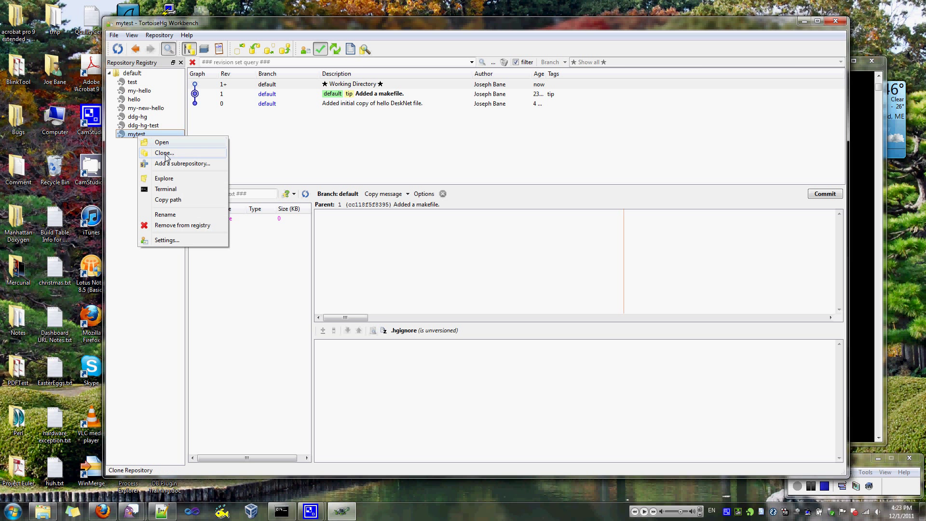
click(164, 153)
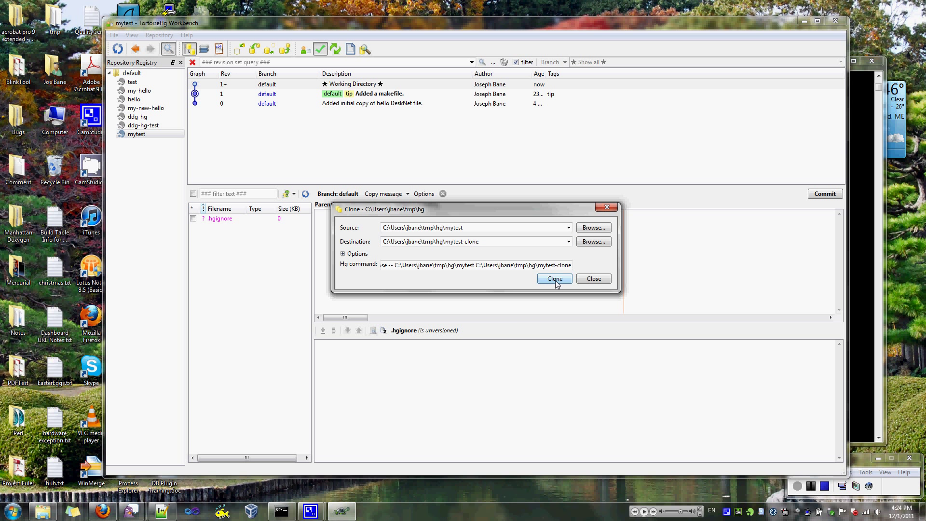
- Clone to mytest-clone, switch tabs, and view helloDN.cpp in the clone's manifest
click(554, 278)
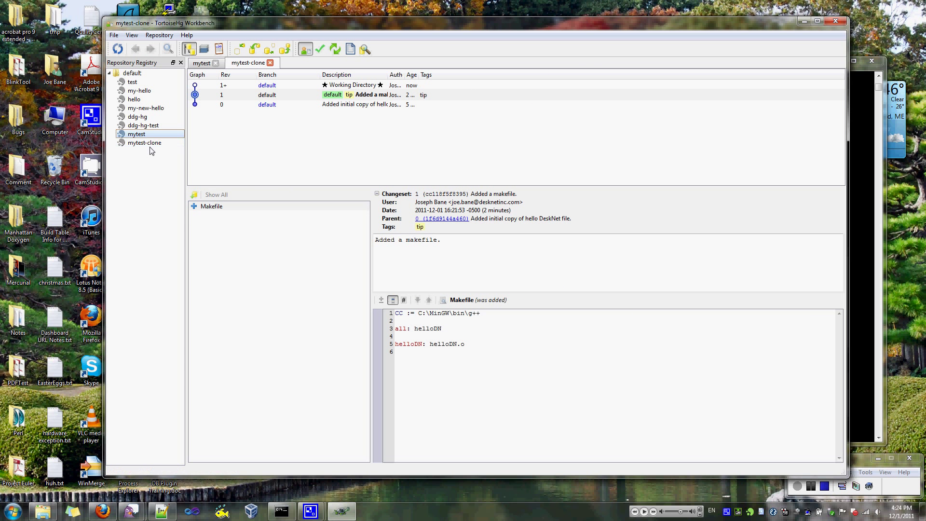
click(144, 142)
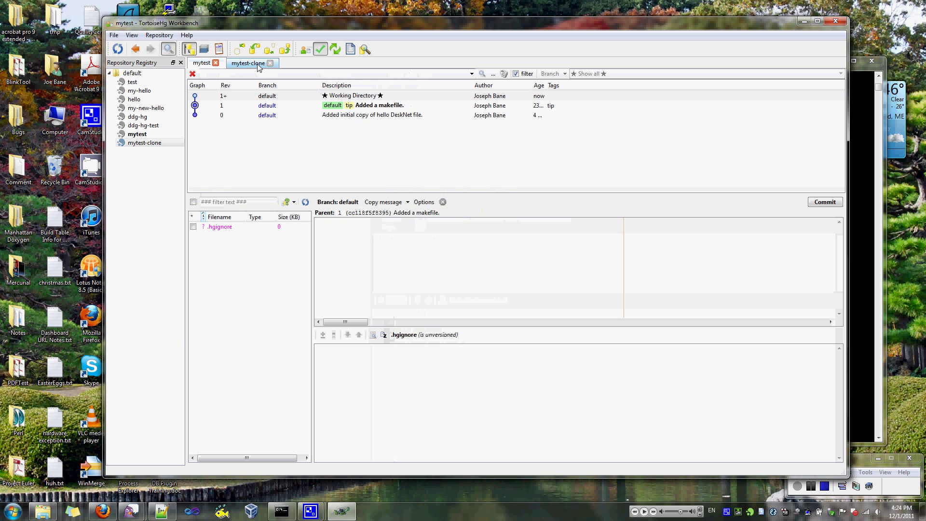
click(247, 63)
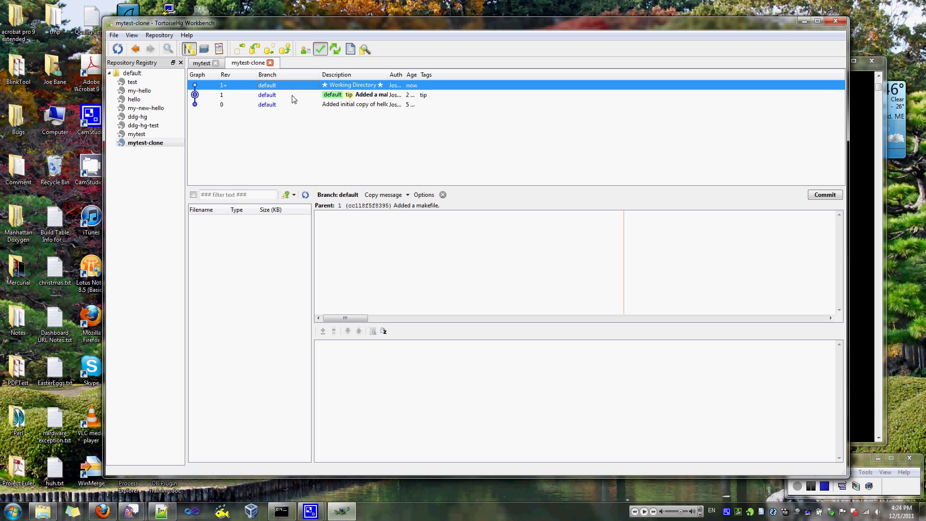
mouse_move(293, 103)
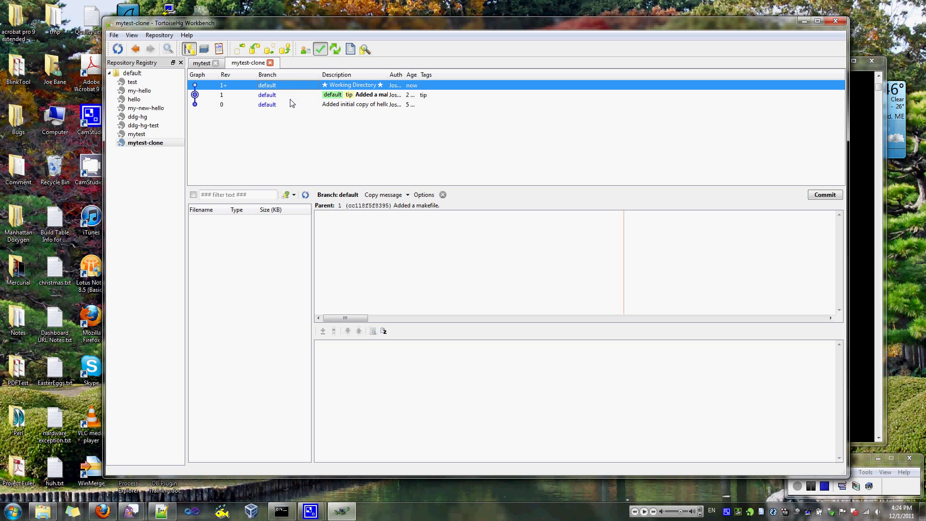
mouse_move(268, 98)
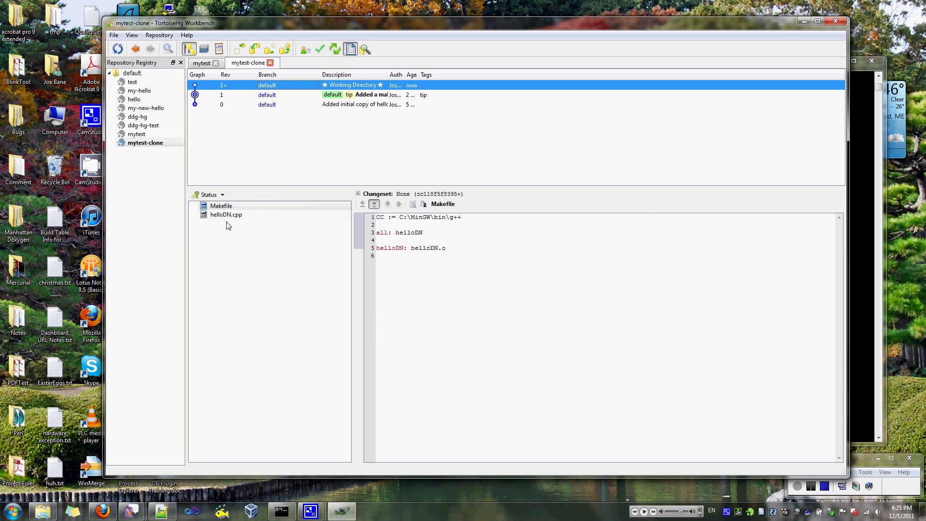
click(225, 215)
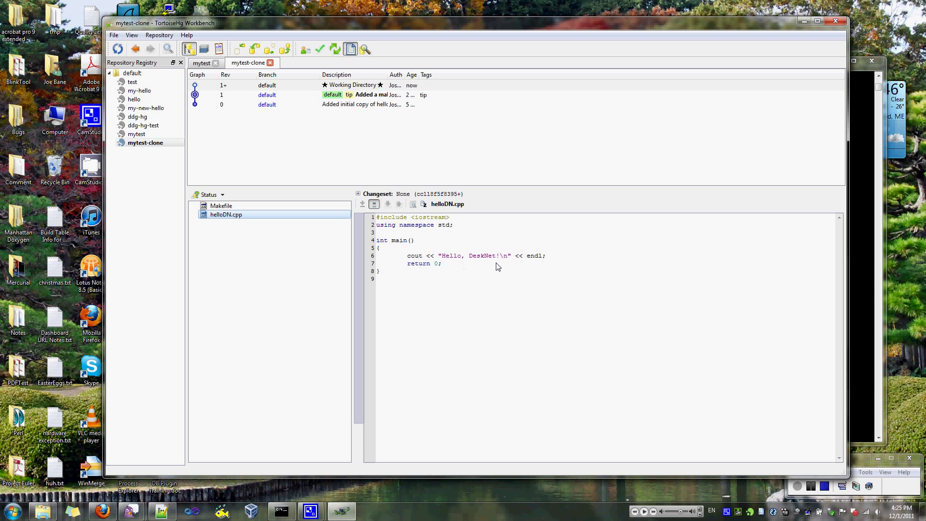
drag(376, 240, 441, 263)
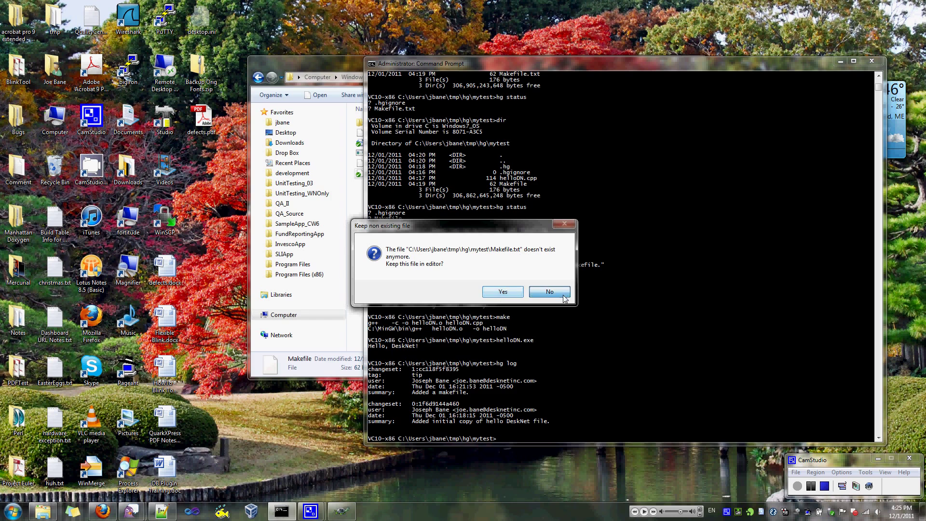
- Dismiss missing Makefile.txt and add cout << "Goodbye, buddy!\n" << endl; on line 7
click(549, 291)
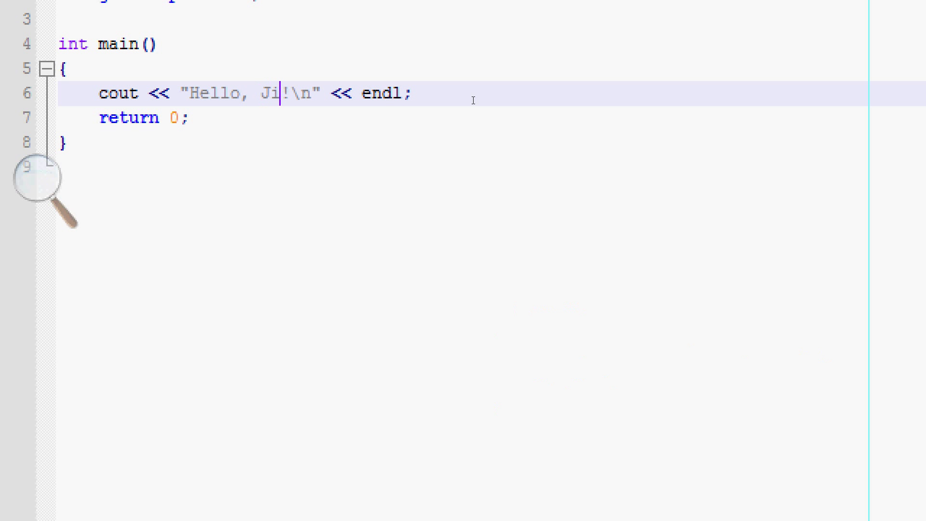
text(m)
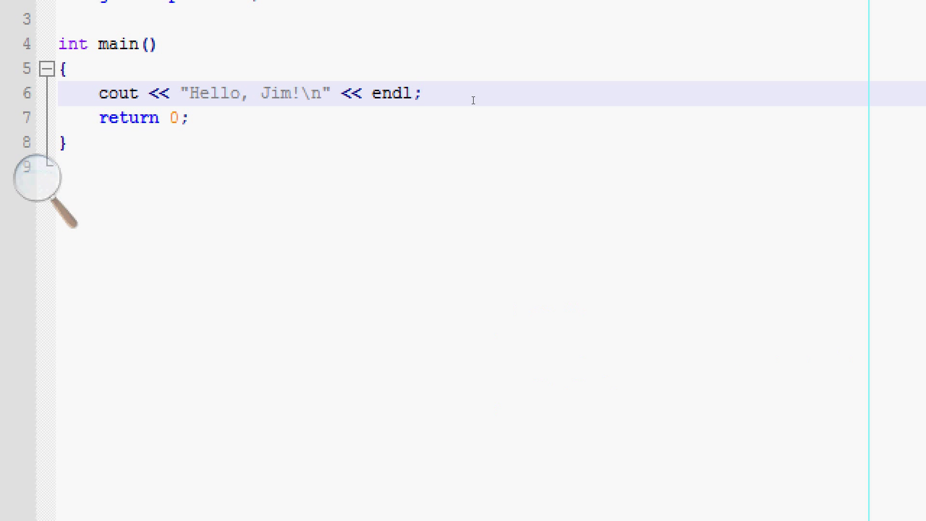
text(cout)
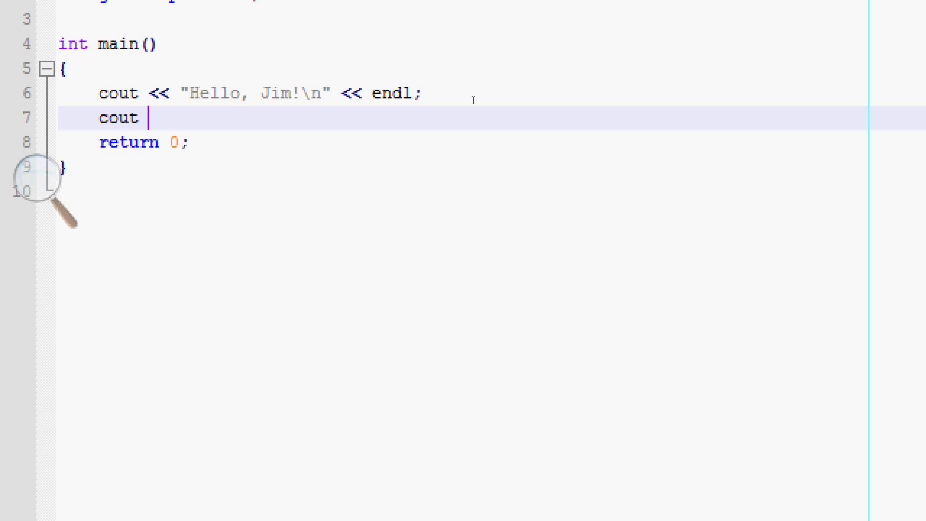
text(<< "Goo)
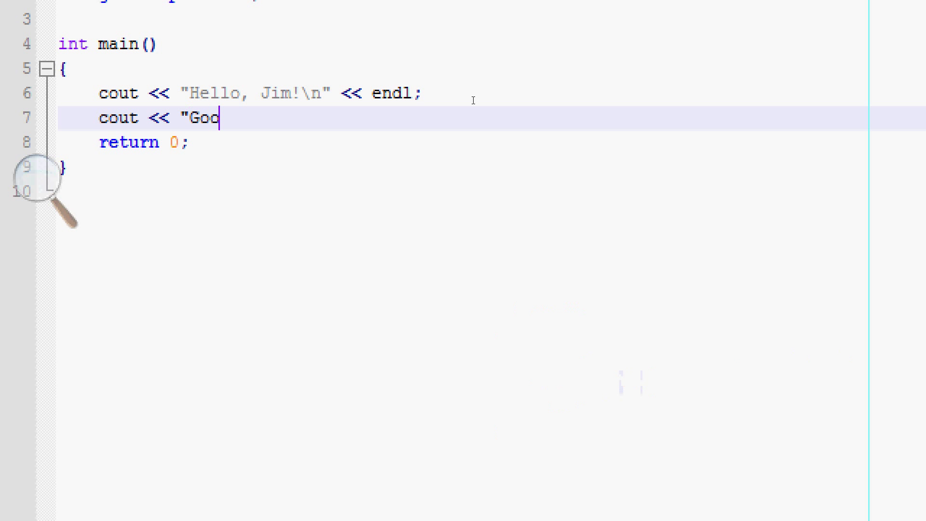
text(dbye, buddy!)
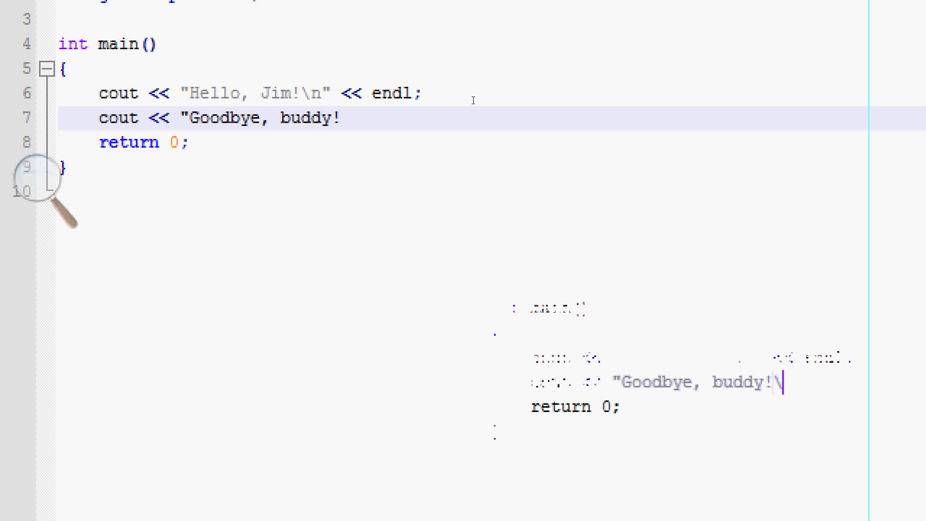
text(\n" << enl)
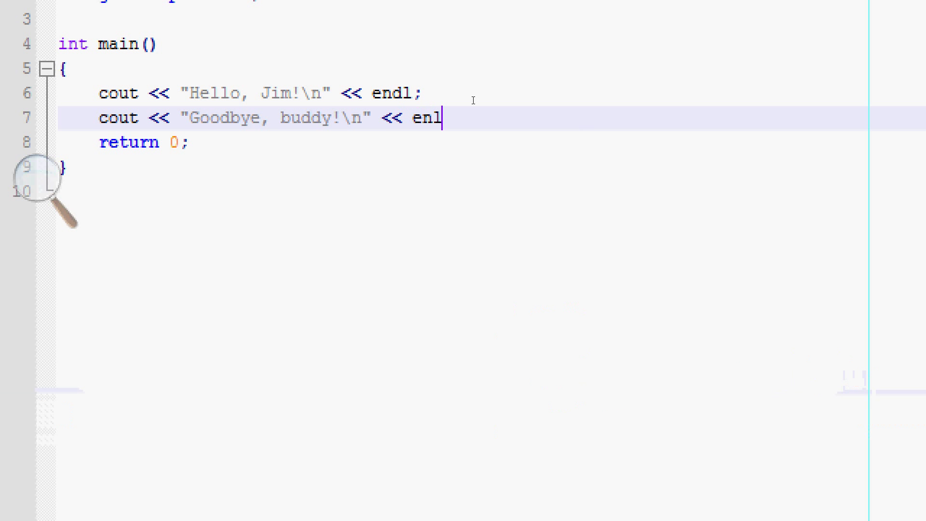
text(d;)
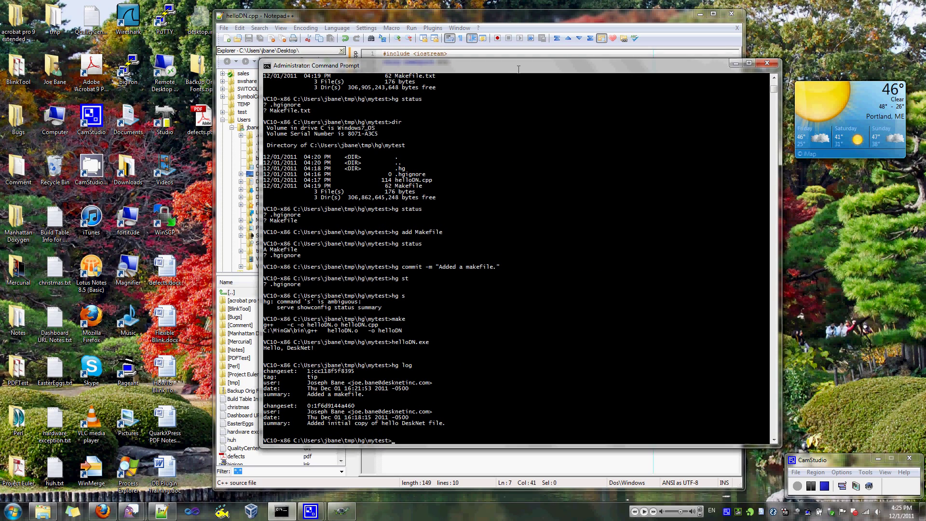
- Run hg stat showing helloDN.cpp modified, then hg diff
text(hg stat)
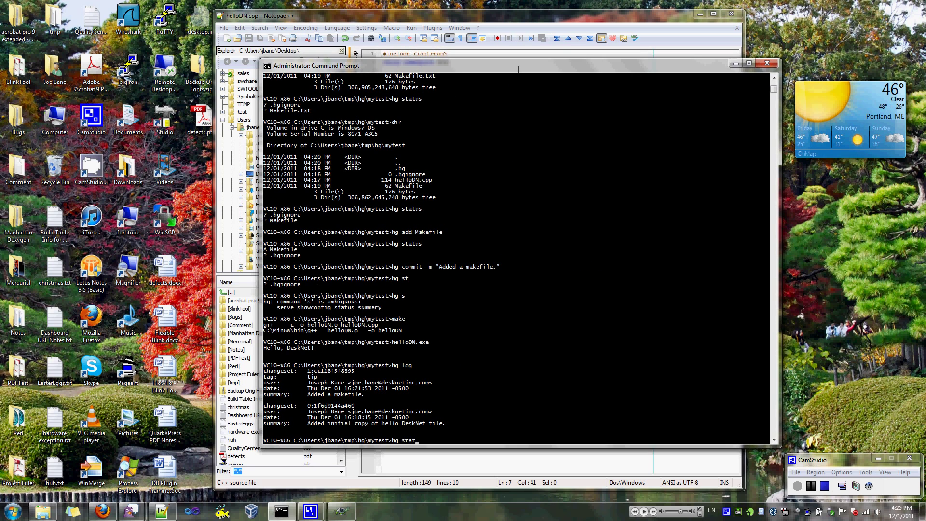
key(Return)
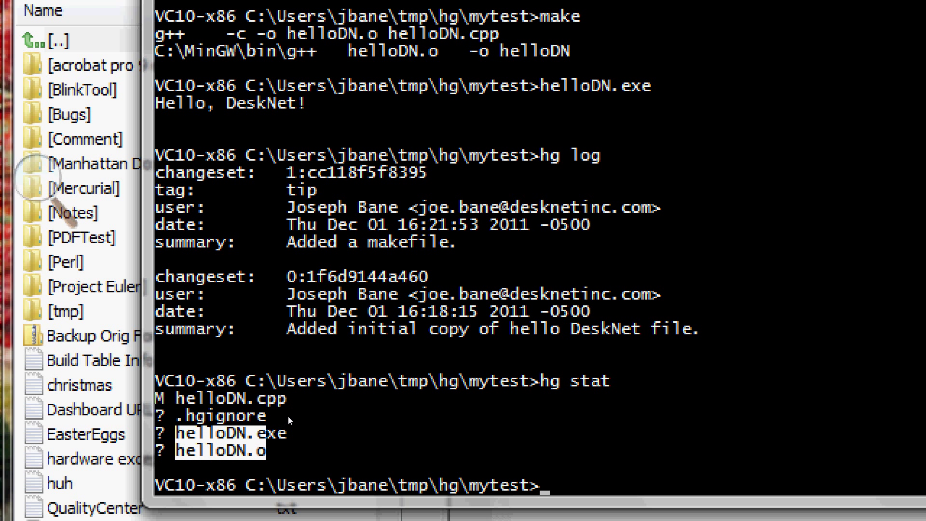
mouse_move(309, 421)
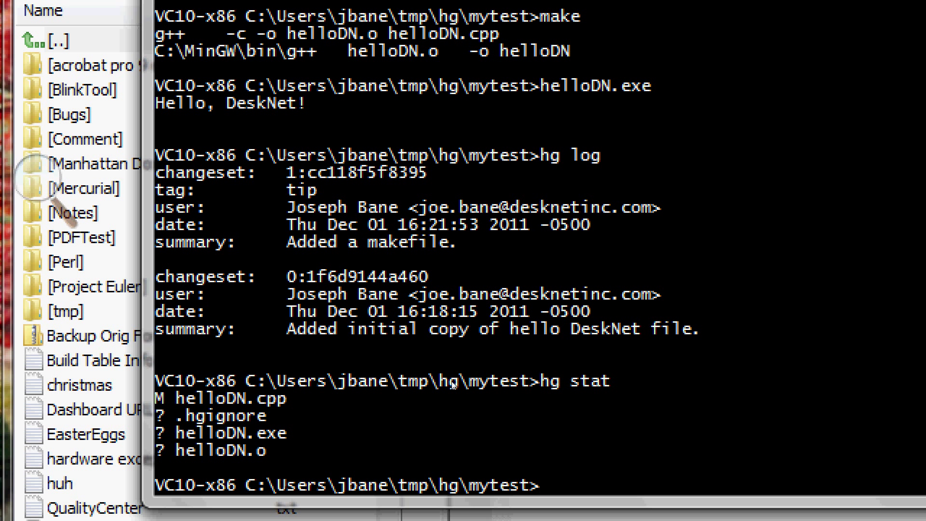
text(hg diff)
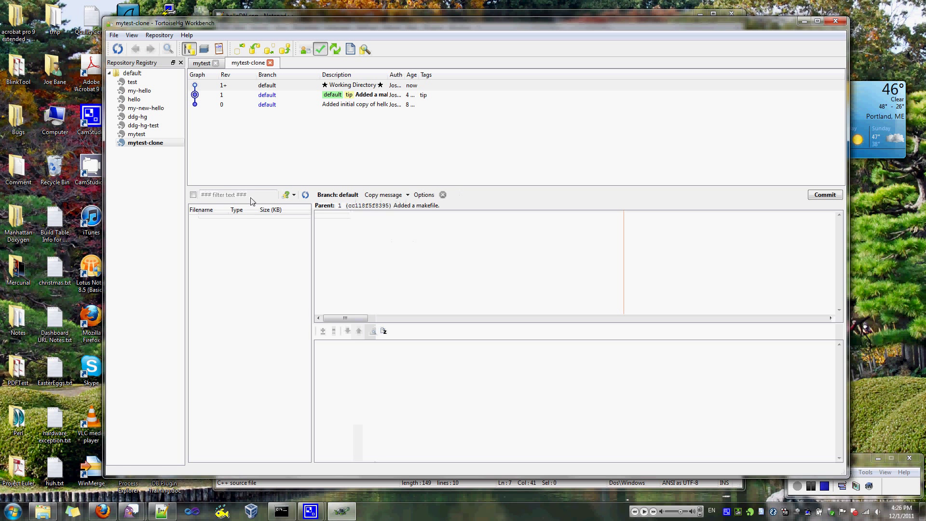
- Switch to the mytest repository and view helloDN.cpp's diff (DeskNet→Jim, added Goodbye, buddy!)
click(201, 63)
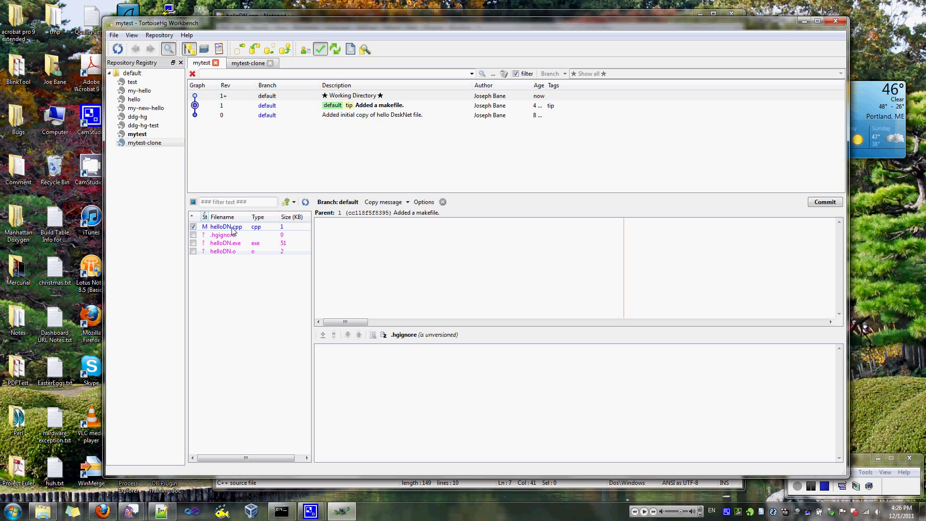
click(227, 226)
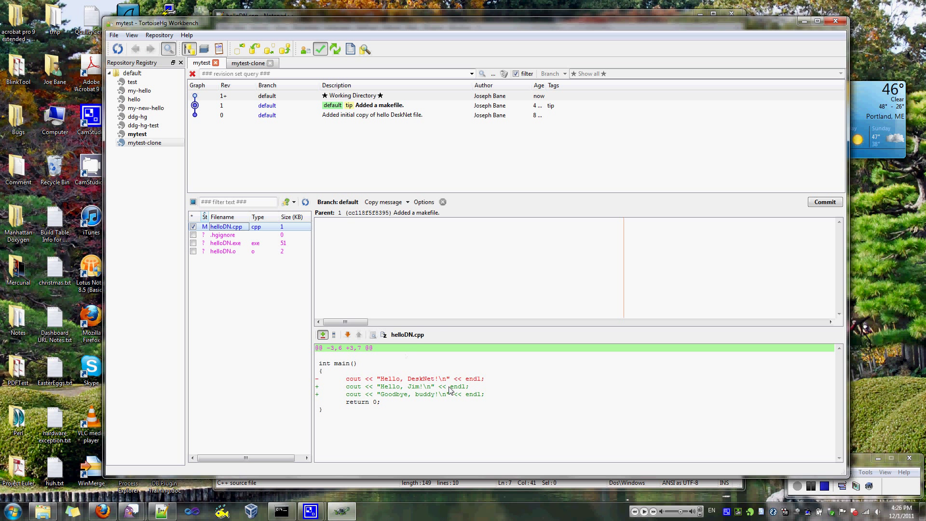
mouse_move(330, 254)
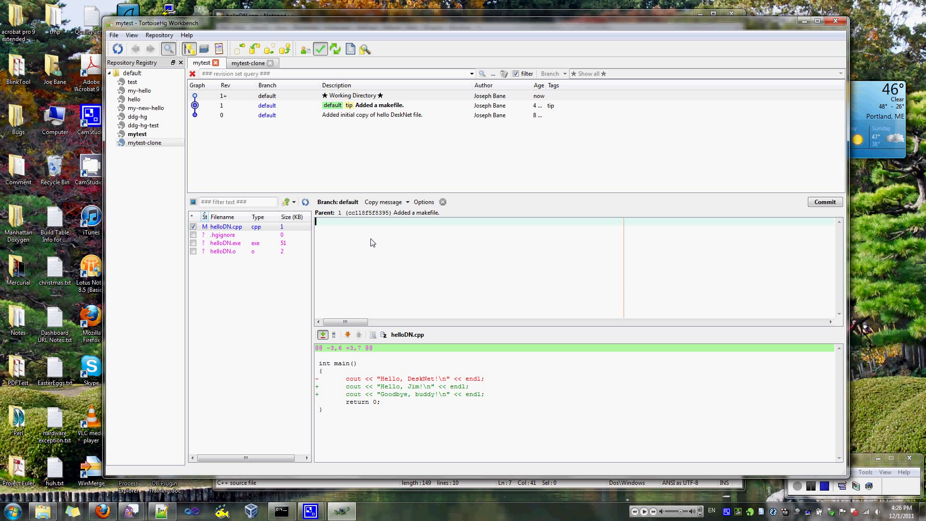
- Commit helloDN.cpp as 'Say hello to Jim instead. Also say goodbye.', briefly checking mytest-clone
text(Say hello to)
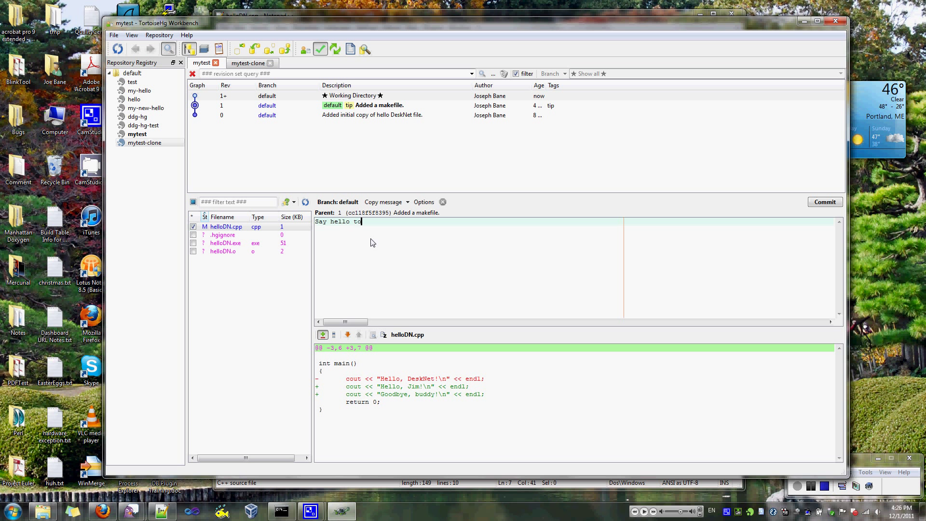
text(Jim instead. Also)
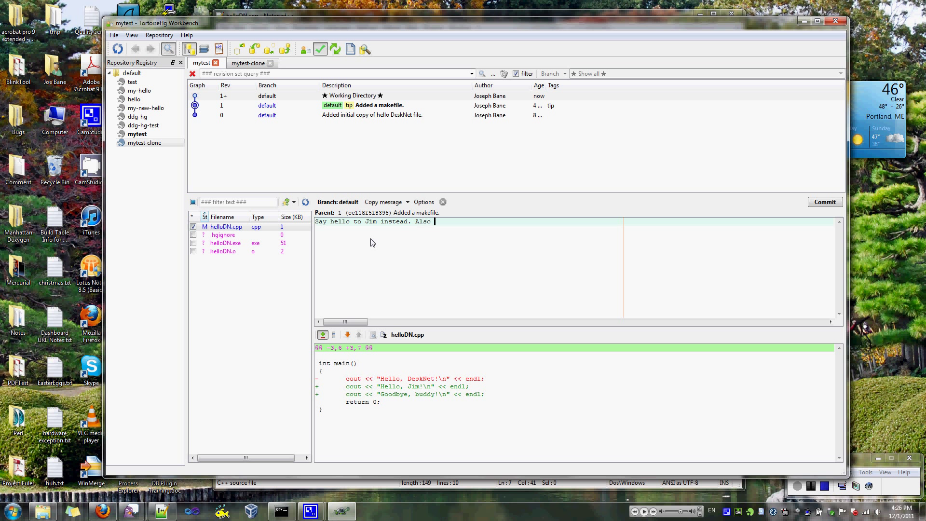
text(say goodbye.)
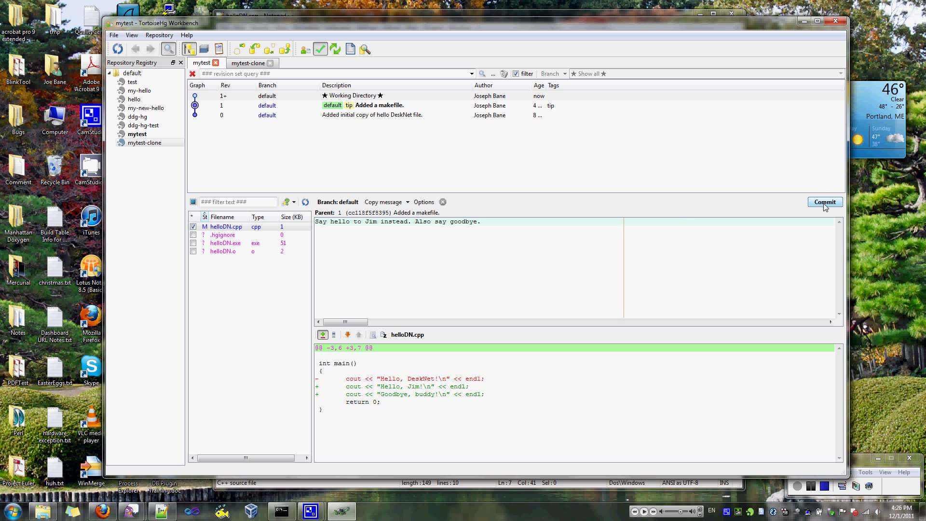
click(824, 202)
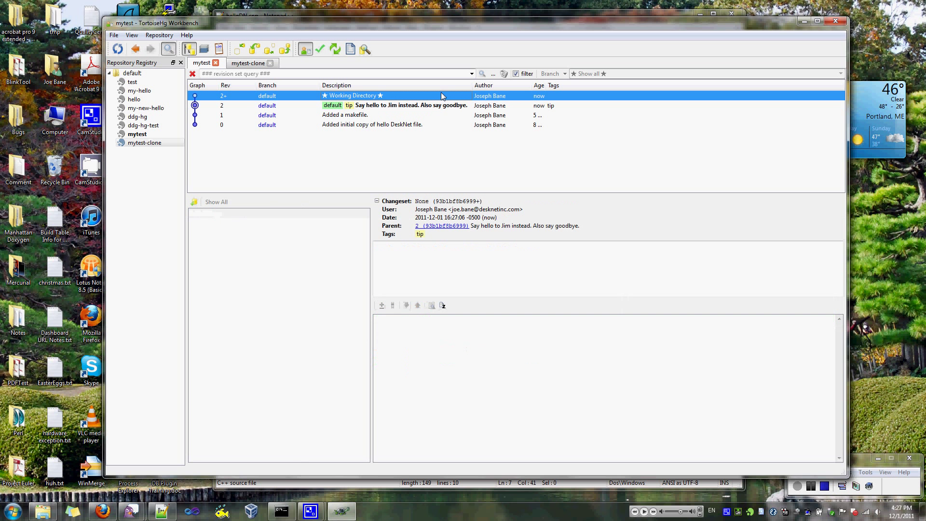
click(248, 63)
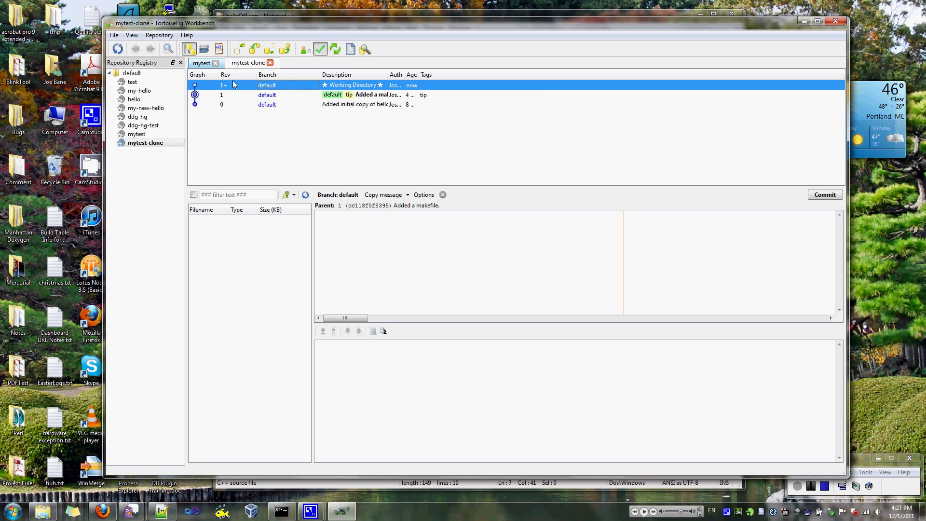
click(201, 63)
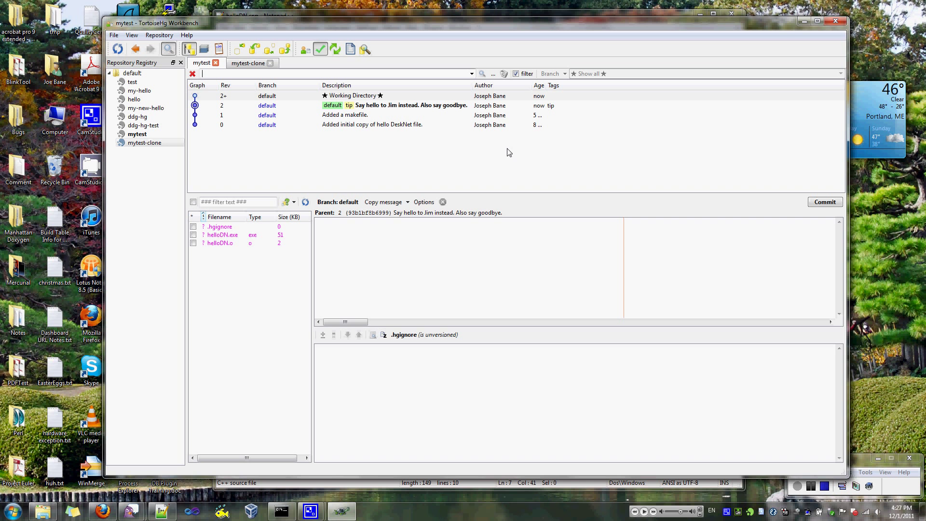
mouse_move(508, 148)
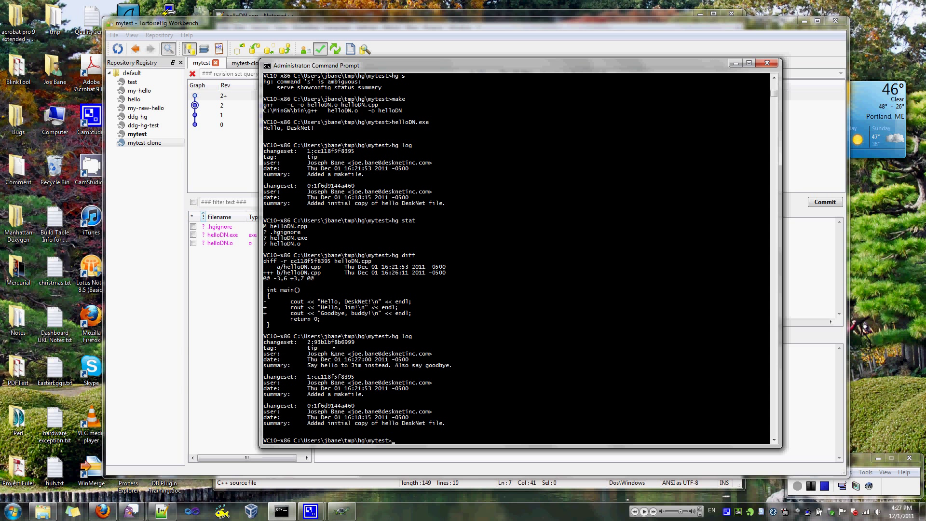
mouse_move(415, 350)
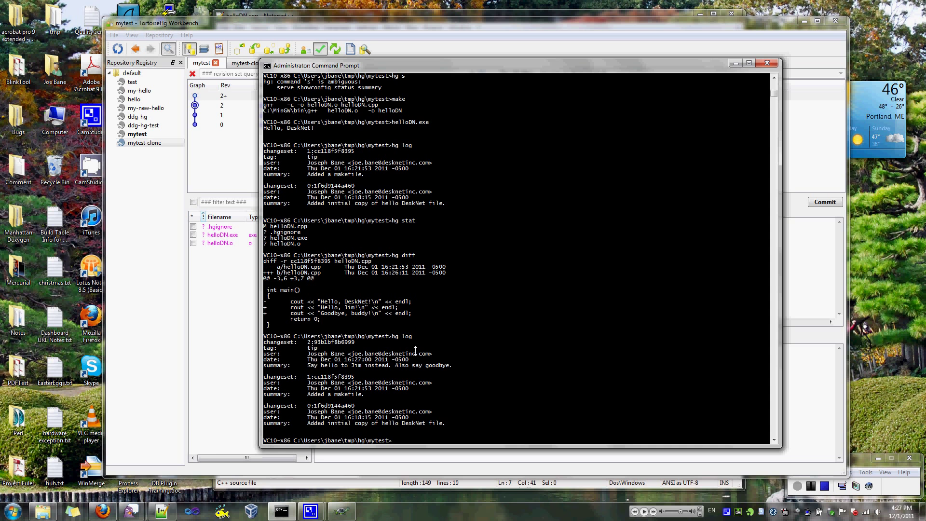
mouse_move(314, 359)
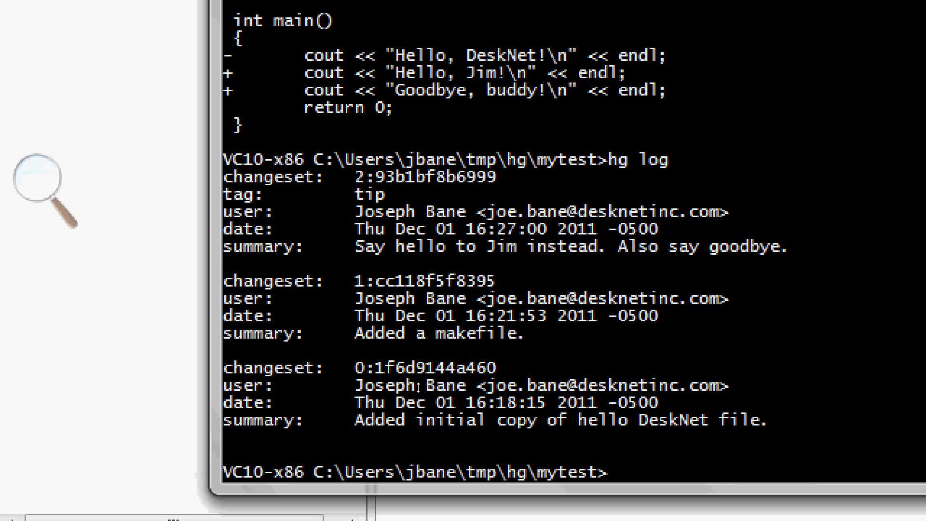
- After reviewing the hg log, change directory to ..\mytest-clone in Command Prompt
text(cd ..)
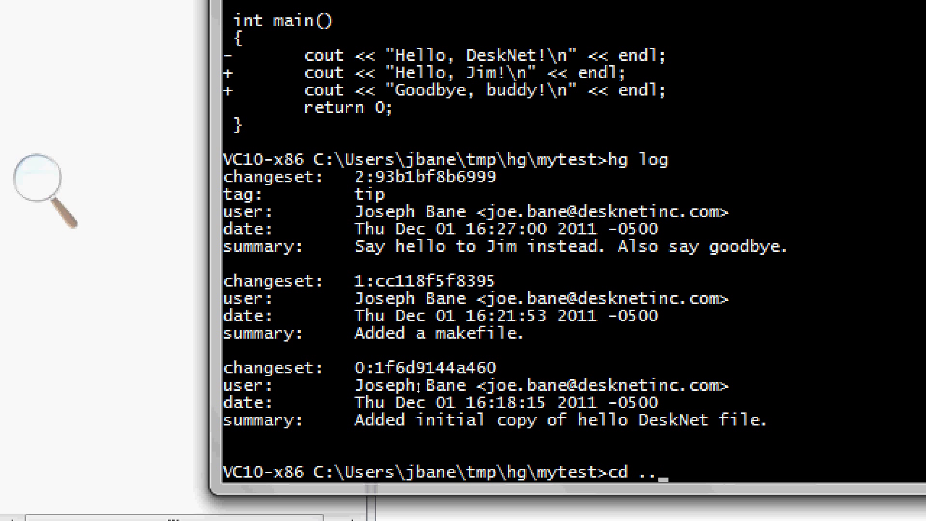
text(\mytest-clone)
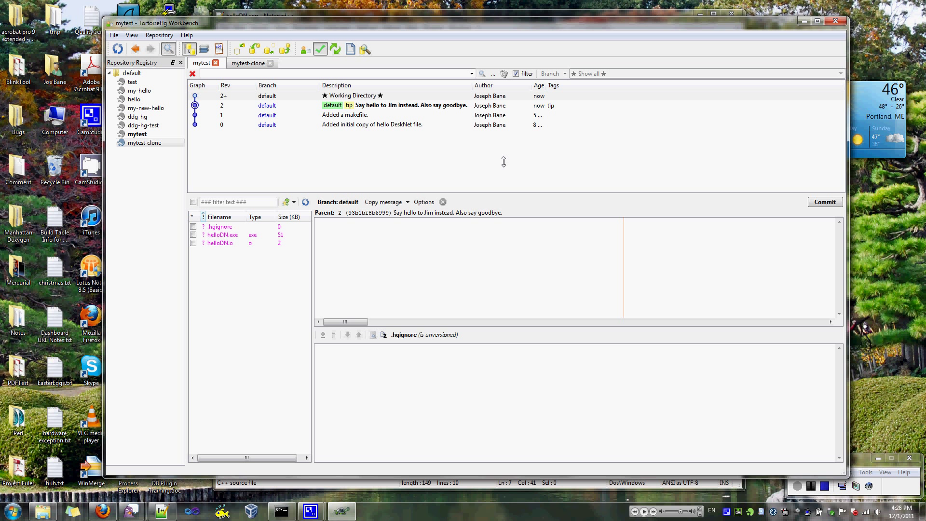
mouse_move(348, 62)
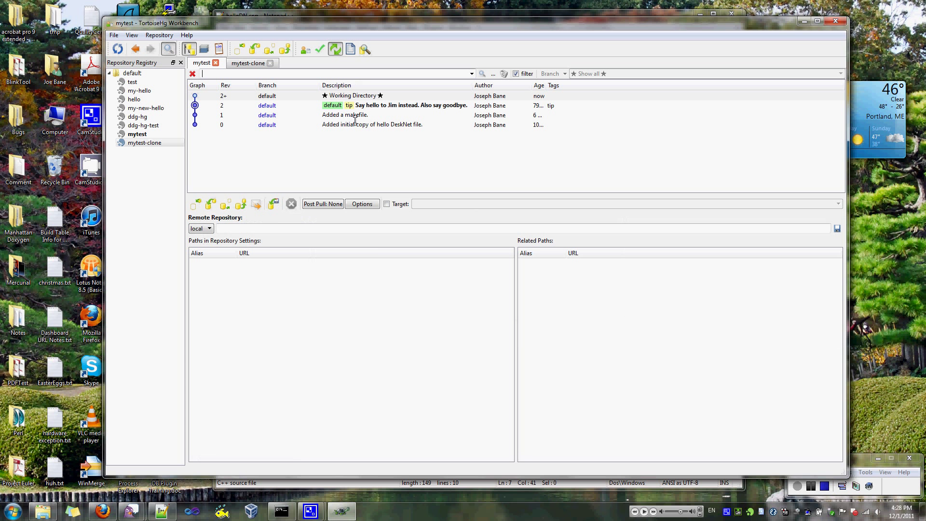
mouse_move(415, 198)
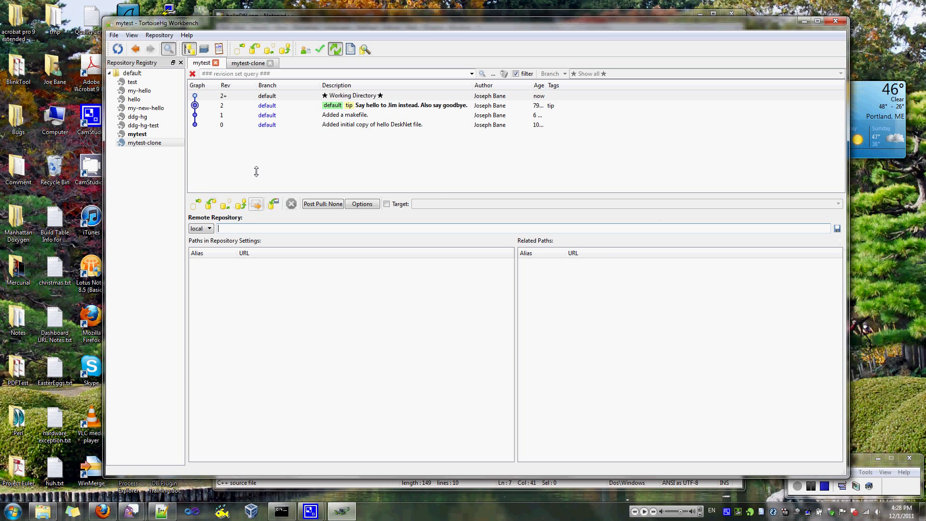
- Set C:\Users\jbane\tmp\hg\mytest-clone as remote and filter outgoing changesets
click(248, 63)
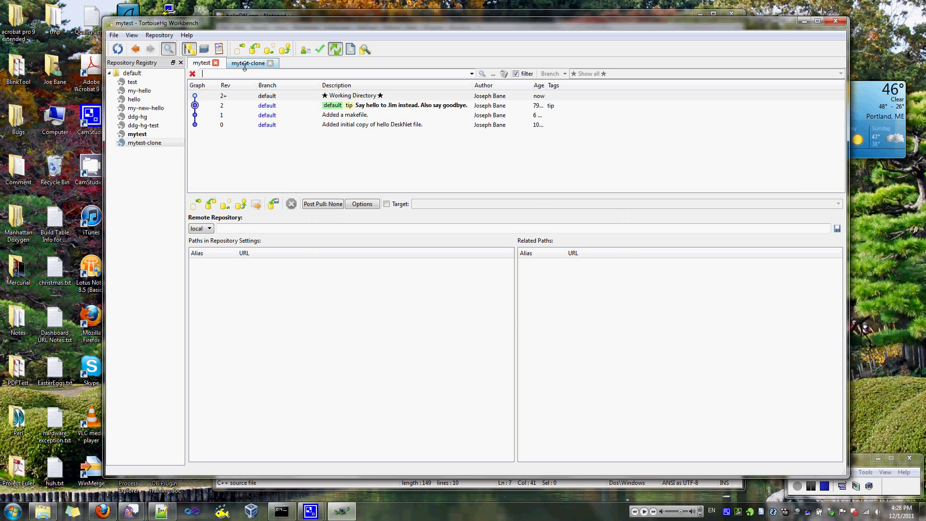
click(248, 63)
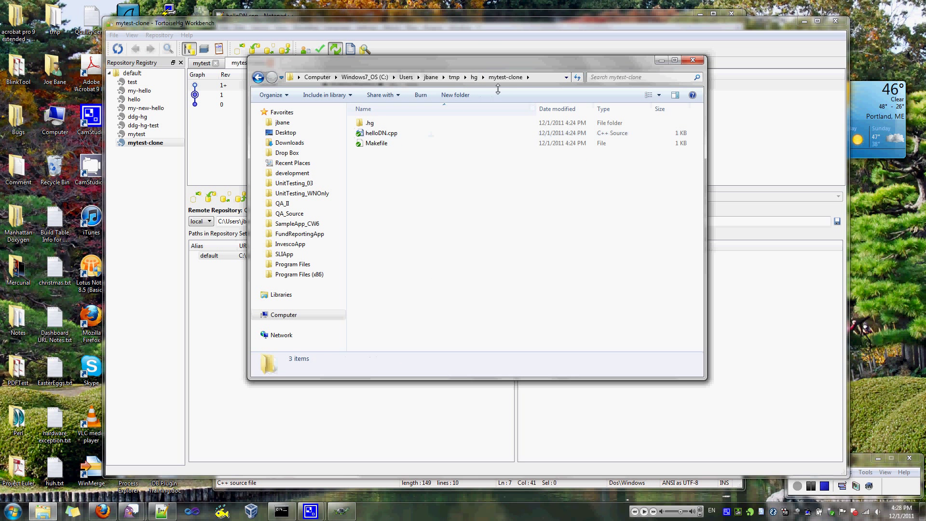
click(433, 77)
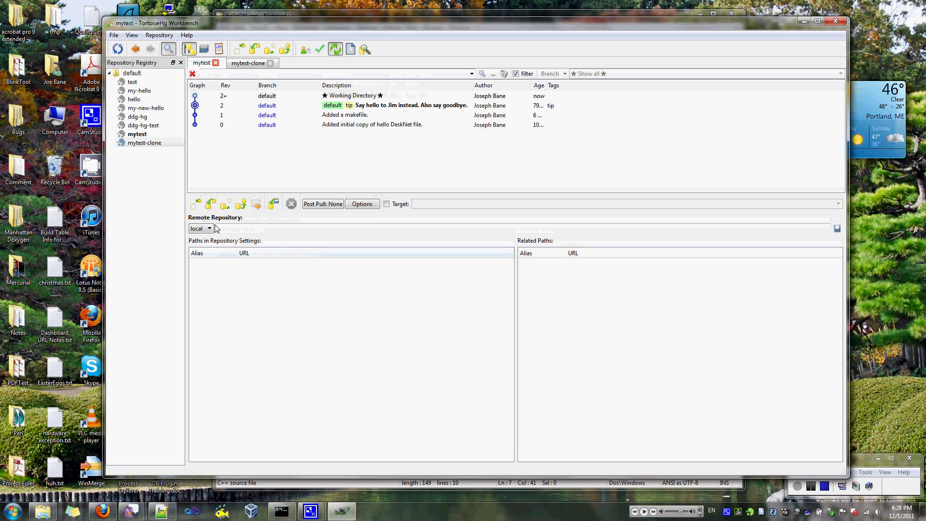
click(209, 228)
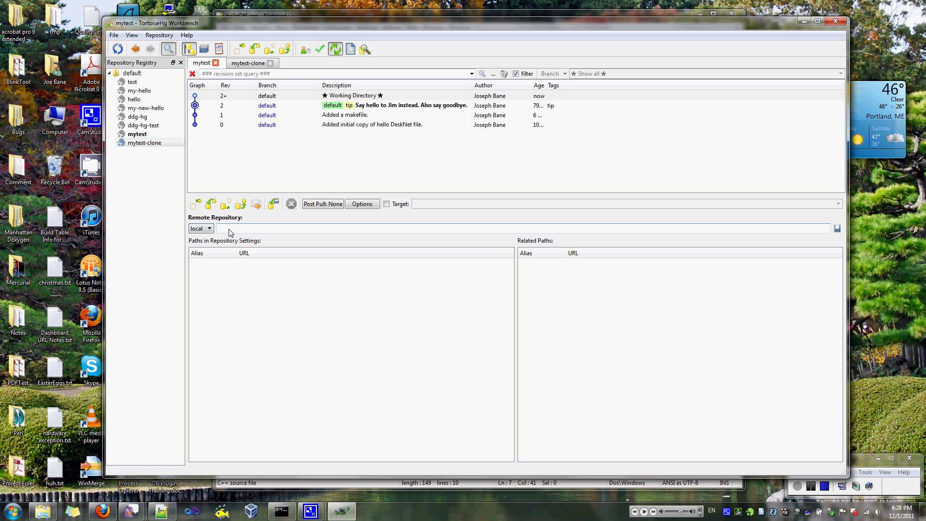
text(C:\Users\jbane\tmp\hg\mytest-clone)
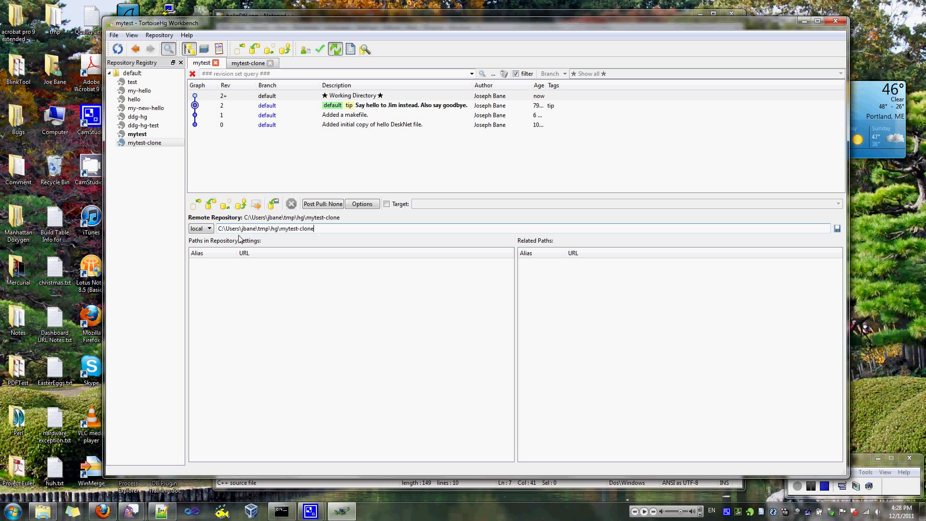
mouse_move(195, 204)
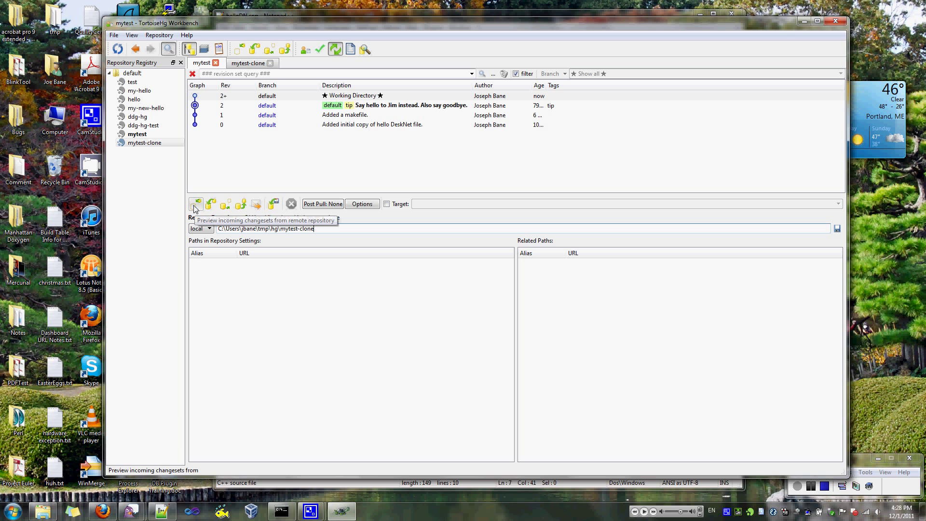
mouse_move(225, 204)
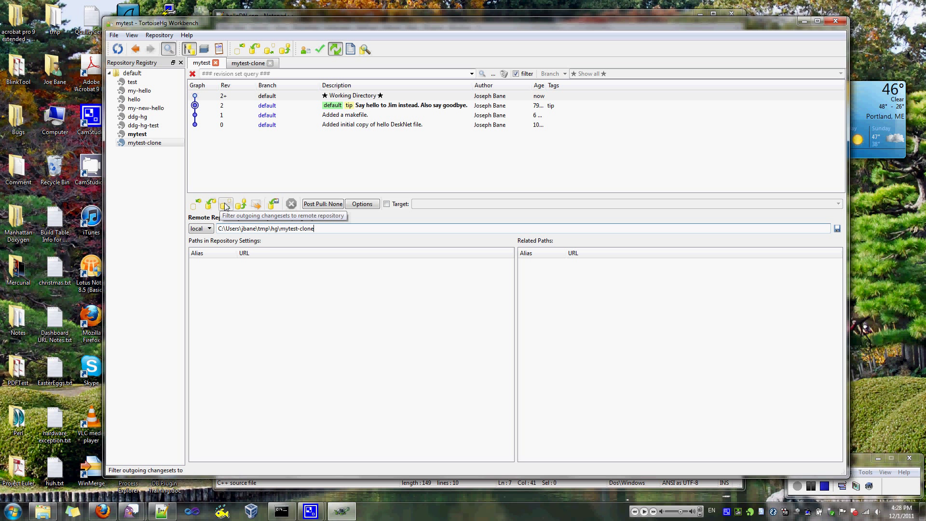
click(225, 204)
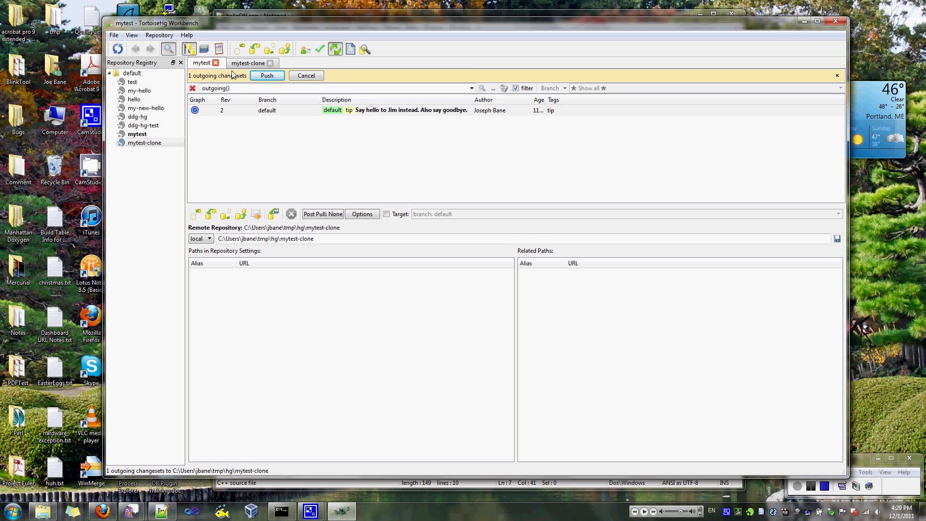
- Push outgoing revision 2 to mytest-clone and dismiss the 'Push completed' notice
click(369, 110)
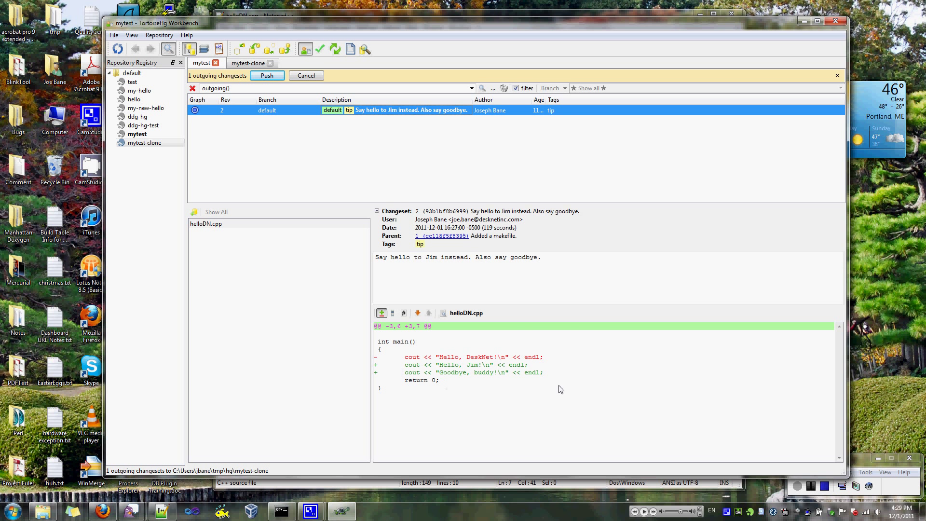
mouse_move(480, 372)
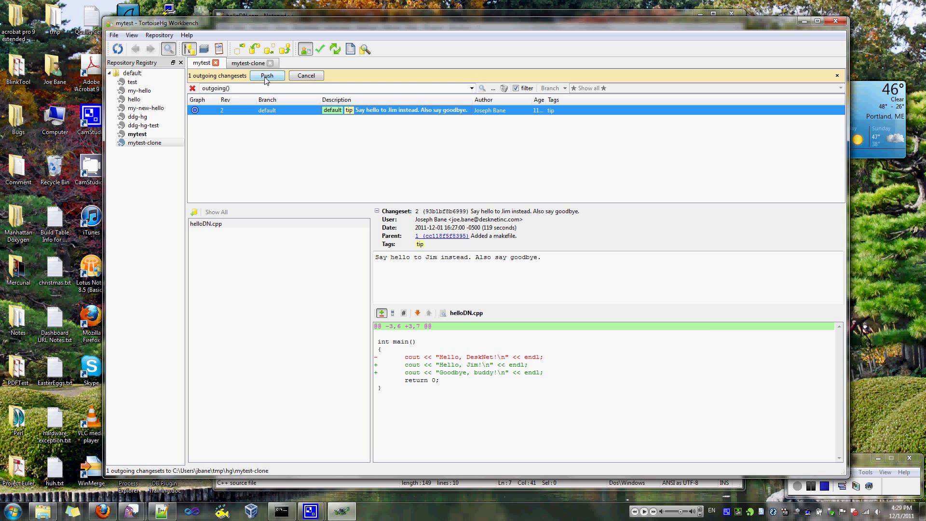
click(267, 75)
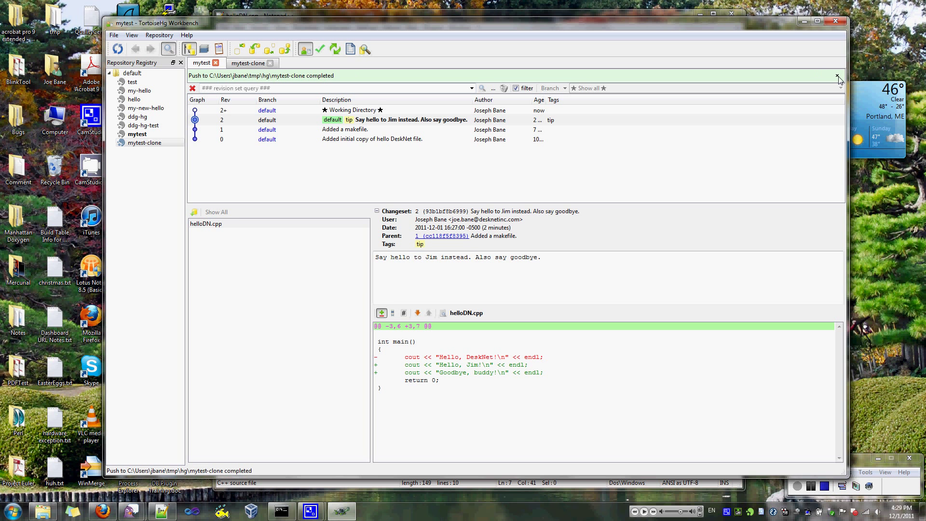
click(836, 77)
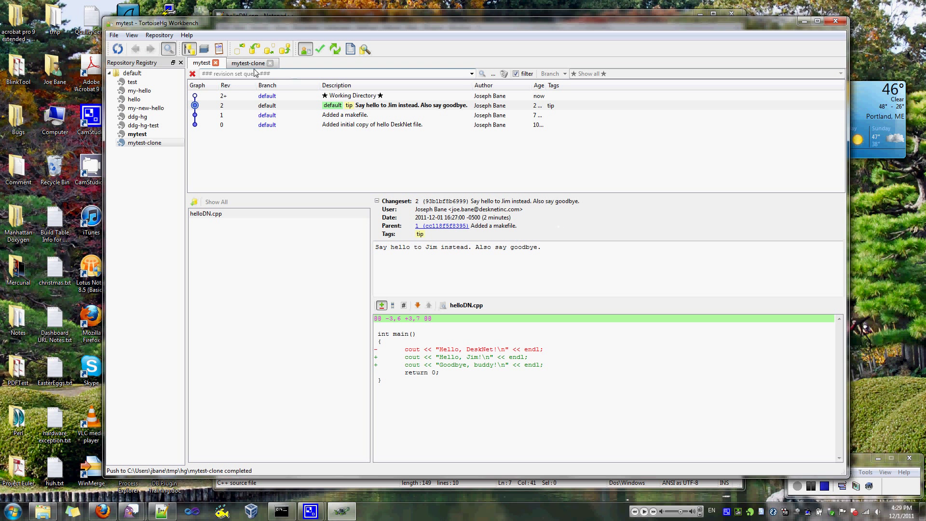
click(353, 95)
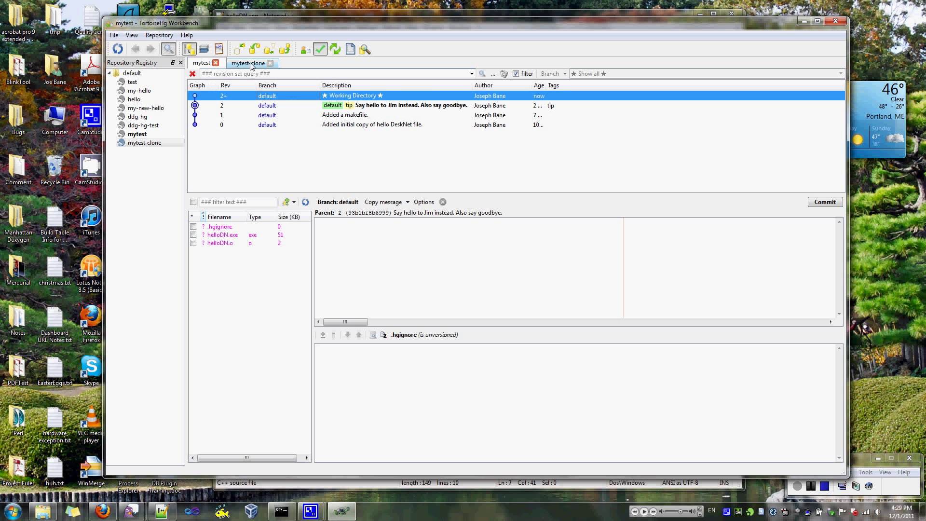
- Inspect mytest-clone's graph: revision 2 is tip, working directory still at revision 1
click(248, 63)
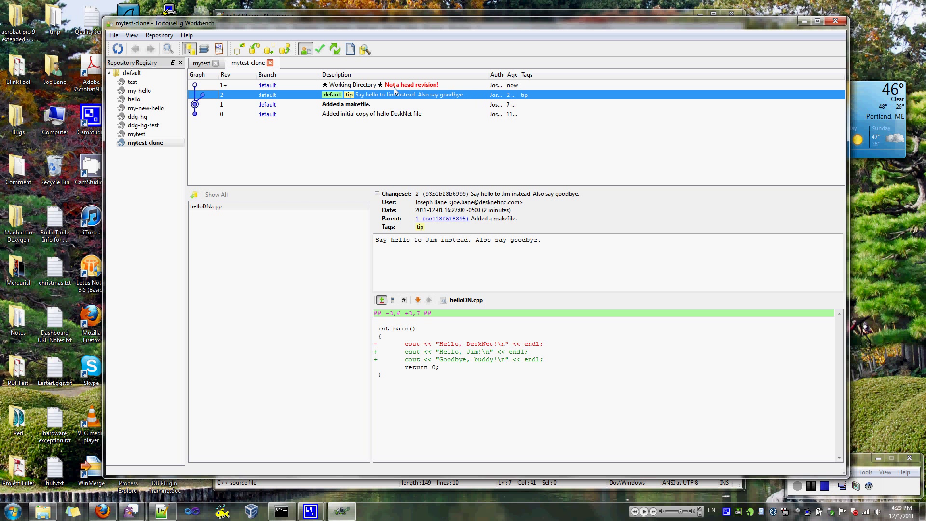
click(353, 84)
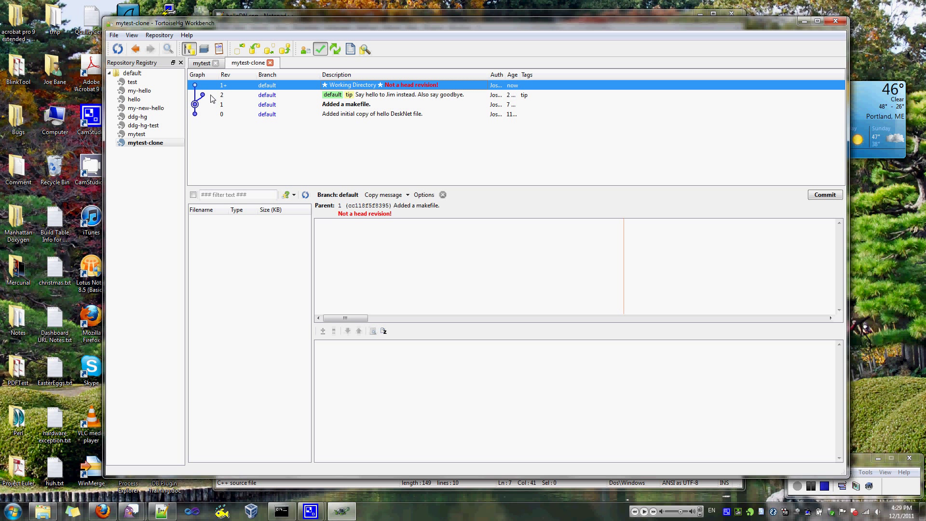
click(407, 94)
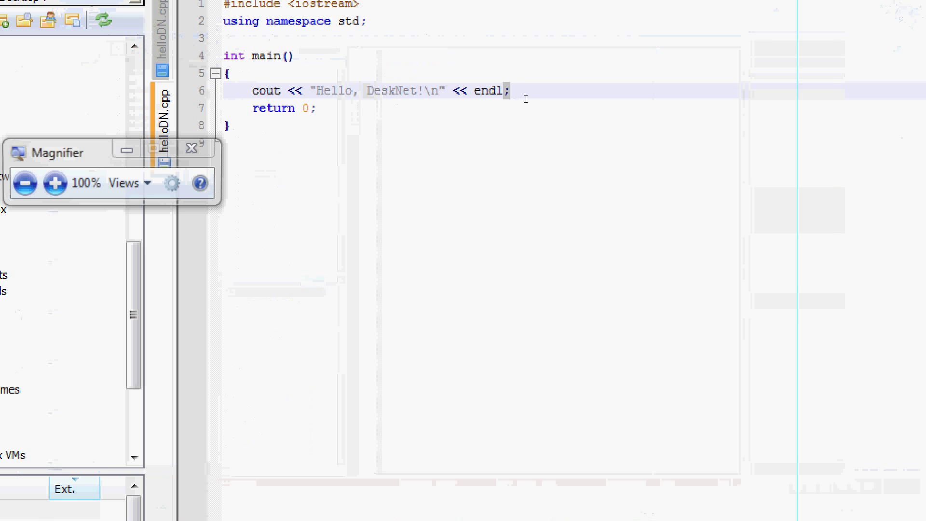
- Focus the helloDN.cpp editor in Notepad++ to see it still prints Hello, DeskNet!
click(56, 183)
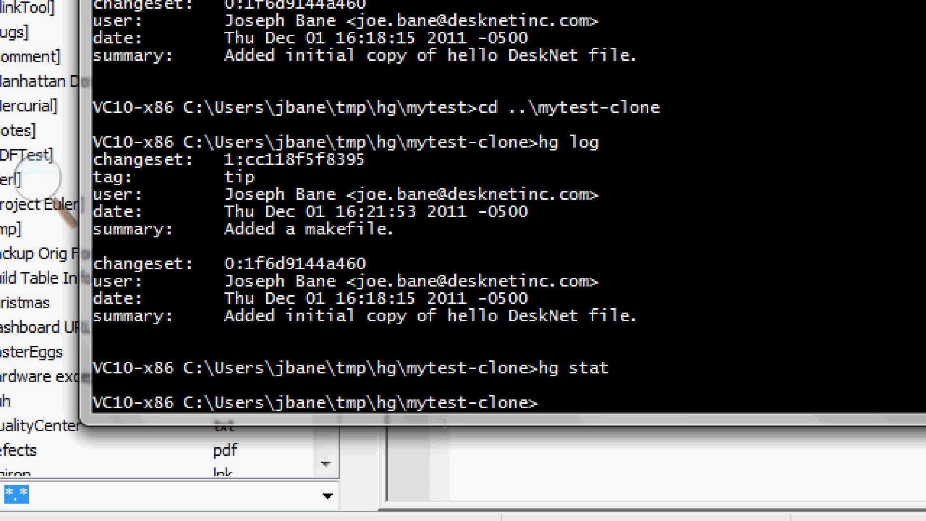
- Run hg heads in the mytest-clone directory
text(h)
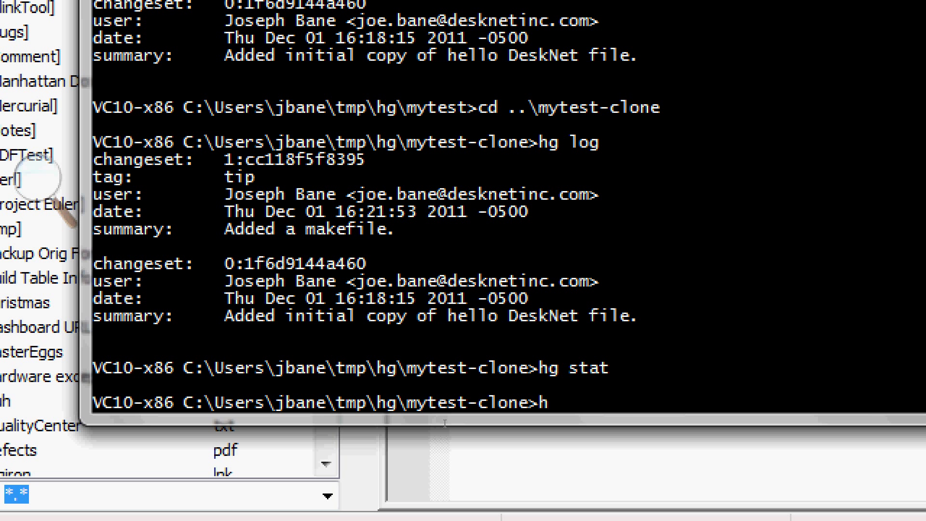
text(g heads)
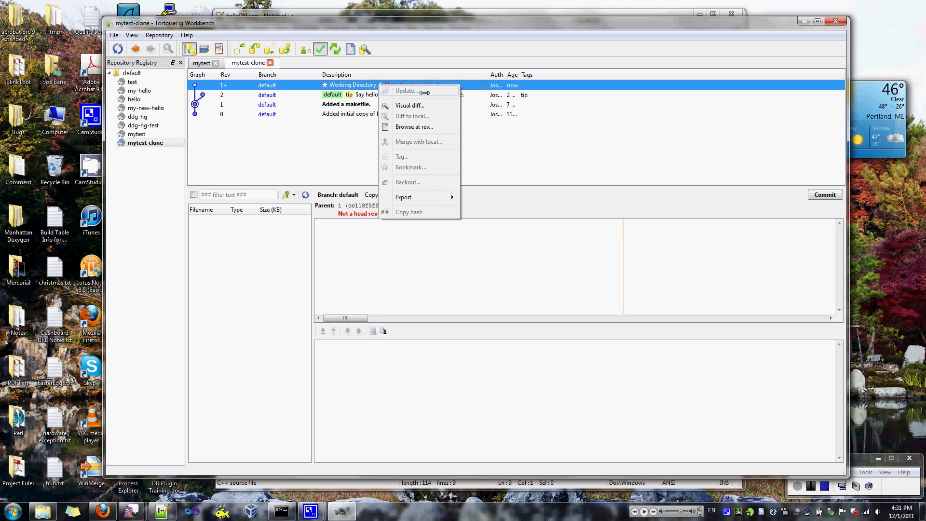
- Update mytest-clone's working directory to revision 2, then return to Notepad++
click(407, 91)
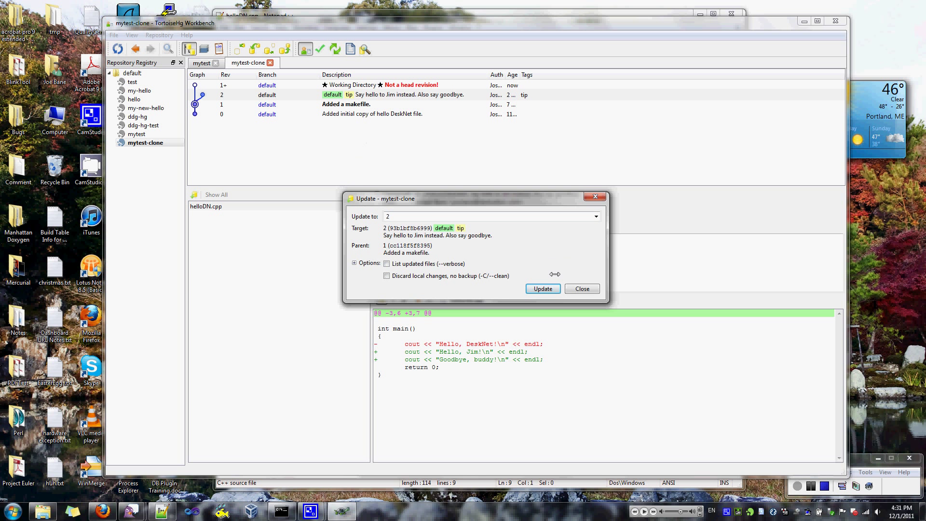
click(543, 288)
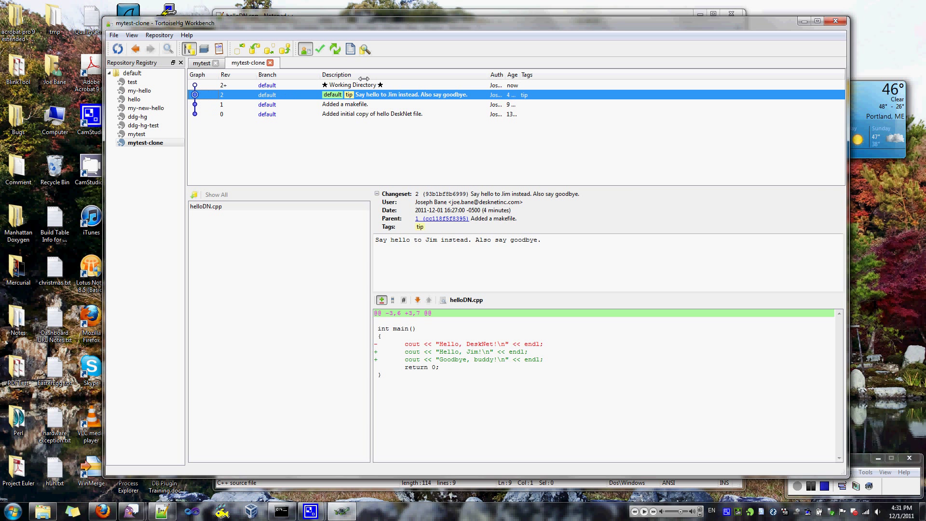
click(370, 84)
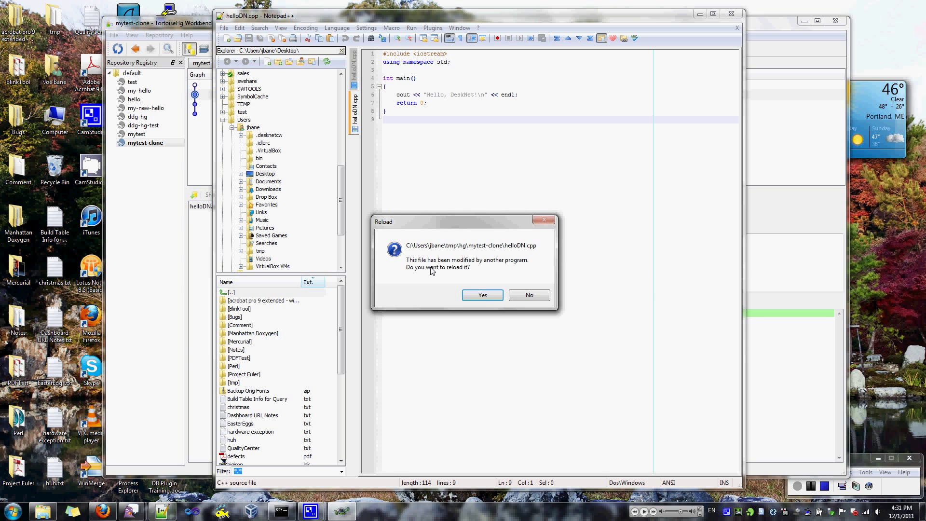
- Accept reloading the changed helloDN.cpp in Notepad++
click(482, 295)
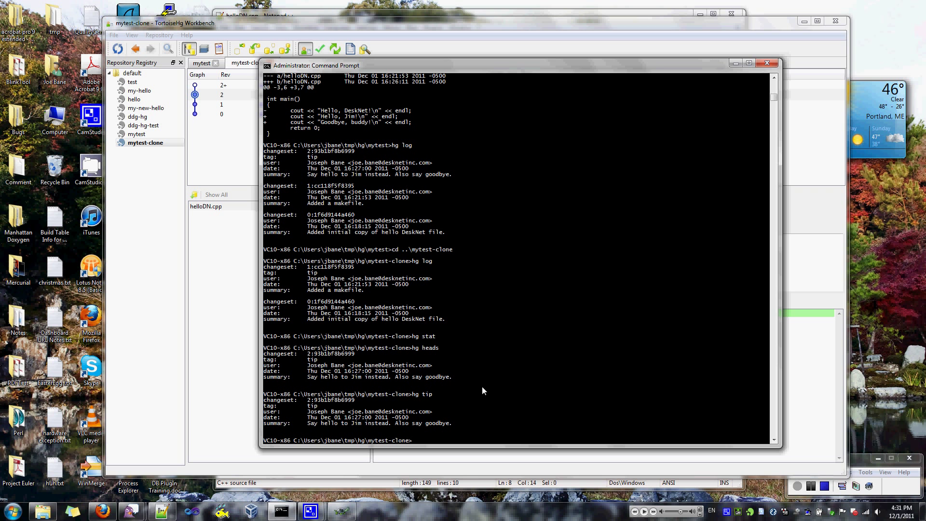
- Enter an hg command in the mytest-clone Command Prompt to list revisions 2, 1 and 0
text(hg lk)
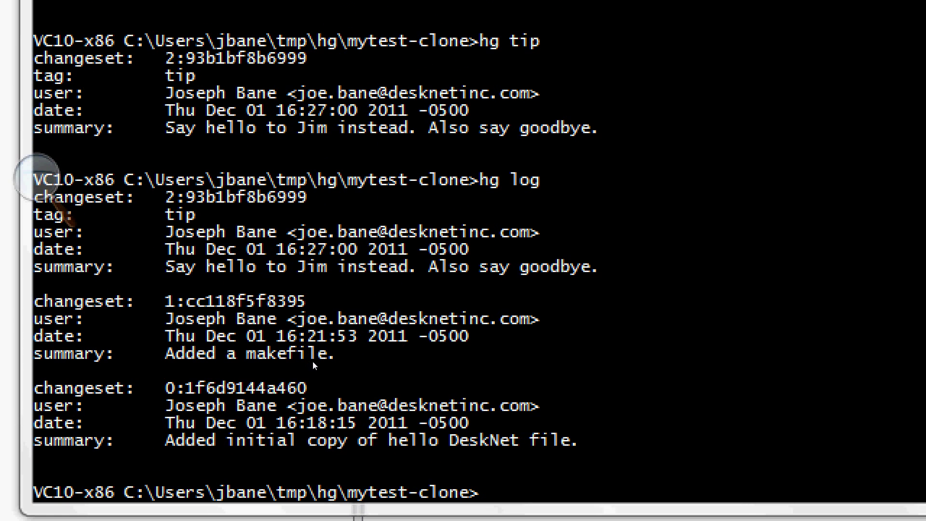
mouse_move(326, 372)
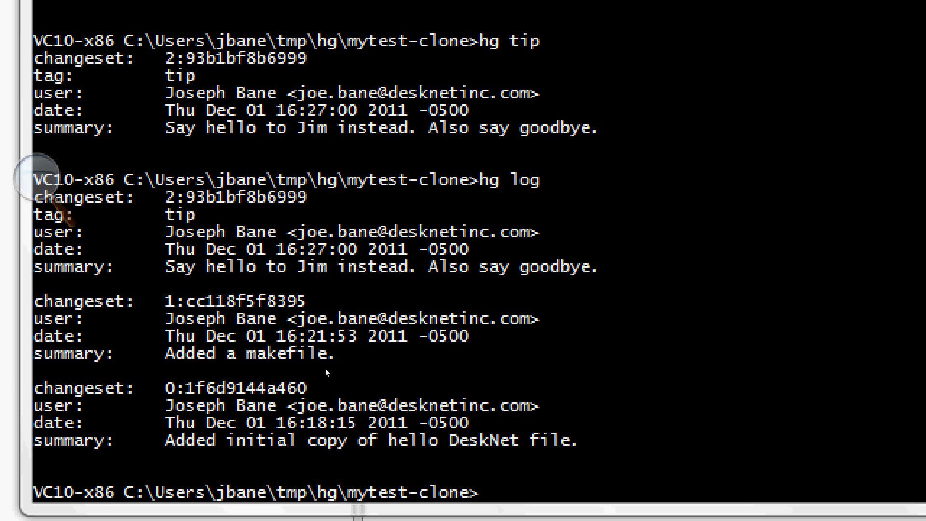
mouse_move(439, 406)
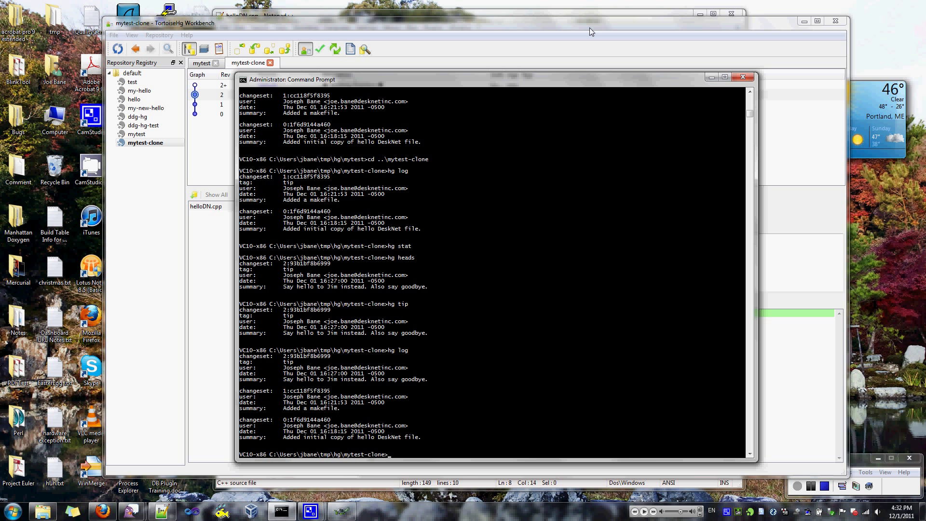
mouse_move(829, 400)
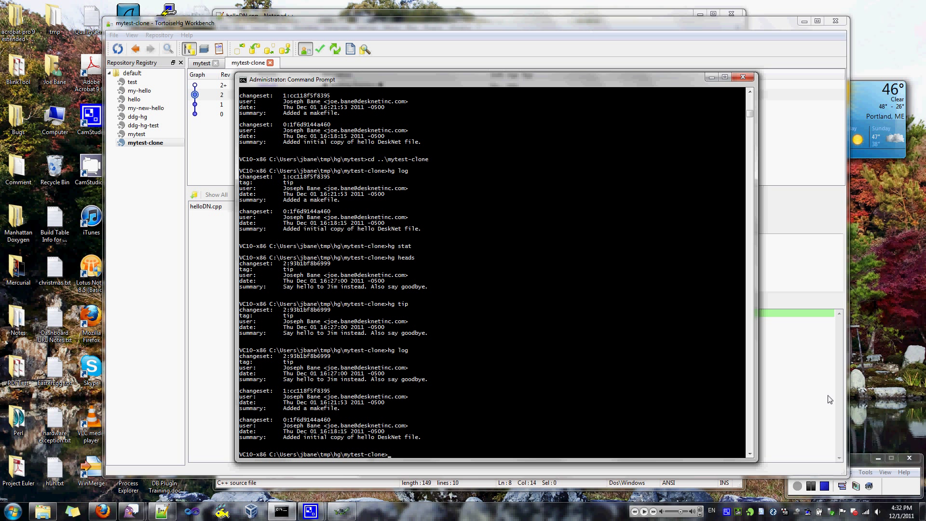